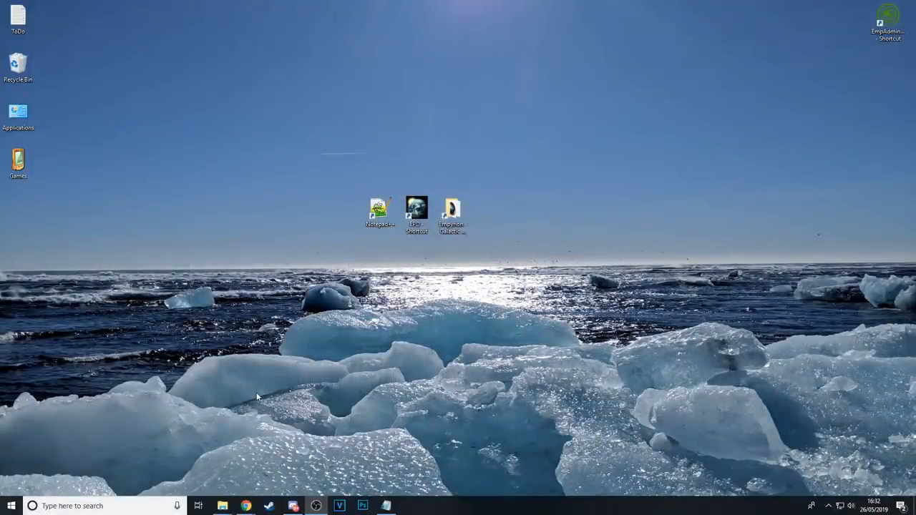
mouse_move(356, 240)
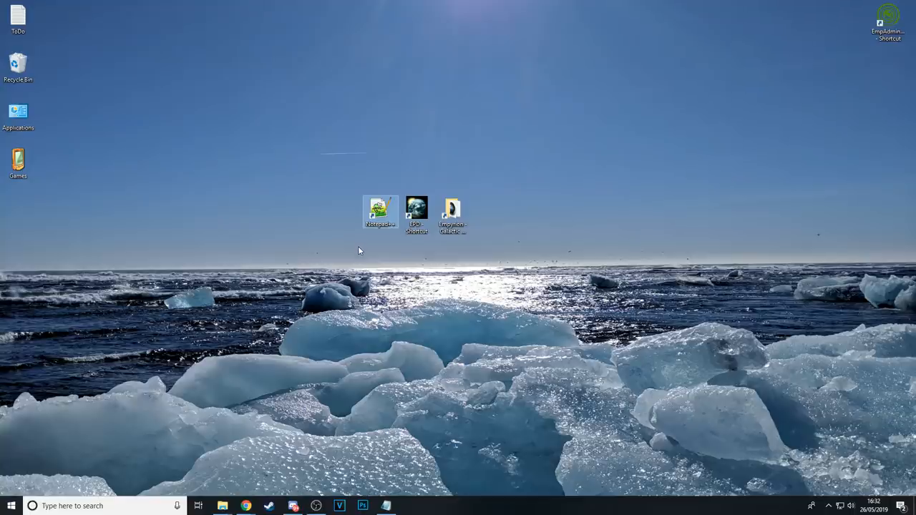
mouse_move(375, 319)
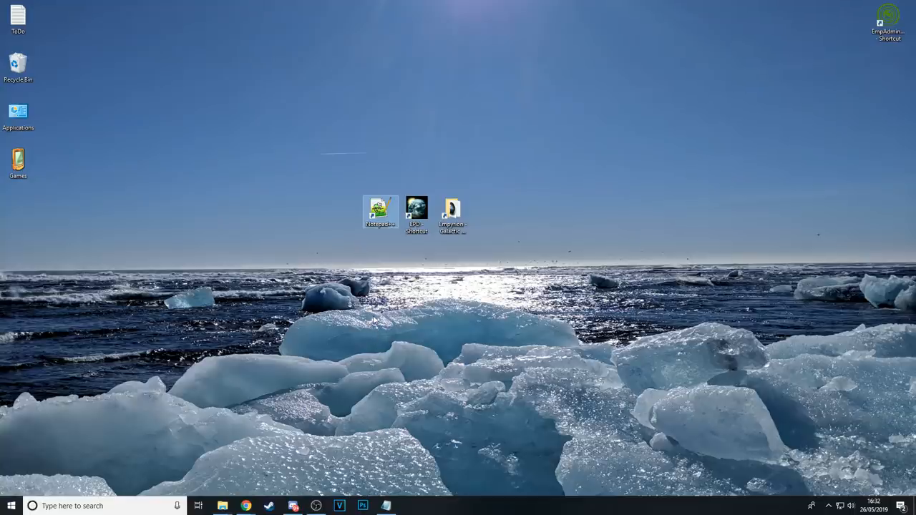
mouse_move(414, 246)
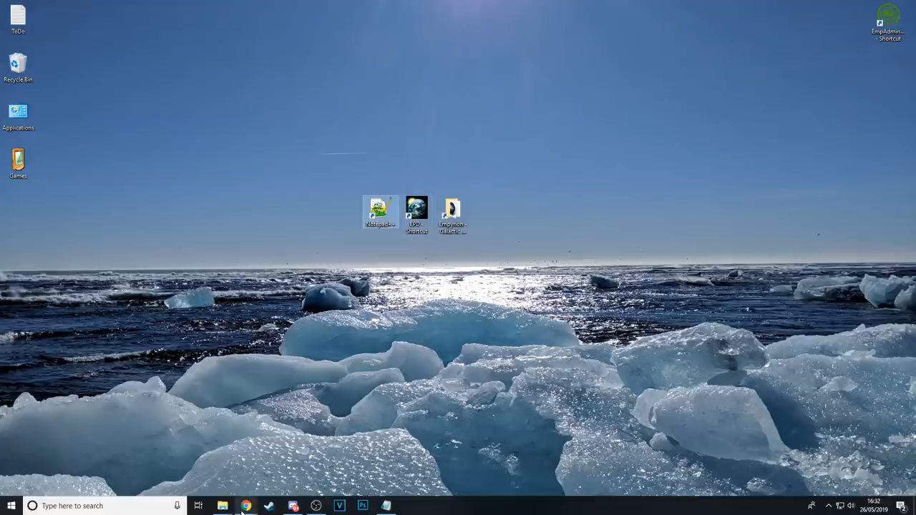
Bring up the Playfield Designer Alpha7 forum thread in Chrome and scroll to its screenshot
left_click(245, 506)
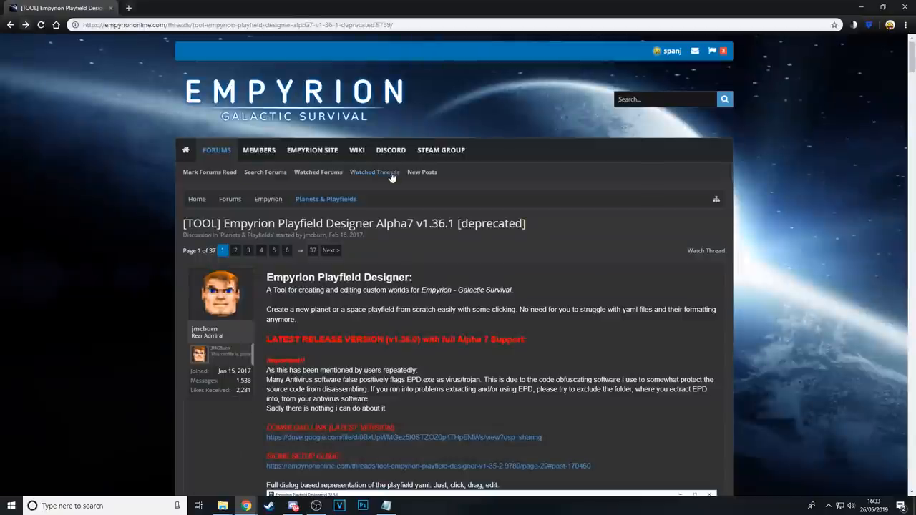
scroll("down", 3)
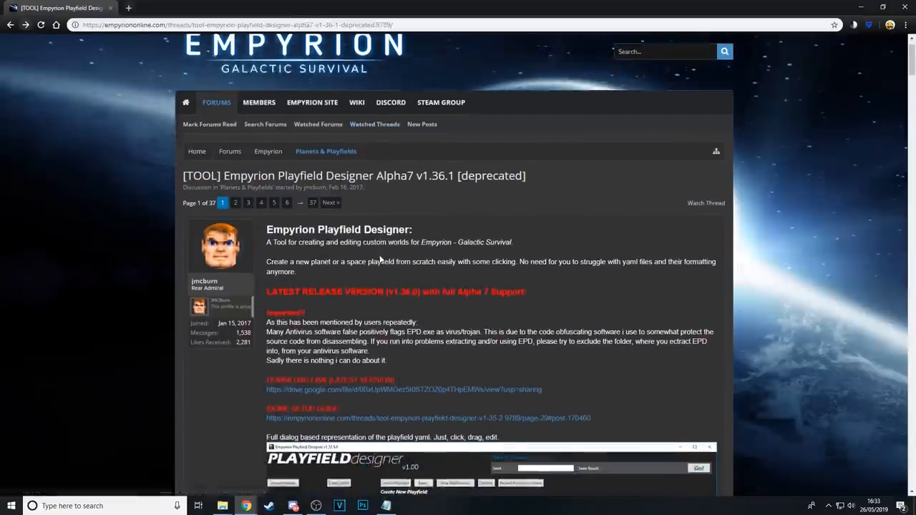
scroll("down", 3)
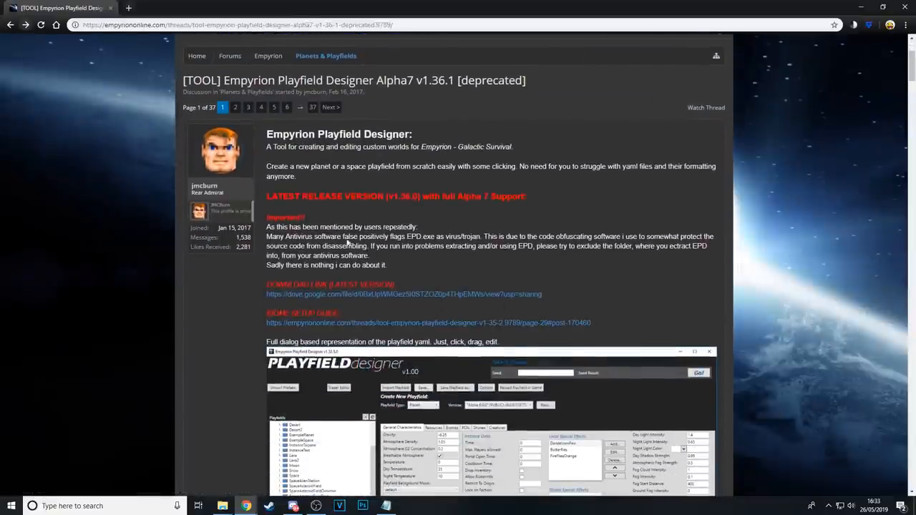
scroll("down", 3)
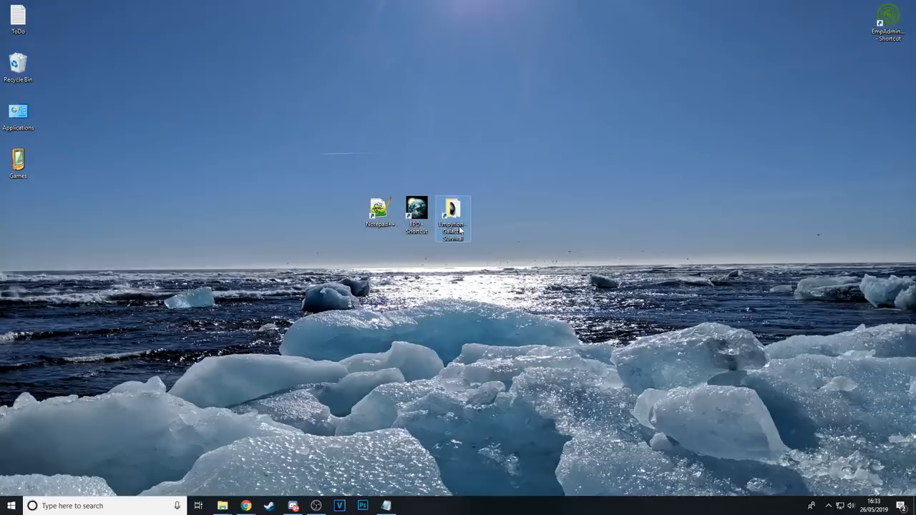
mouse_move(452, 211)
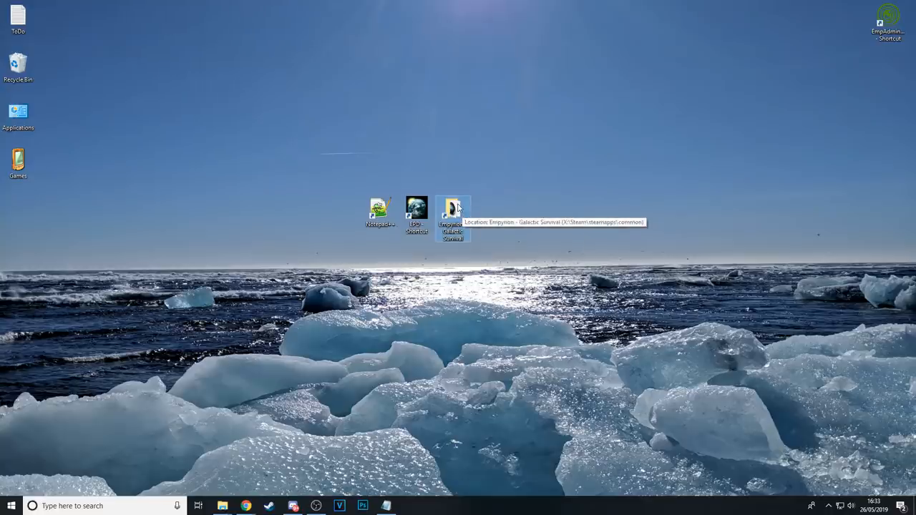
mouse_move(484, 238)
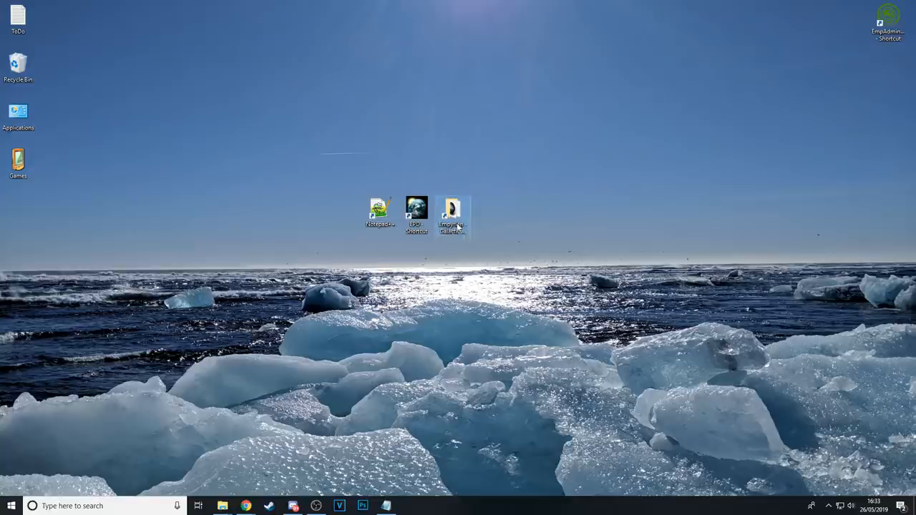
Open the Empyrion - Galactic Survival game folder, then its EPD folder
double_click(452, 211)
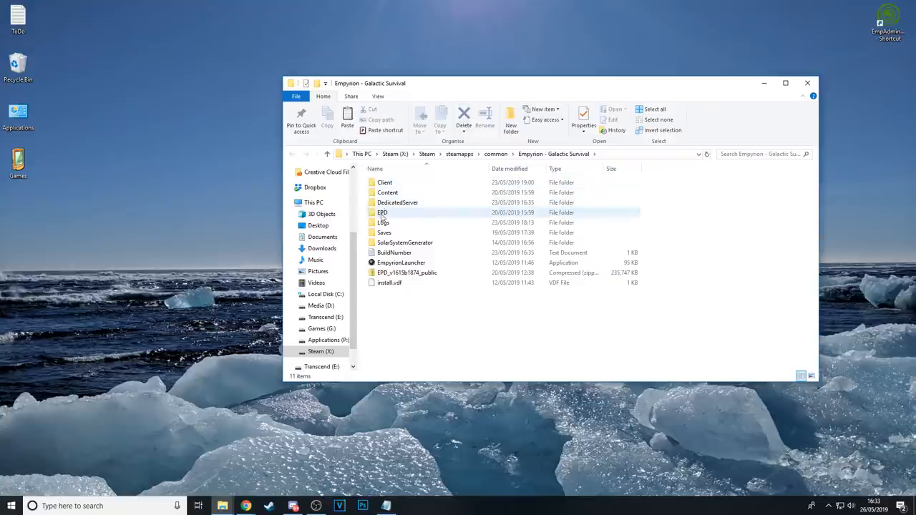
left_click(382, 213)
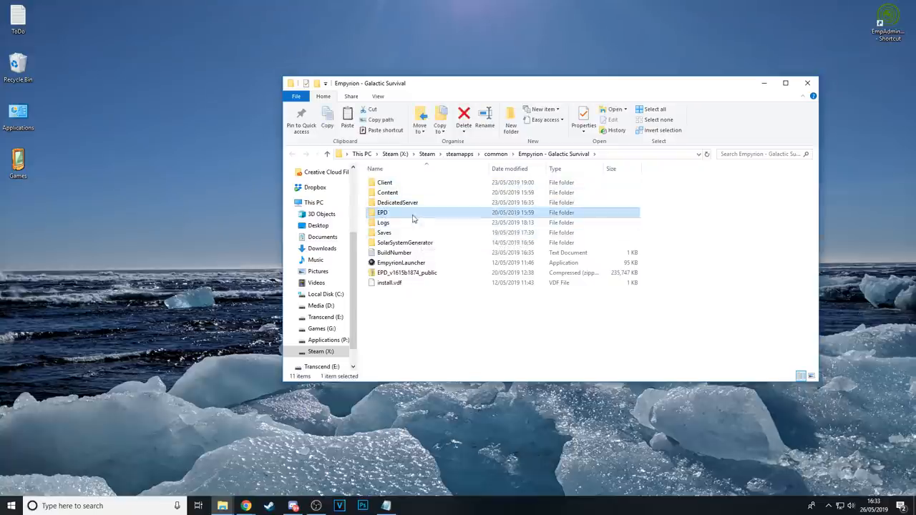
mouse_move(384, 214)
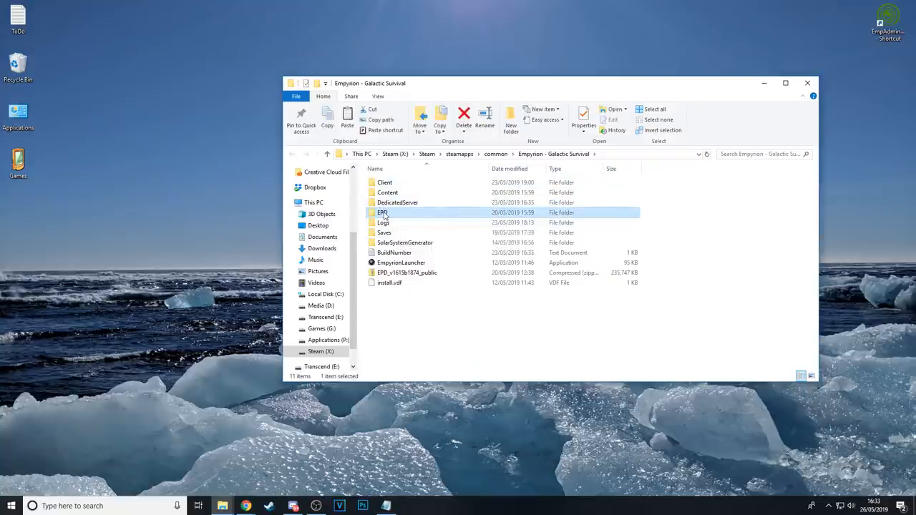
double_click(383, 212)
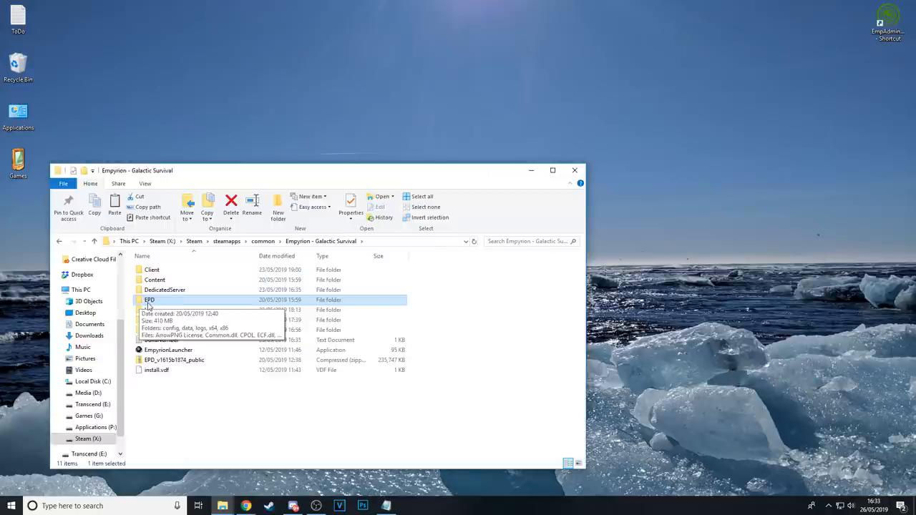
mouse_move(148, 299)
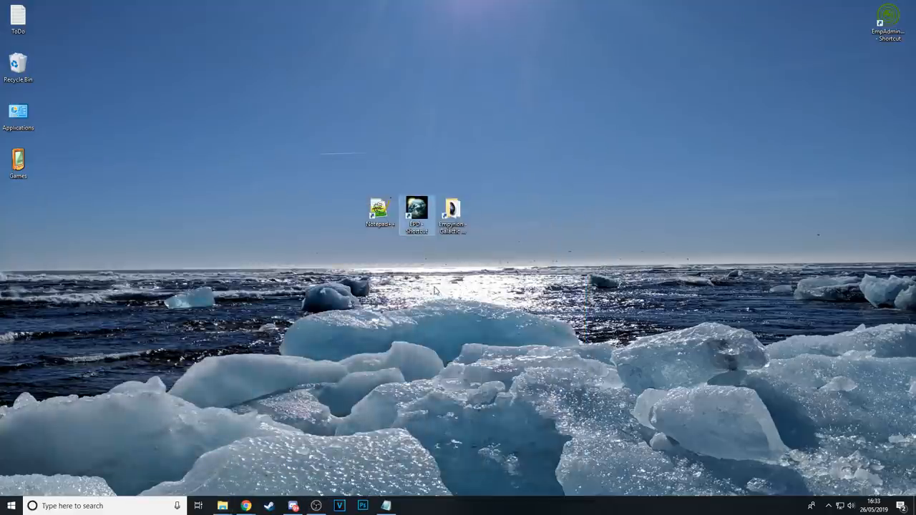
mouse_move(413, 323)
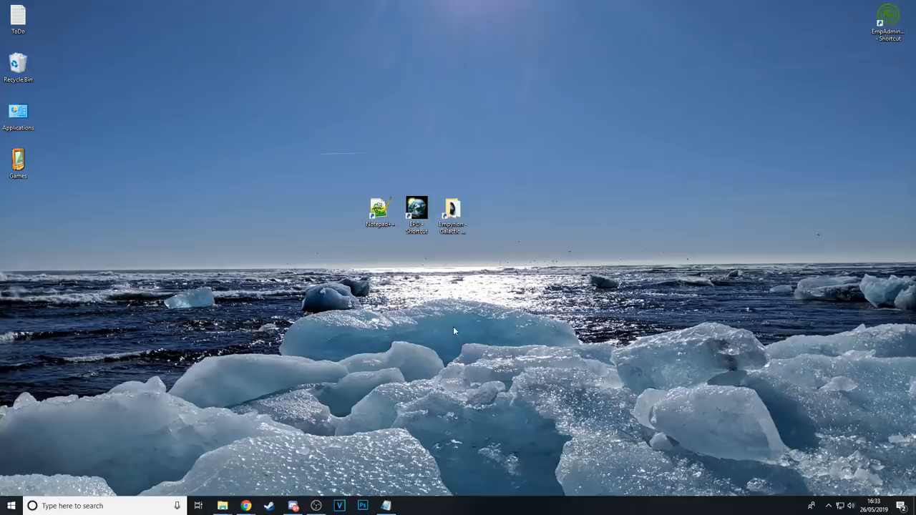
mouse_move(421, 298)
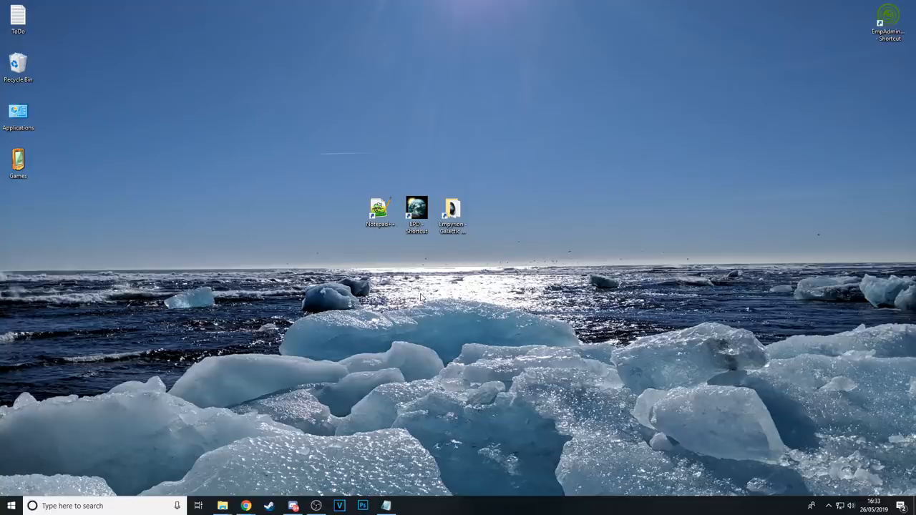
mouse_move(237, 491)
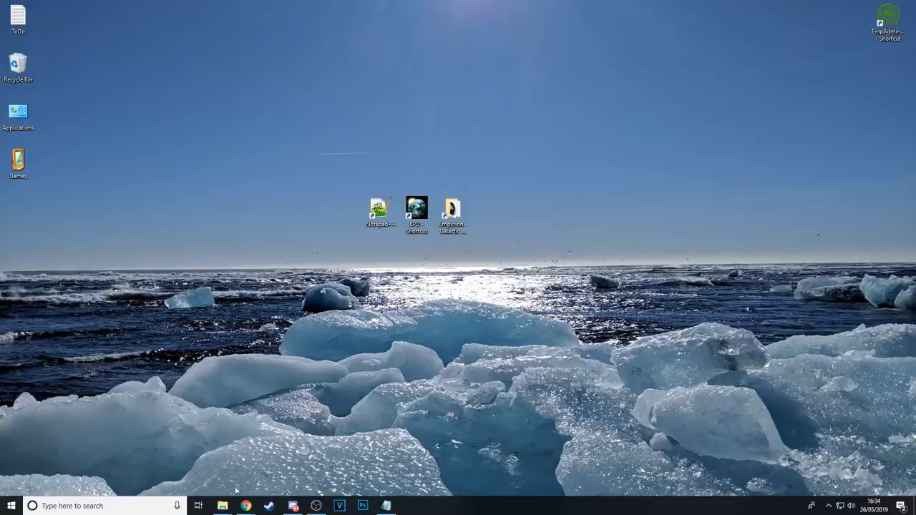
mouse_move(222, 506)
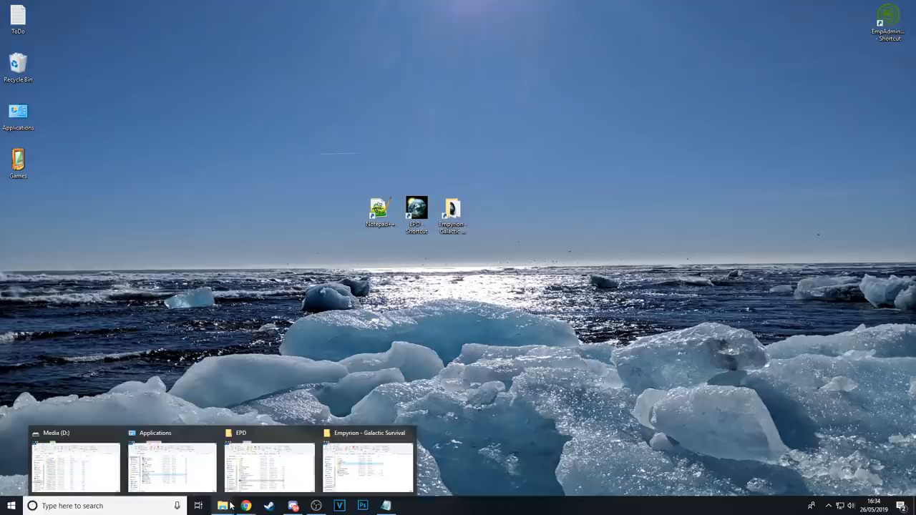
Return to the game folder window and open Content\Playfields
left_click(367, 465)
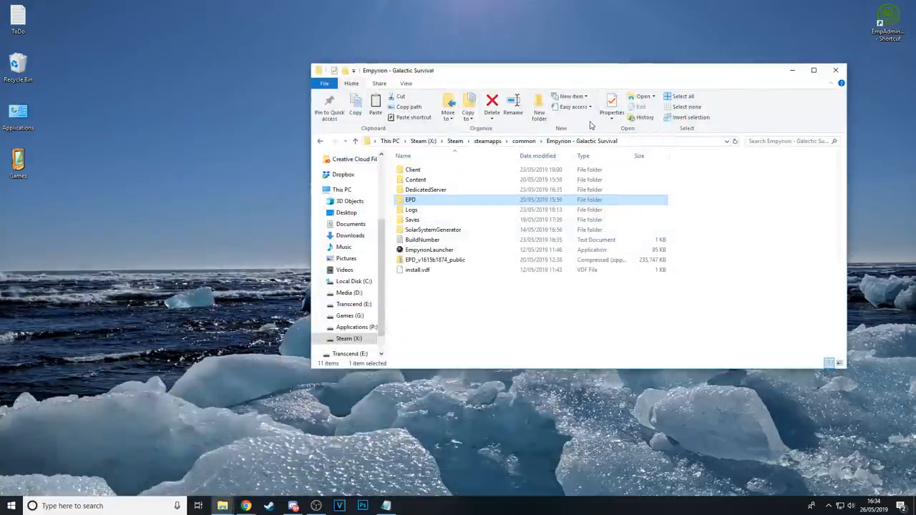
mouse_move(485, 192)
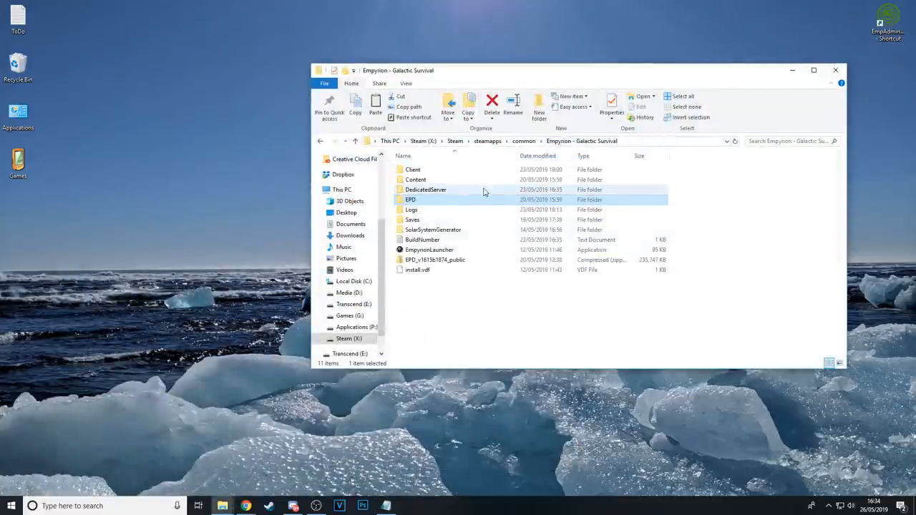
mouse_move(418, 200)
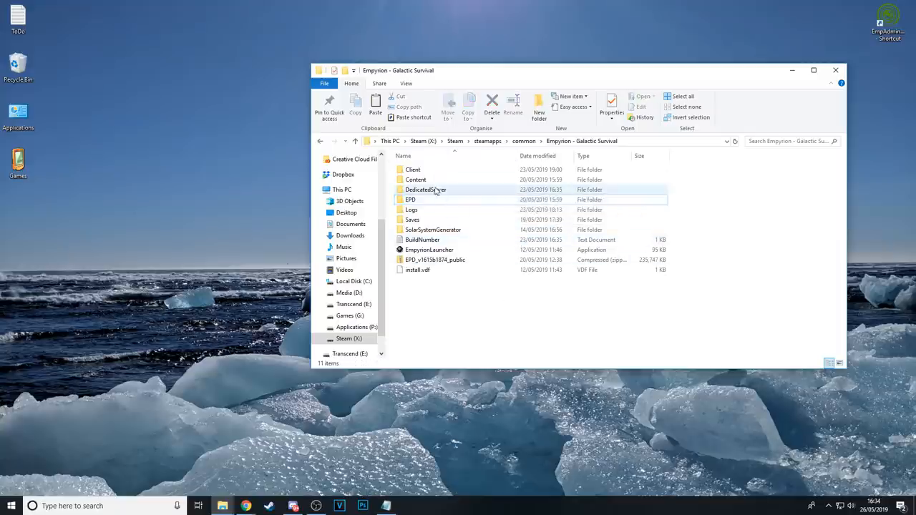
double_click(416, 179)
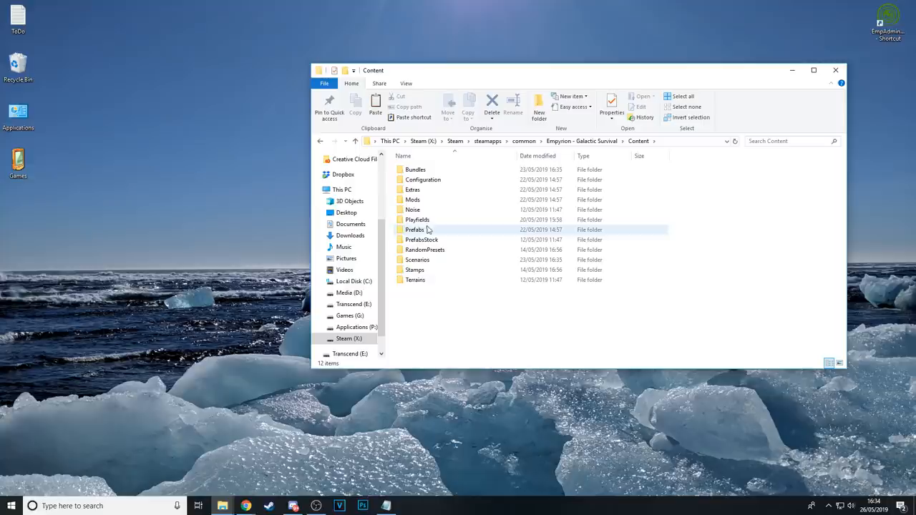
double_click(417, 220)
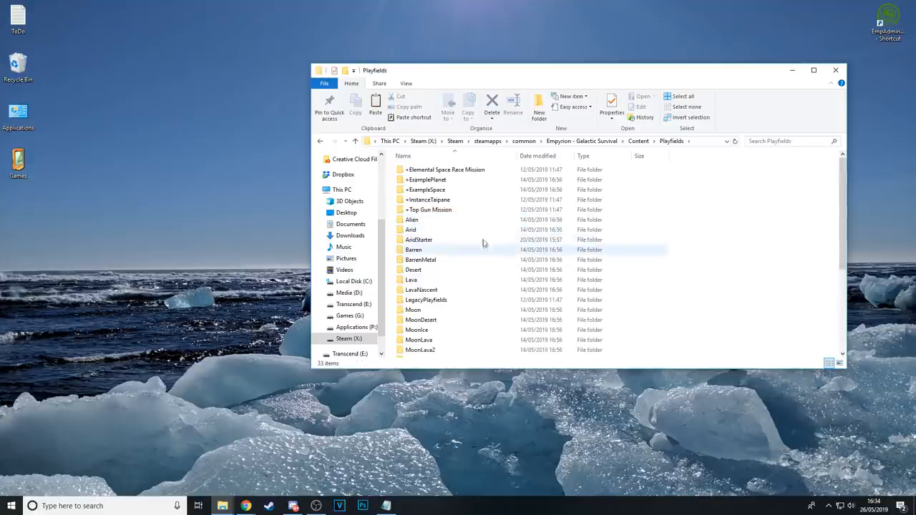
Scroll the Playfields list and select the Snow playfield folder
scroll("down", 3)
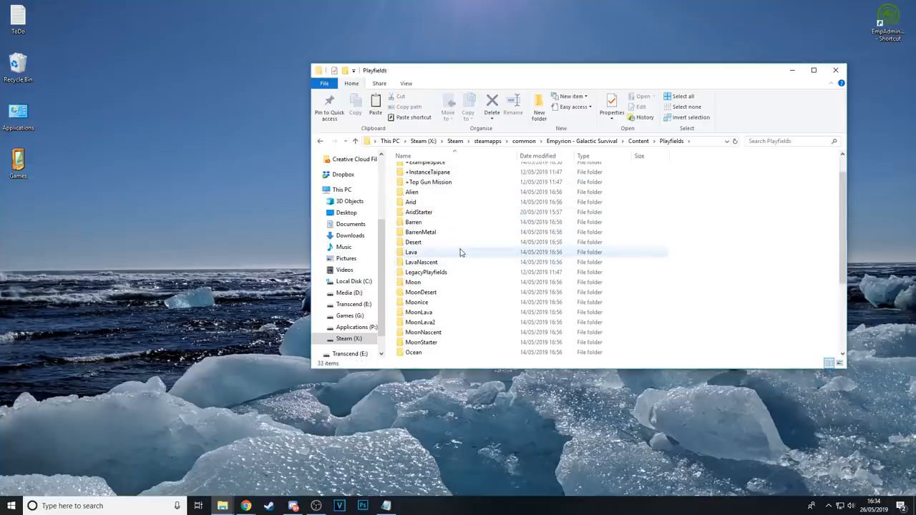
scroll("down", 3)
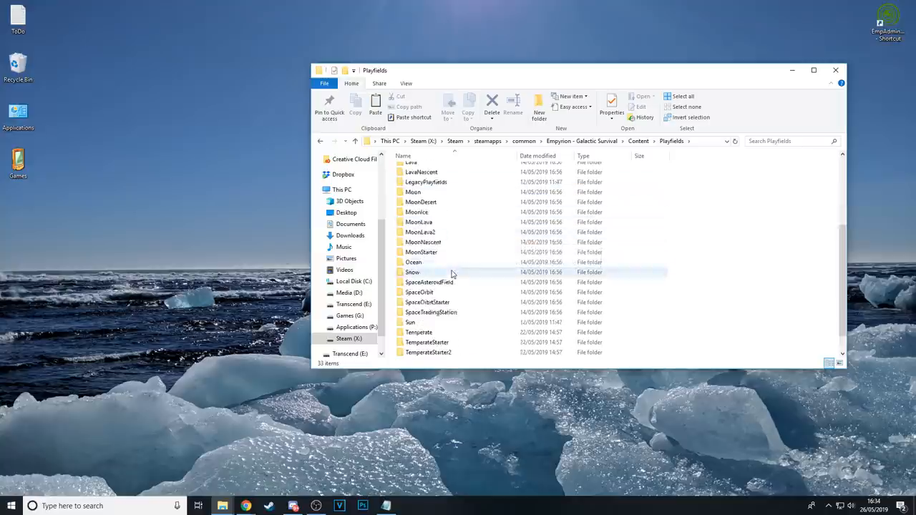
scroll("down", 3)
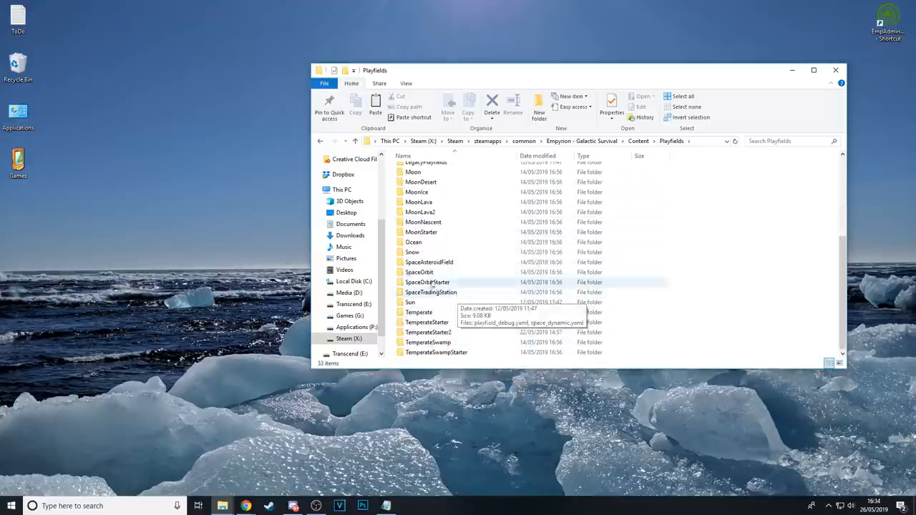
scroll("up", 3)
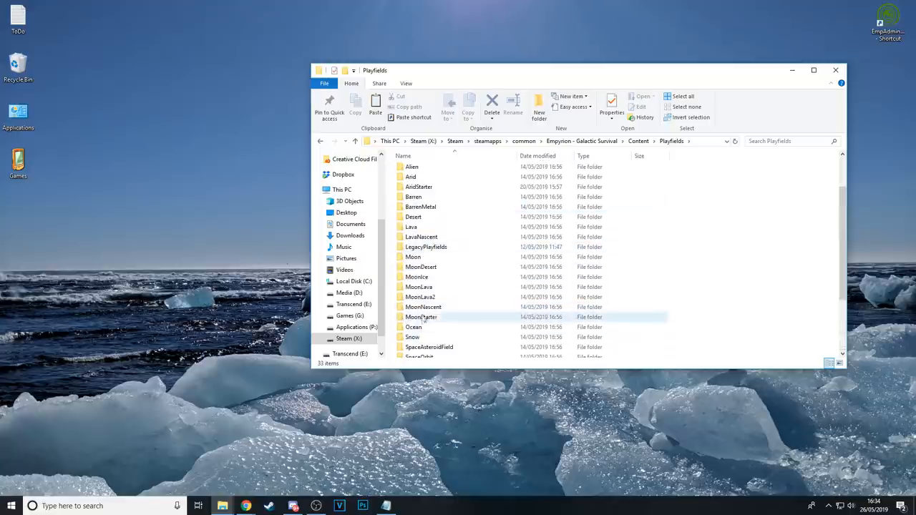
scroll("up", 3)
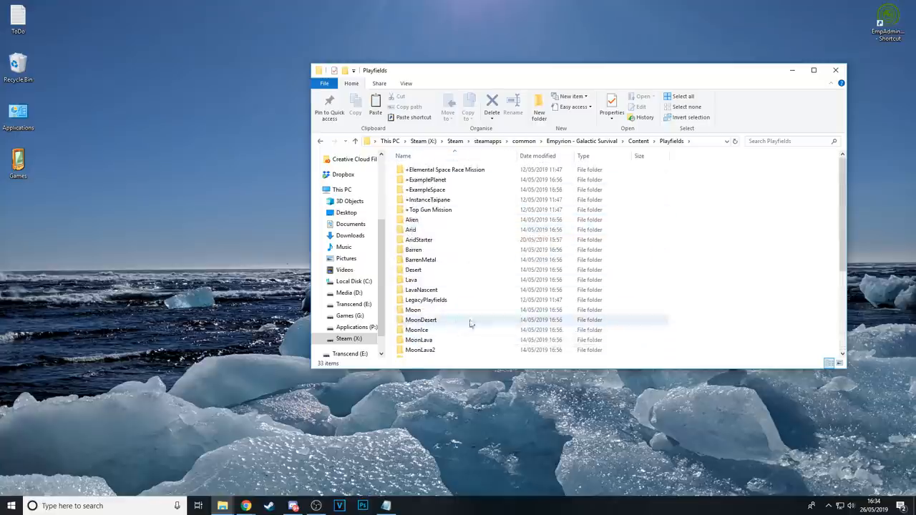
scroll("down", 3)
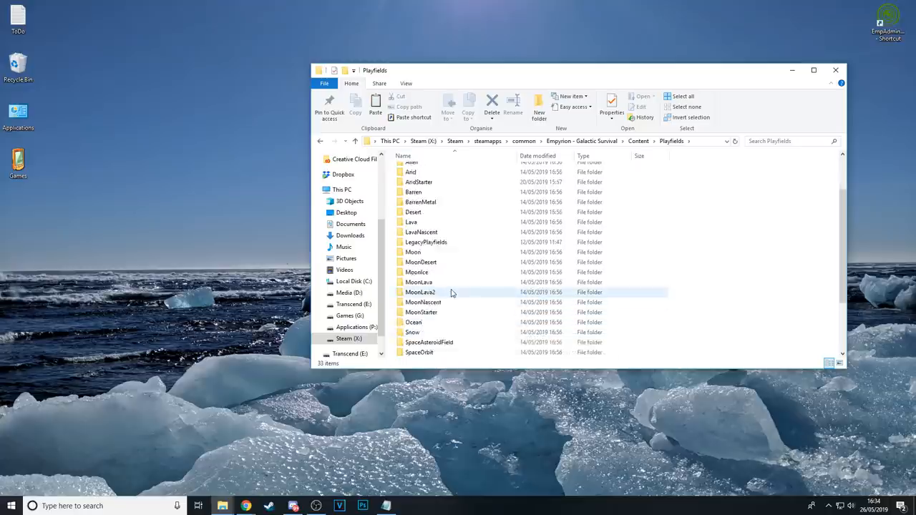
left_click(412, 272)
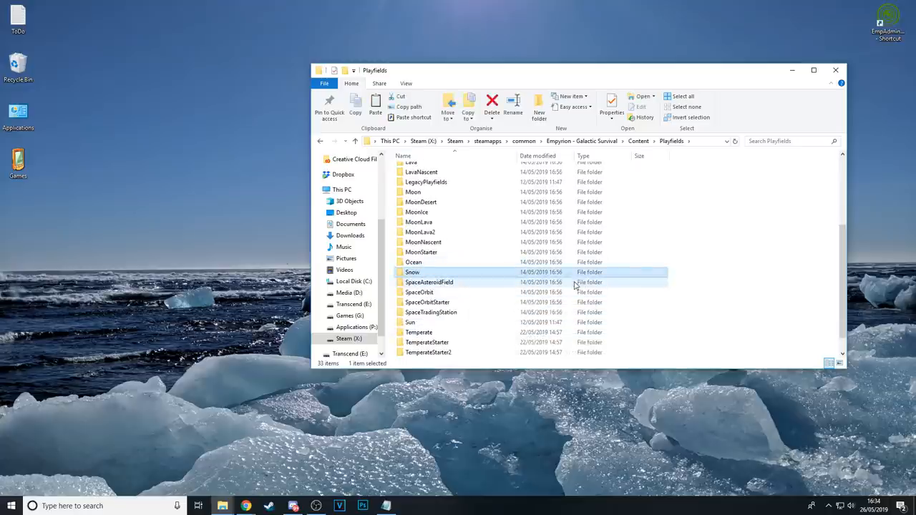
scroll("down", 3)
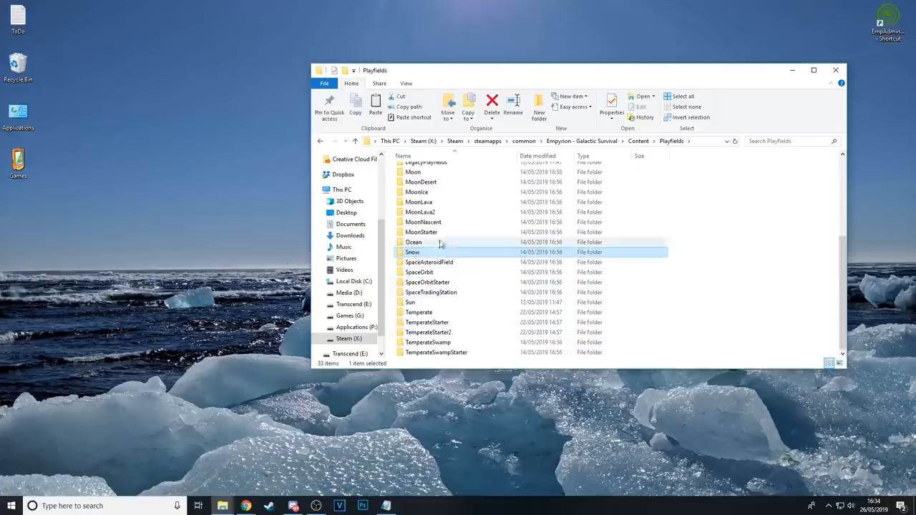
Paste a copy of the Snow folder into the Playfields directory
right_click(412, 252)
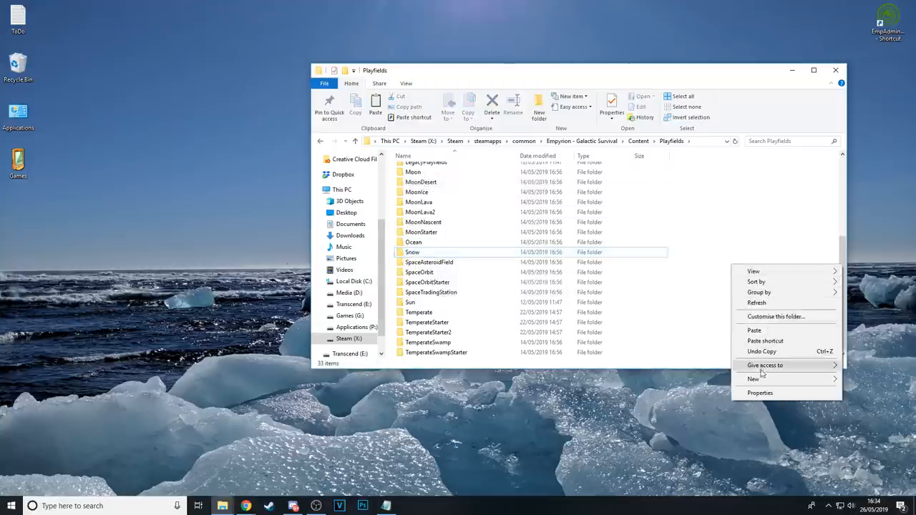
left_click(754, 330)
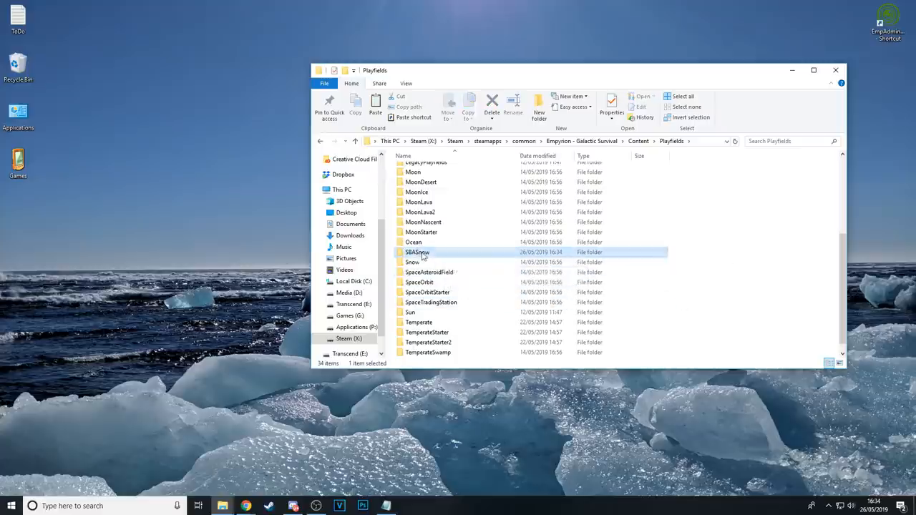
mouse_move(413, 262)
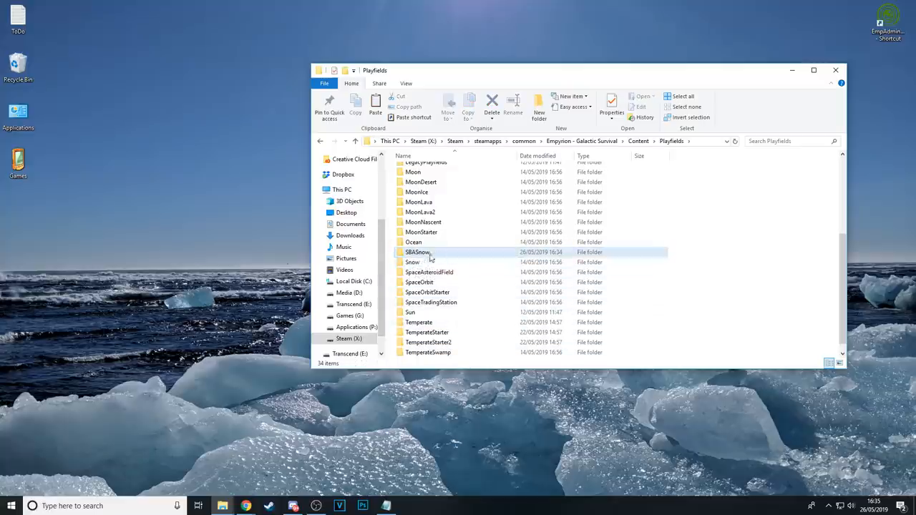
scroll("up", 3)
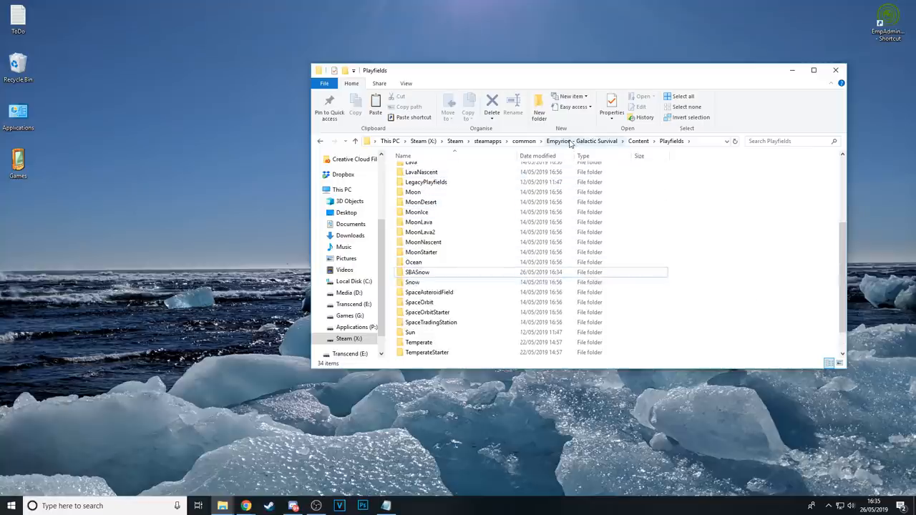
Launch SolarSystemGenerator.exe from its folder in the game directory
left_click(559, 141)
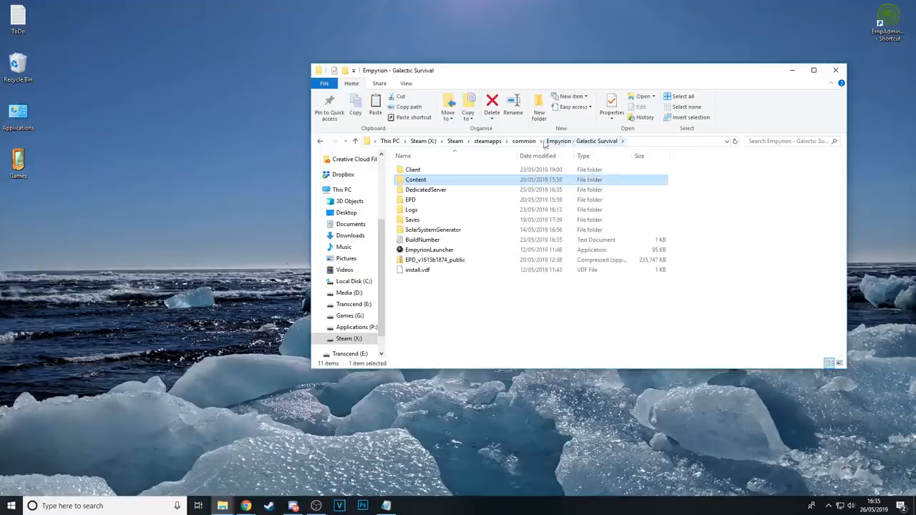
left_click(433, 230)
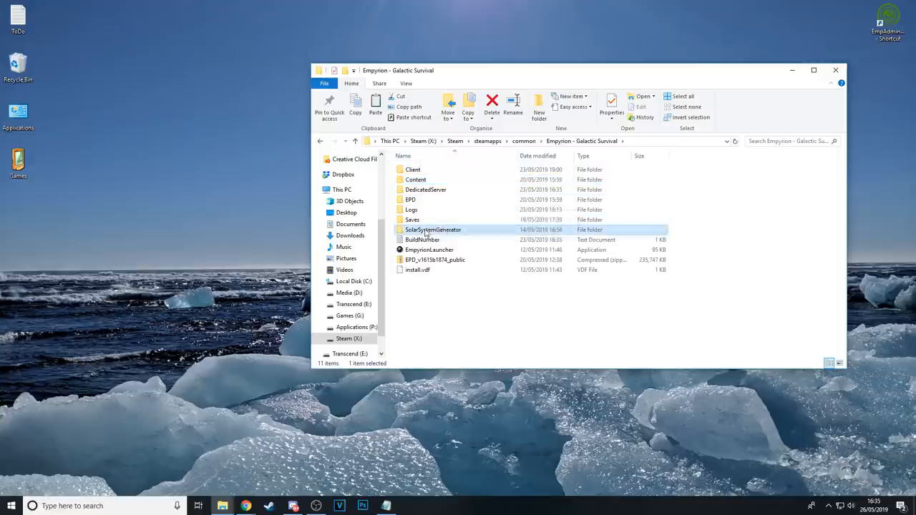
double_click(433, 229)
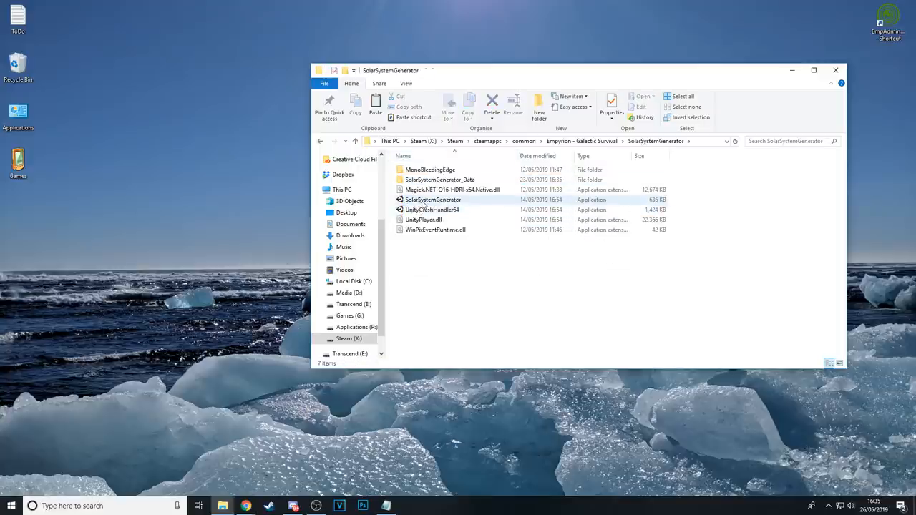
double_click(433, 200)
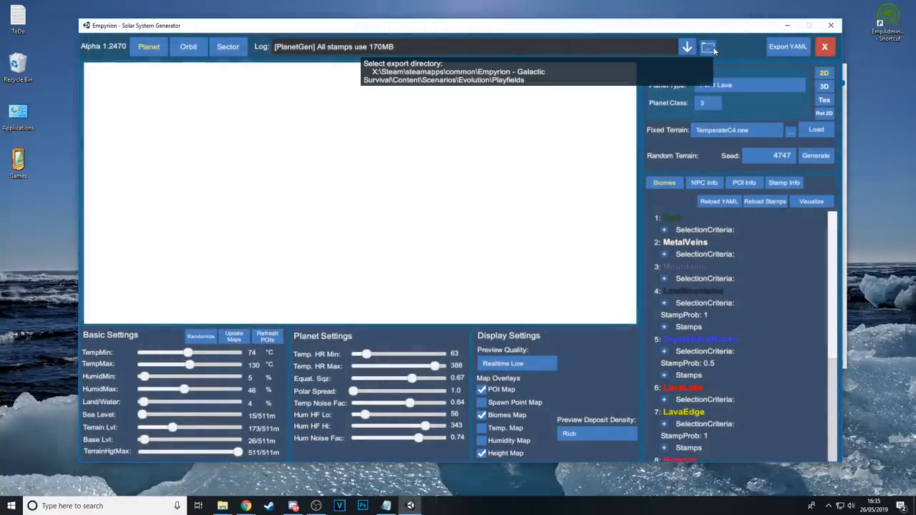
mouse_move(713, 54)
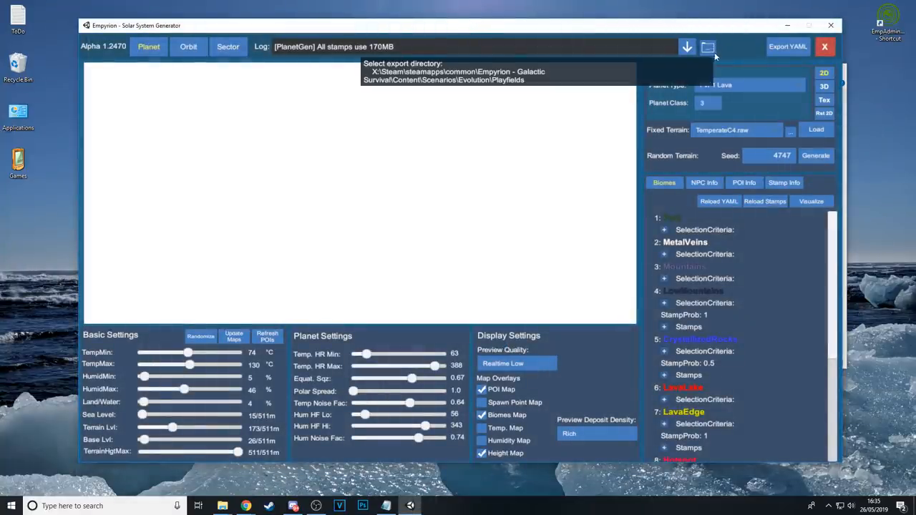
Set the generator's export directory to Content\Playfields
left_click(707, 47)
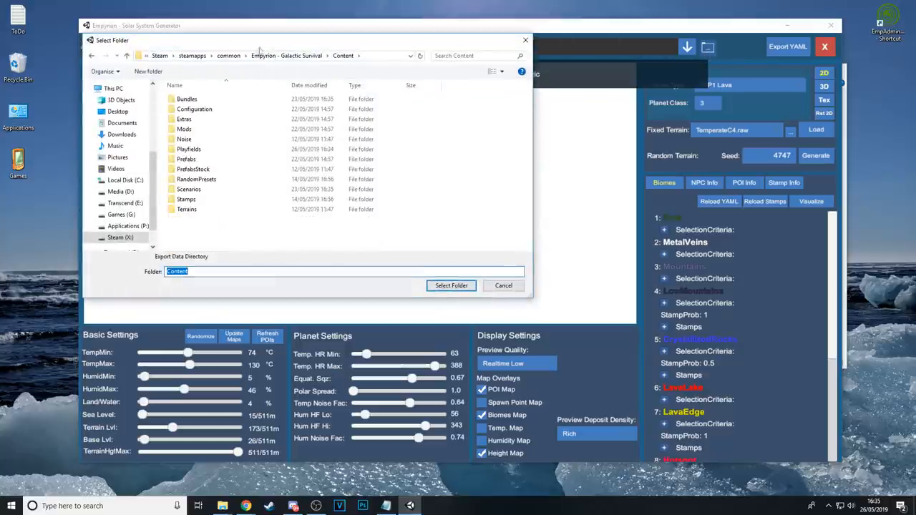
mouse_move(188, 149)
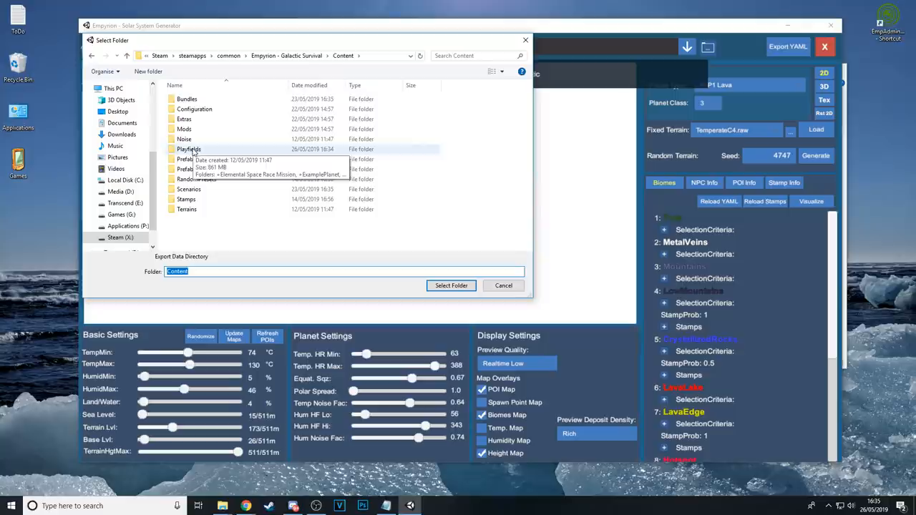
double_click(188, 149)
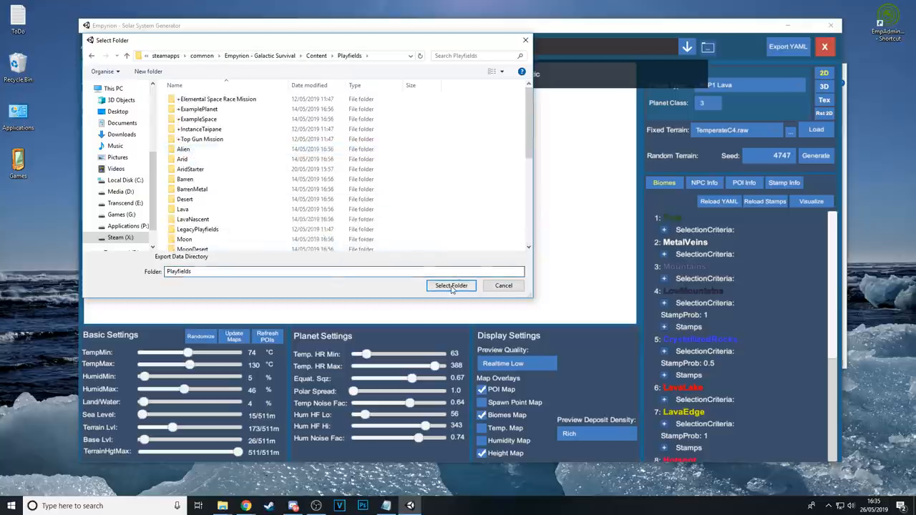
left_click(451, 286)
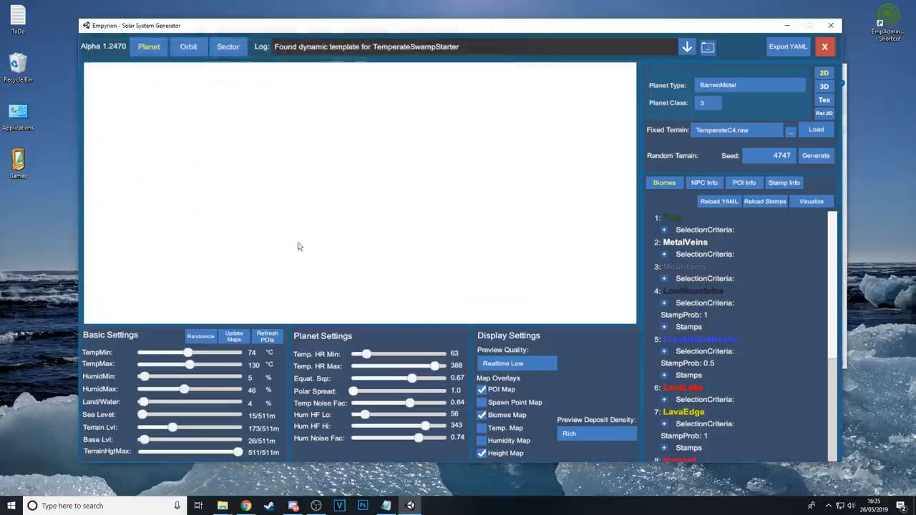
mouse_move(763, 74)
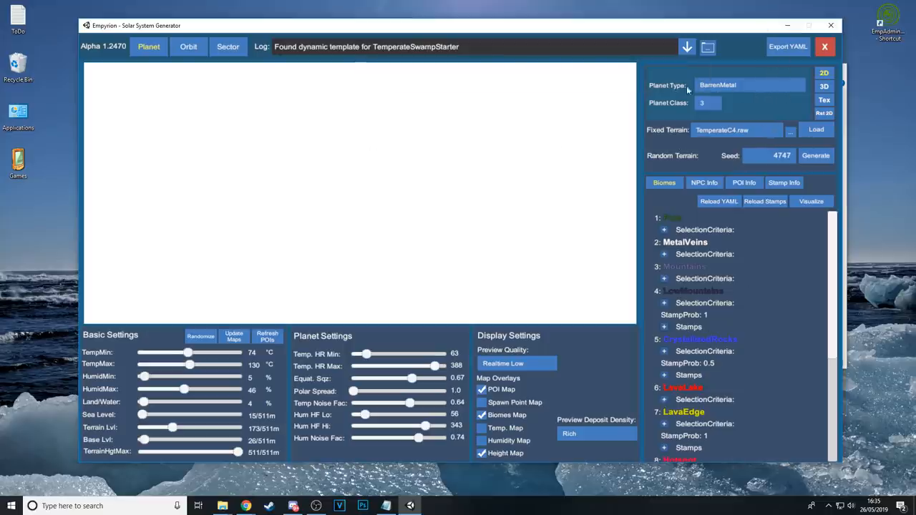
Load the SBASnow playfield from the Planet Type list
left_click(749, 85)
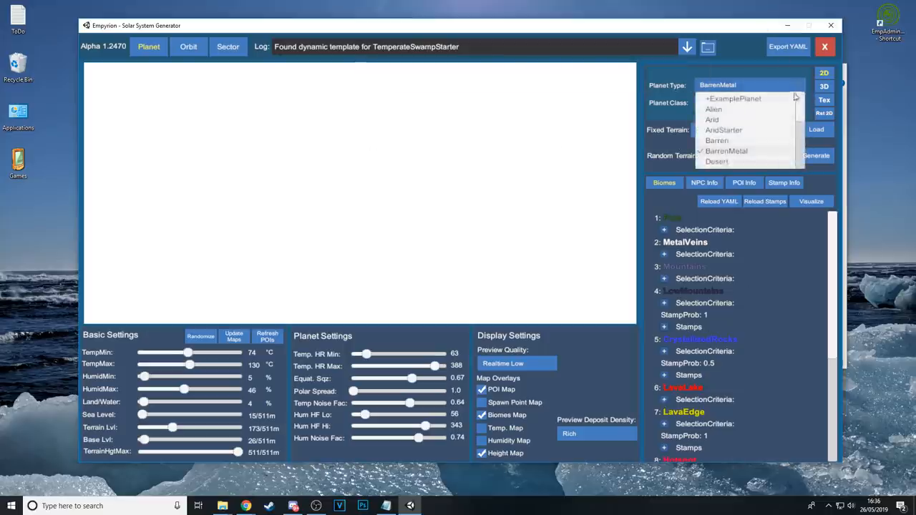
scroll("down", 3)
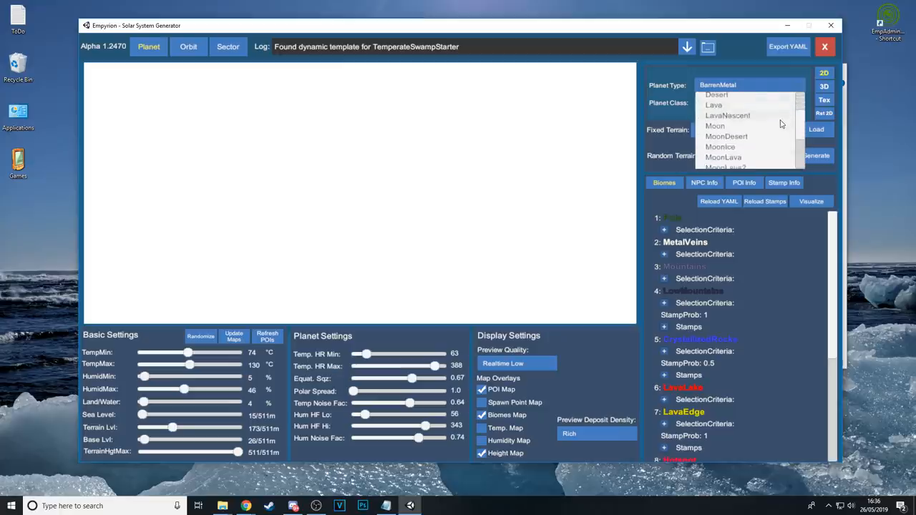
scroll("down", 3)
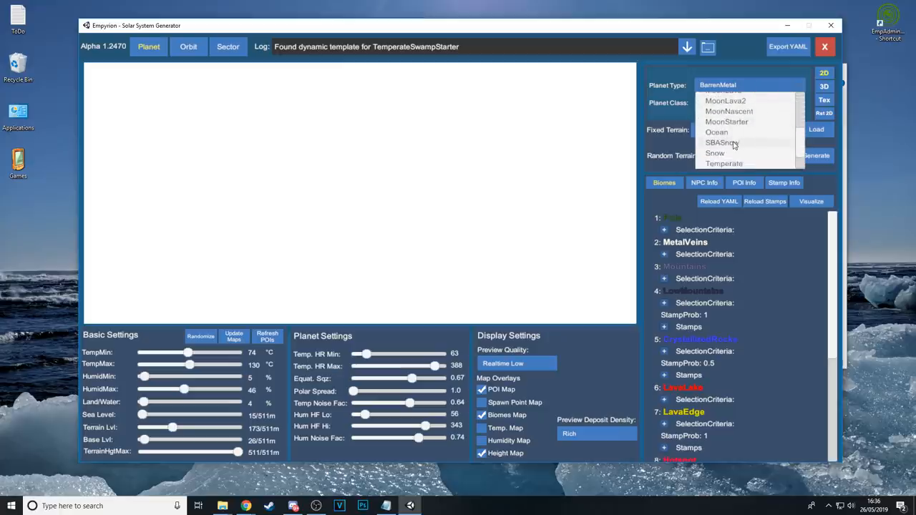
left_click(721, 143)
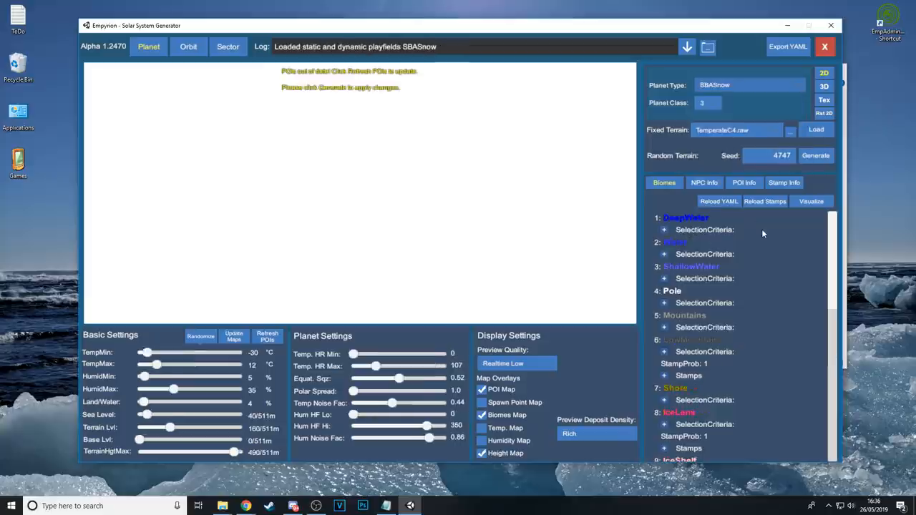
mouse_move(718, 107)
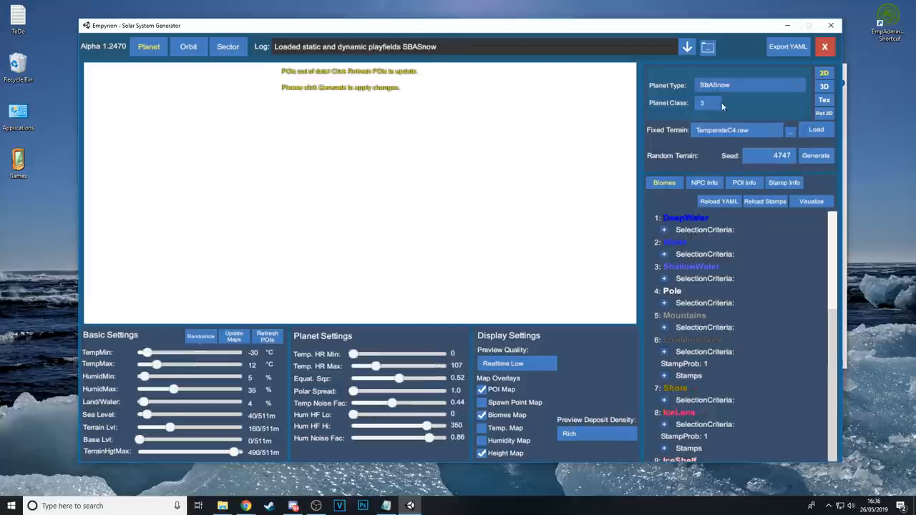
mouse_move(713, 114)
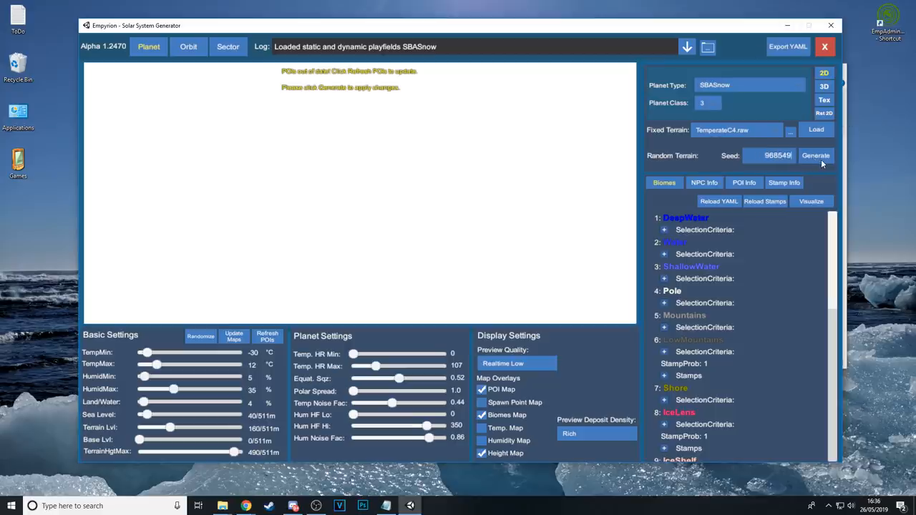
Generate the SBASnow map, set max temperature to 11 °C, and hide POI markers
left_click(815, 155)
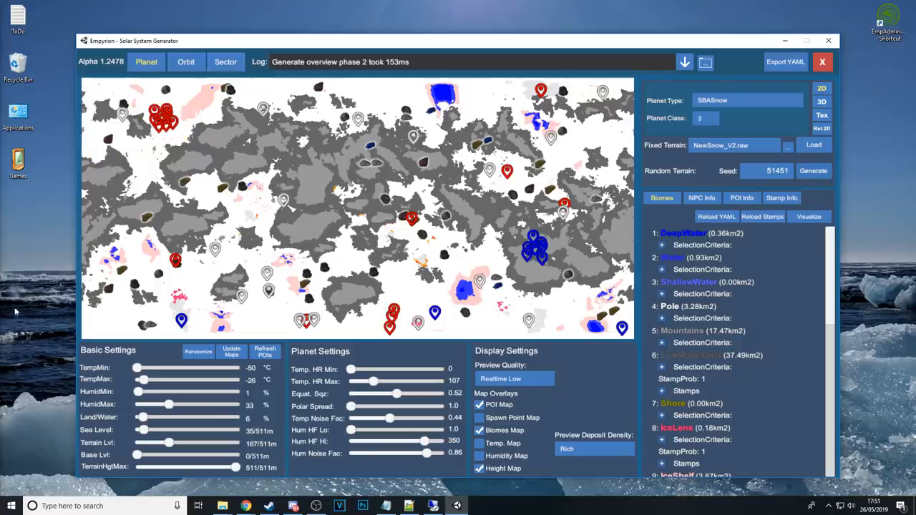
mouse_move(752, 511)
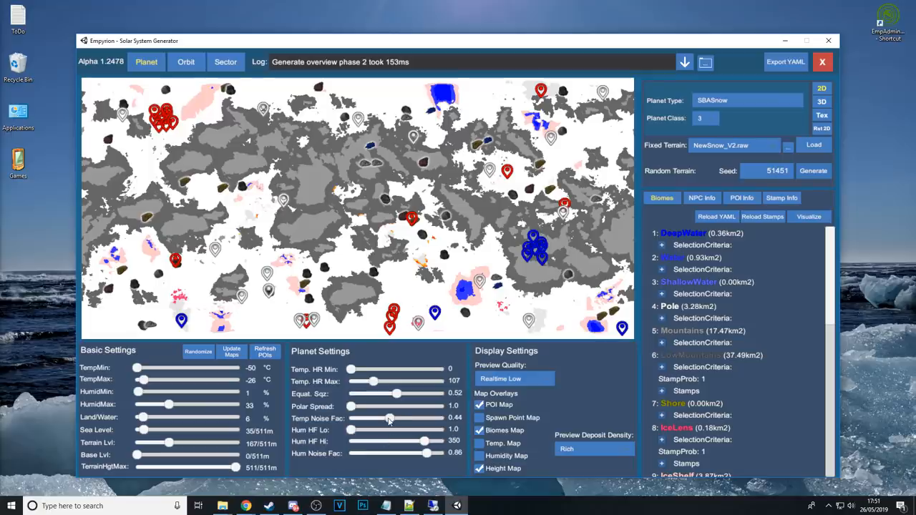
mouse_move(286, 424)
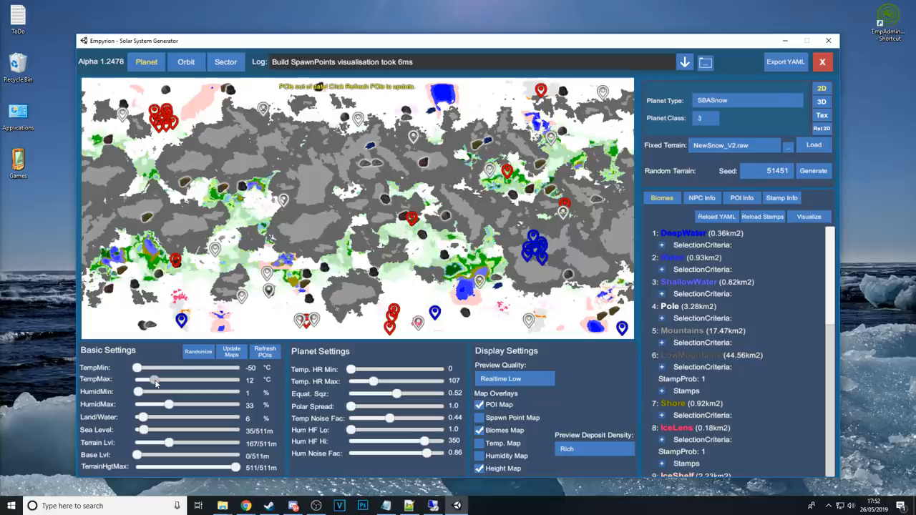
left_click_drag(150, 380, 164, 380)
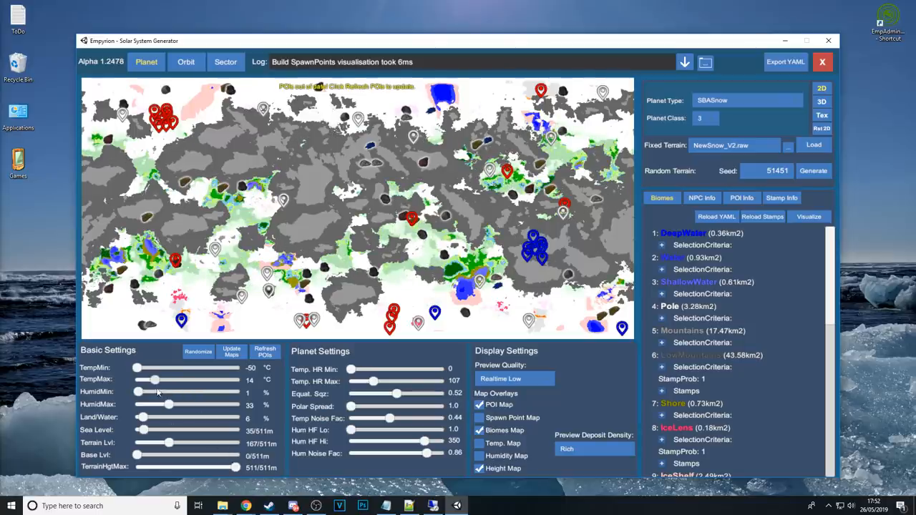
left_click_drag(154, 380, 140, 380)
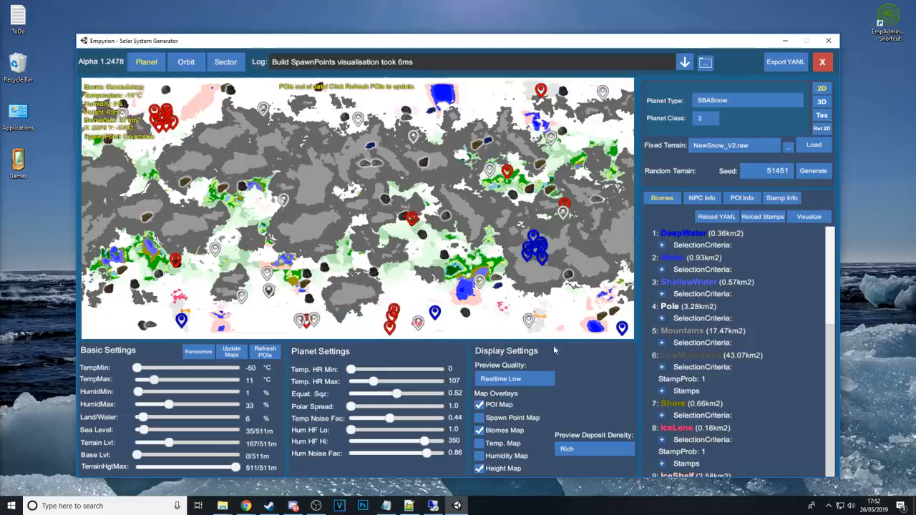
left_click(480, 405)
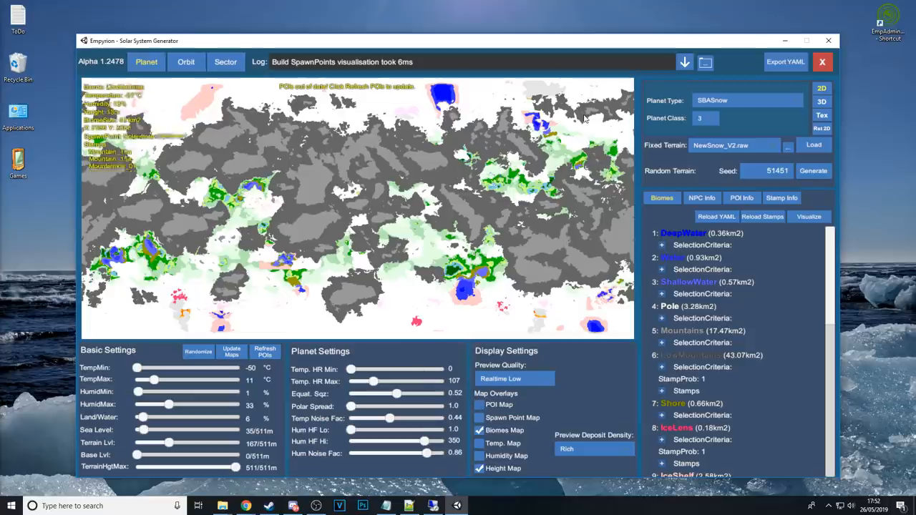
Preview the SBASnow terrain in 3D, then return to the flat 2D map
left_click(821, 100)
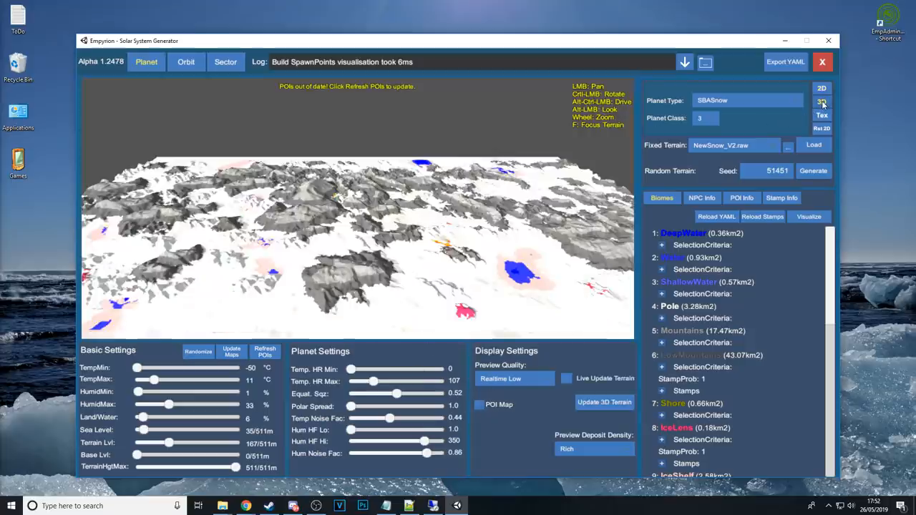
left_click(822, 101)
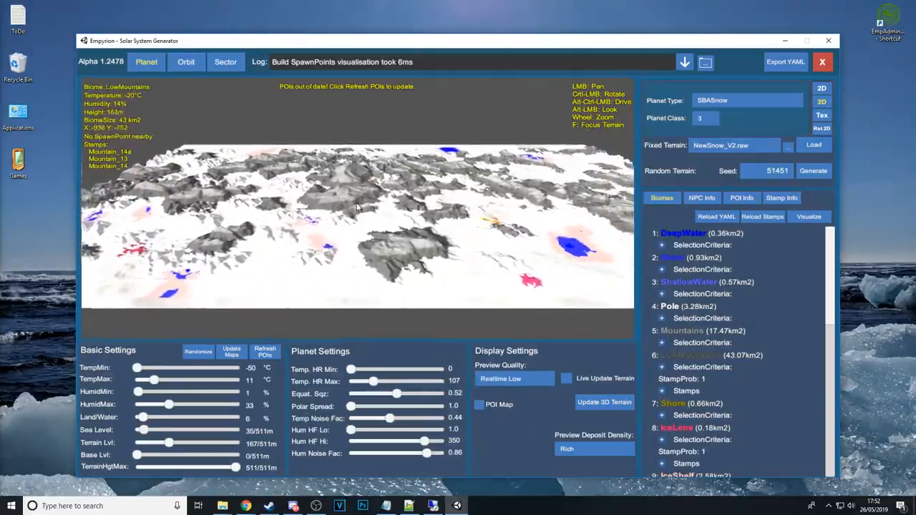
left_click(821, 88)
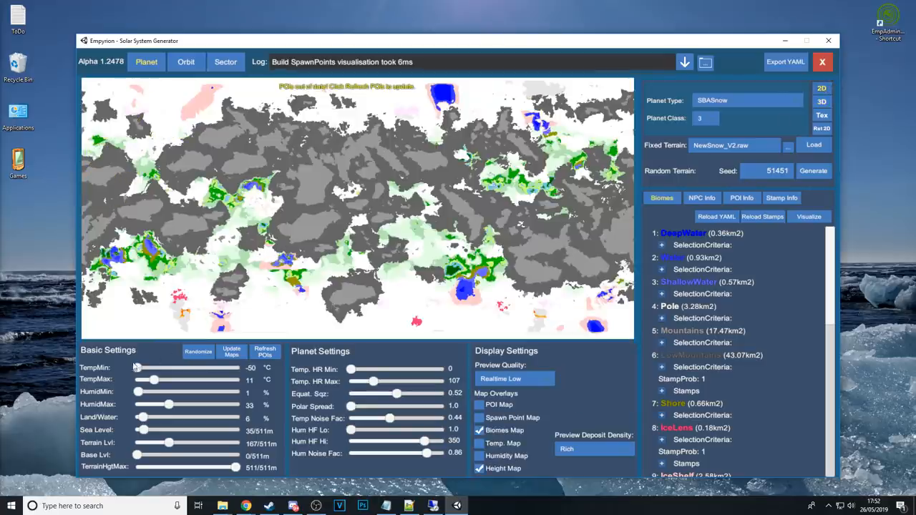
mouse_move(319, 419)
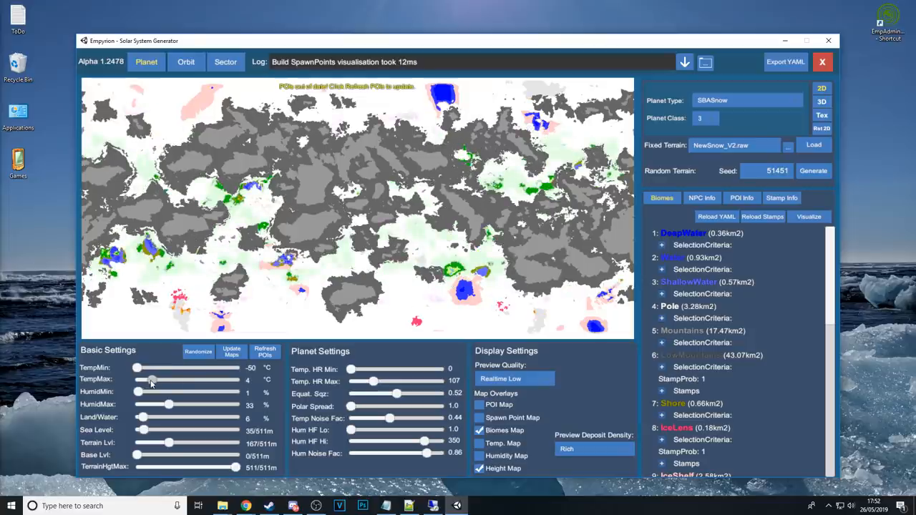
Test the TempMax slider between 4 and 25 °C, finally settling at -26 °C
left_click_drag(141, 380, 158, 379)
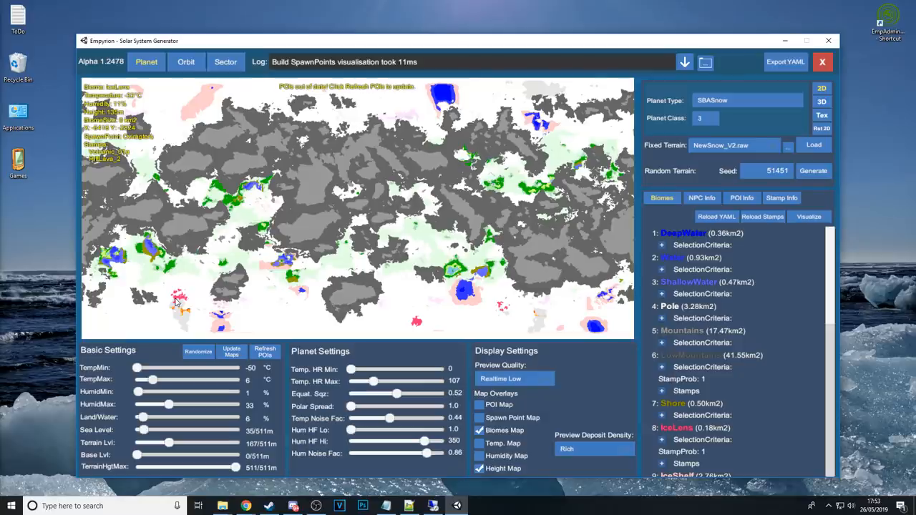
mouse_move(232, 202)
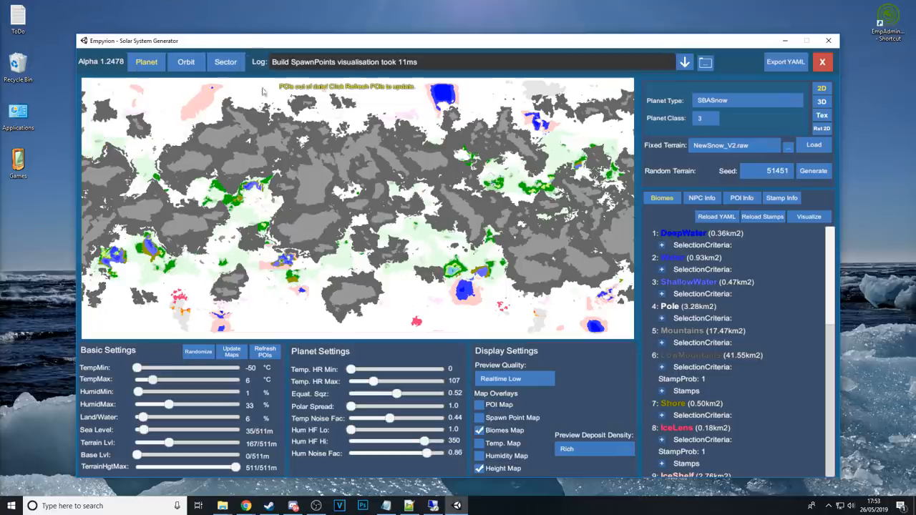
mouse_move(147, 253)
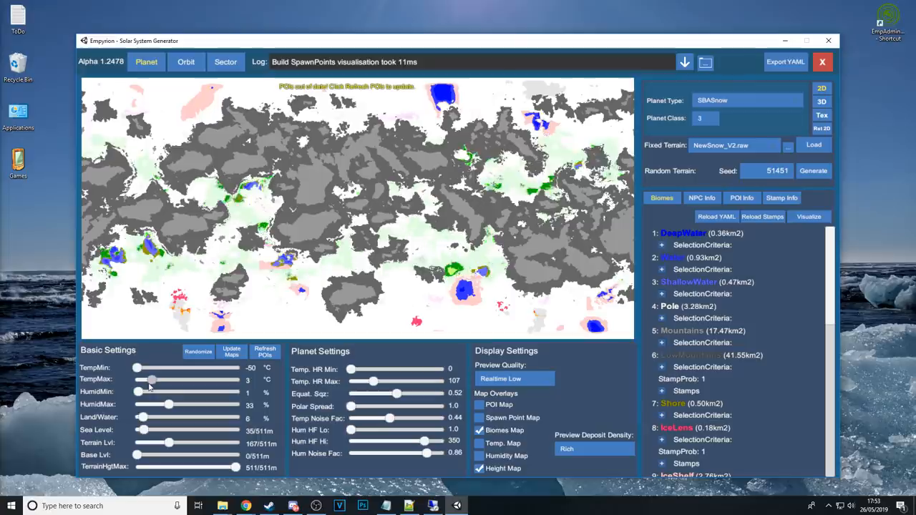
left_click_drag(156, 380, 156, 380)
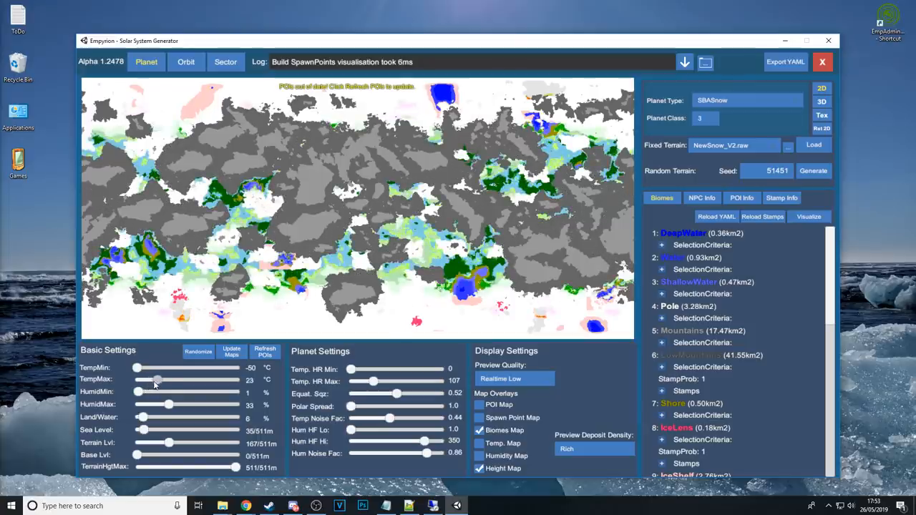
left_click_drag(156, 380, 157, 380)
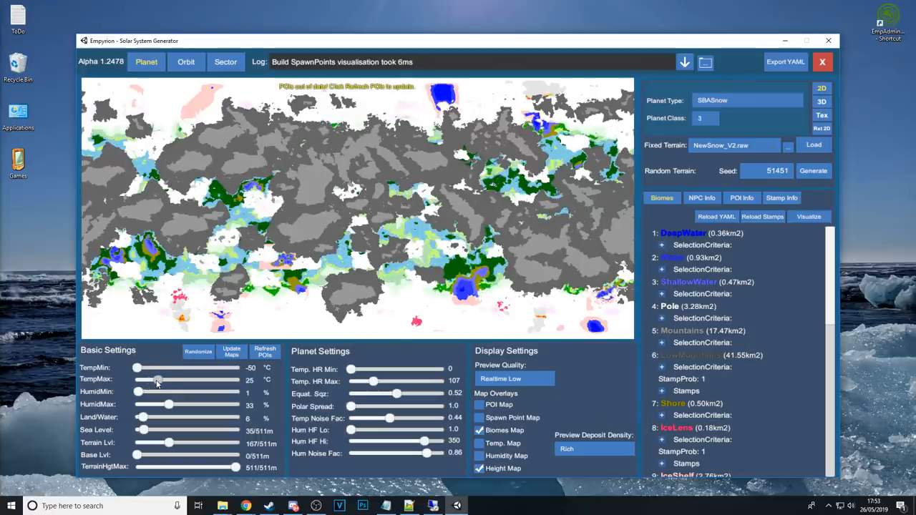
left_click_drag(156, 379, 138, 379)
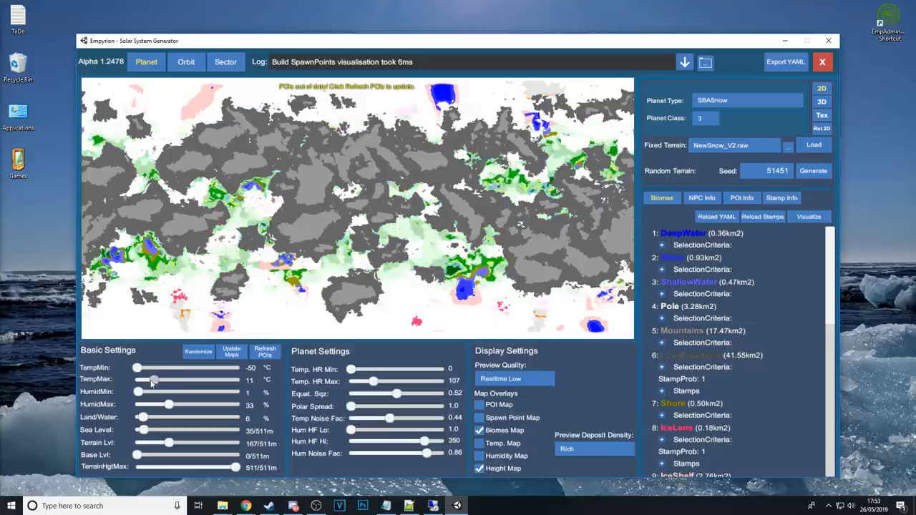
left_click_drag(168, 381, 143, 380)
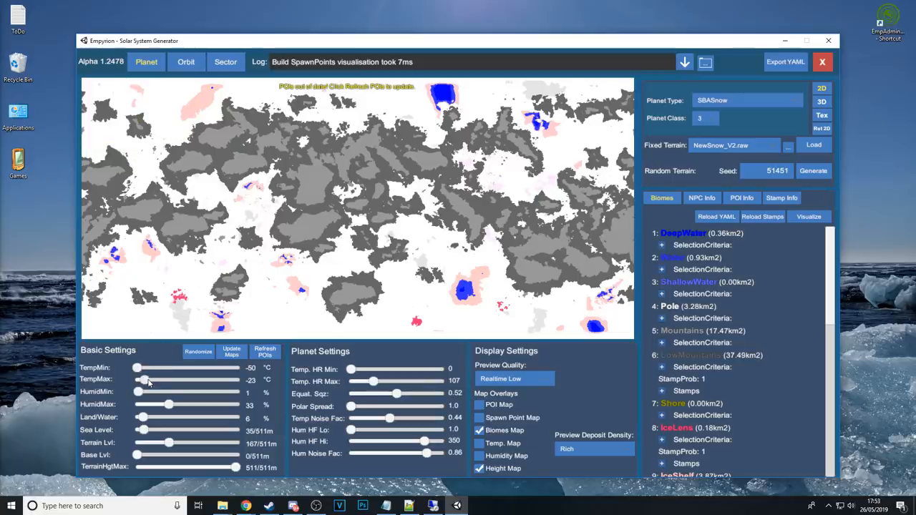
left_click_drag(143, 379, 142, 379)
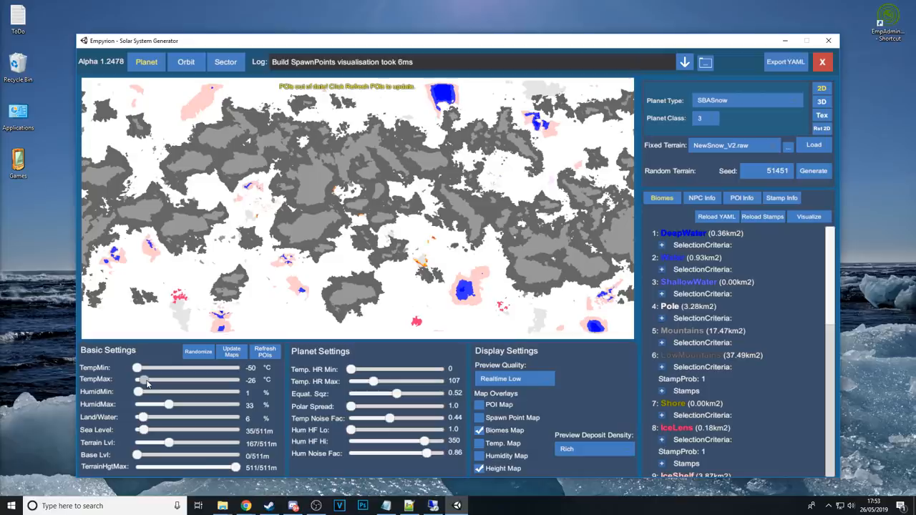
mouse_move(256, 387)
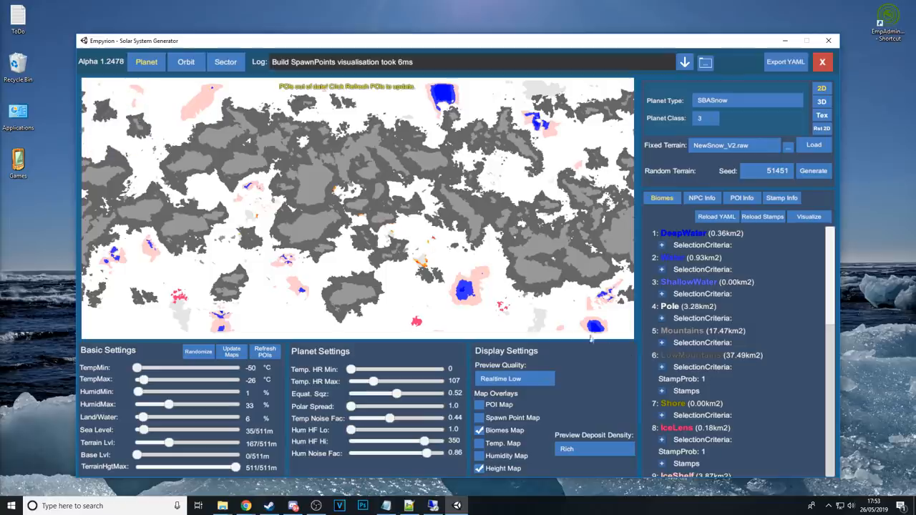
mouse_move(662, 335)
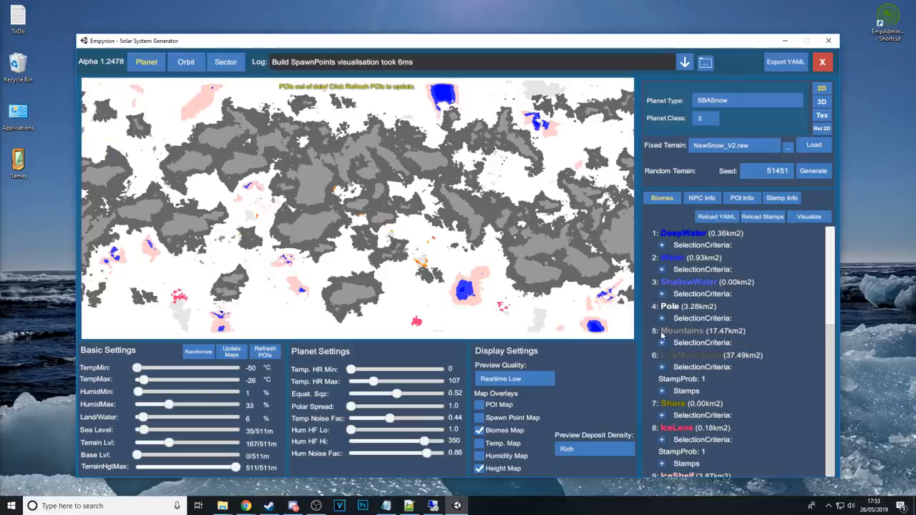
scroll("down", 3)
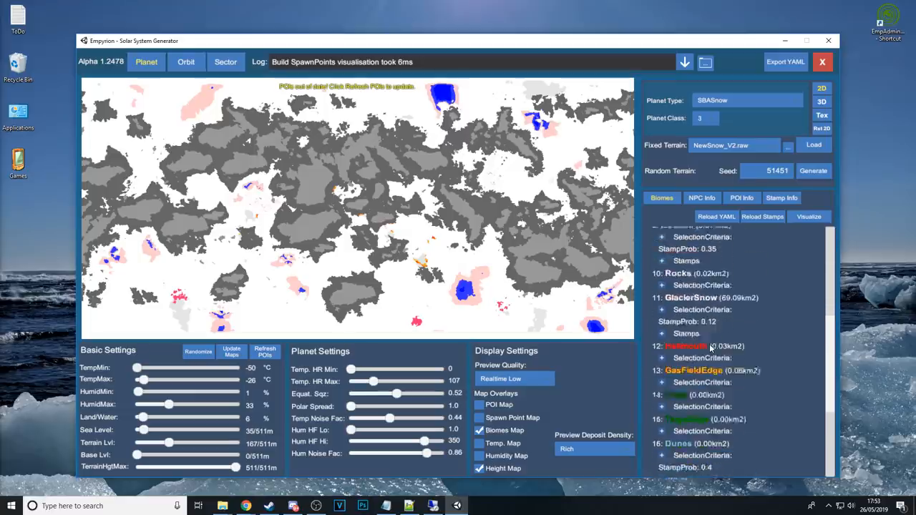
scroll("down", 3)
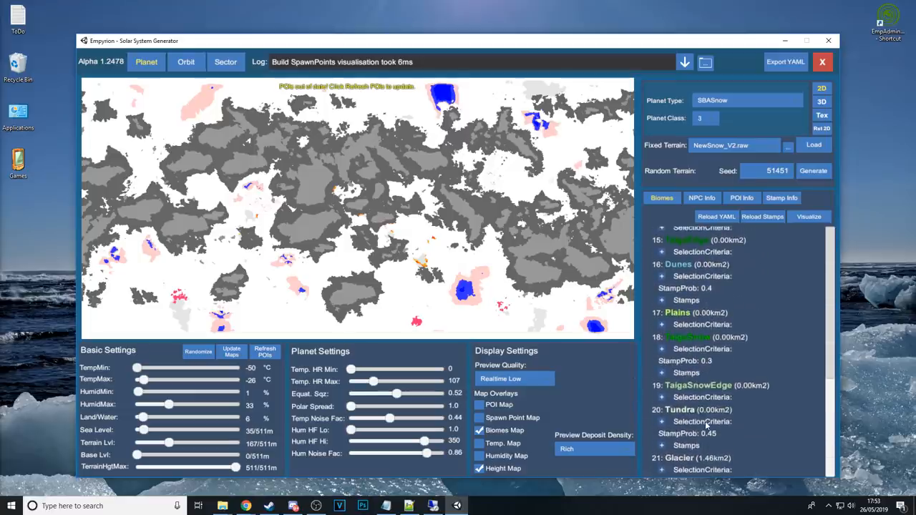
scroll("up", 3)
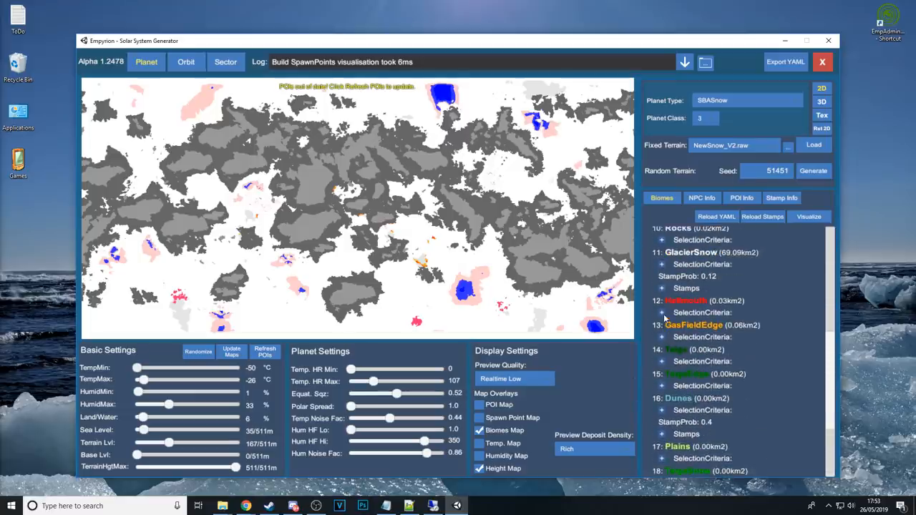
scroll("up", 3)
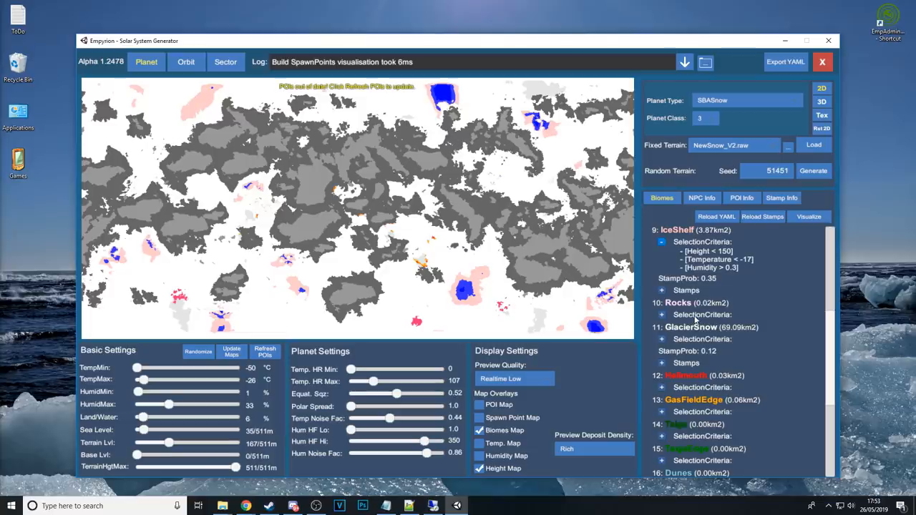
mouse_move(741, 244)
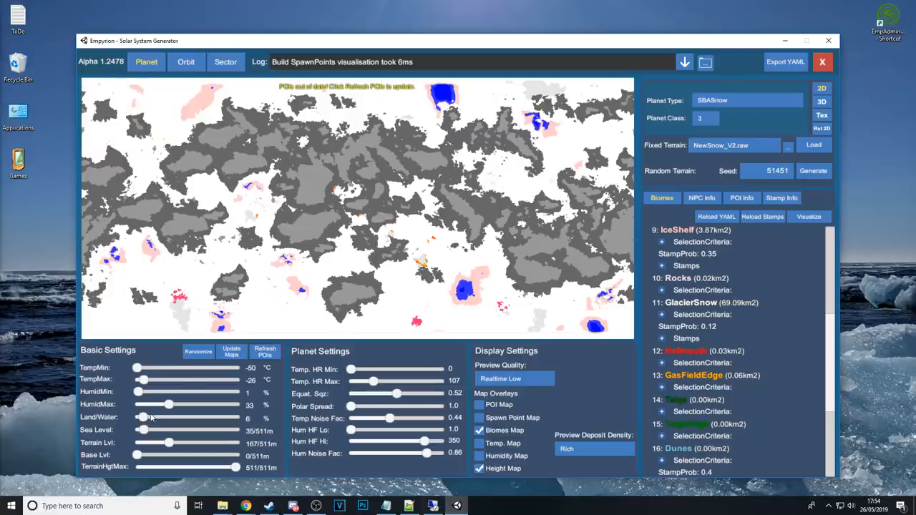
Sweep maximum humidity between 0% and 35%, settling at 32%
left_click_drag(169, 406, 165, 406)
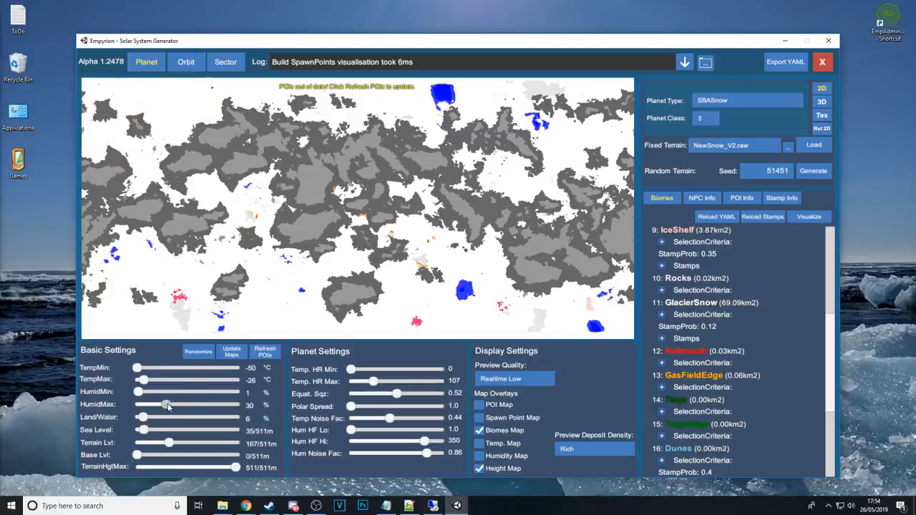
left_click_drag(164, 406, 166, 406)
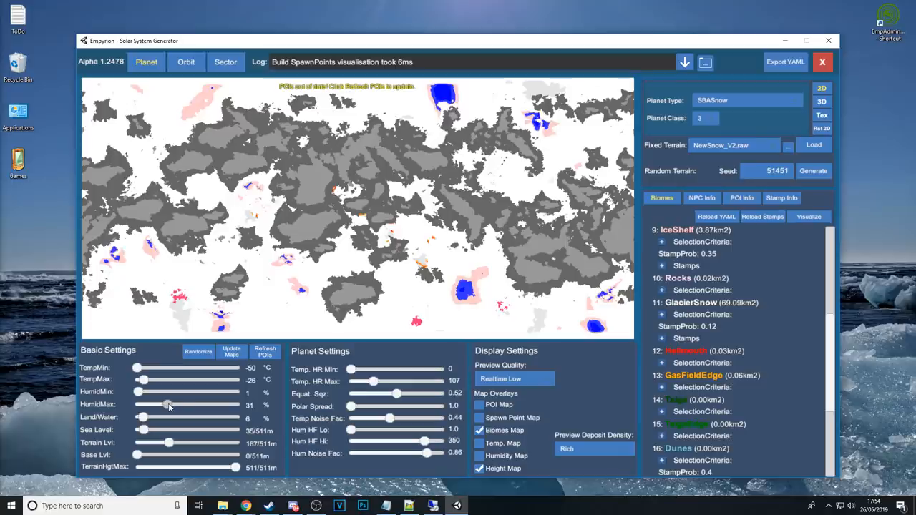
left_click_drag(167, 405, 174, 406)
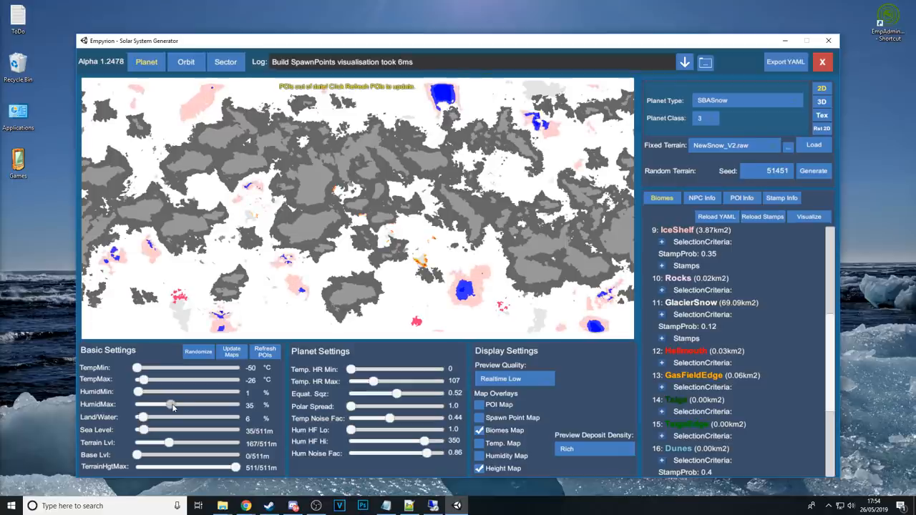
left_click_drag(172, 405, 147, 405)
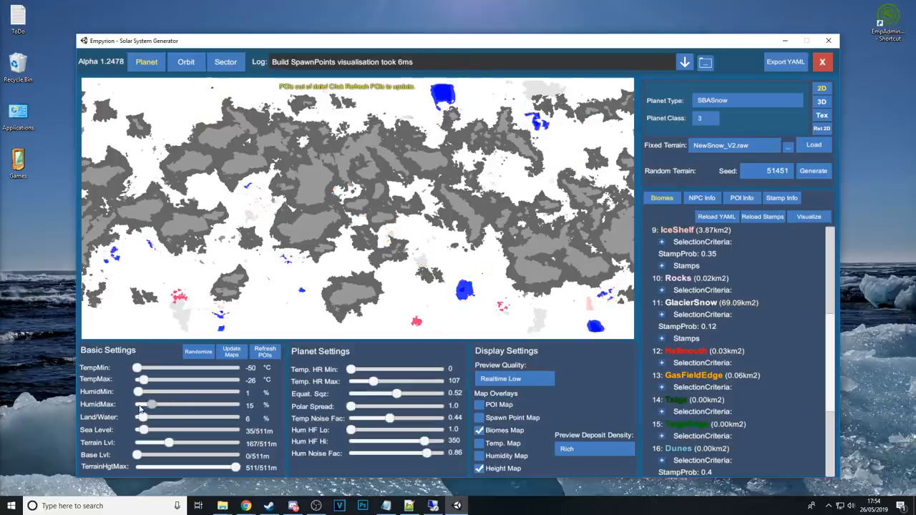
left_click_drag(150, 404, 138, 404)
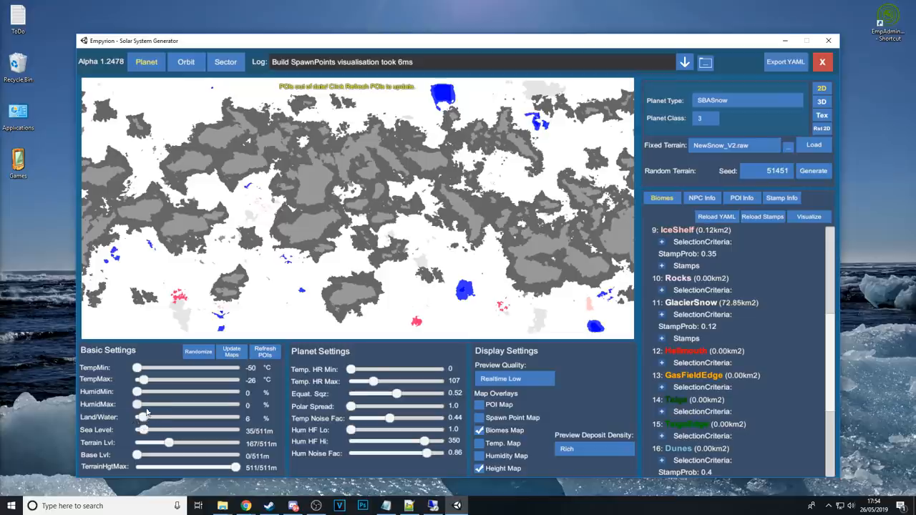
left_click_drag(136, 405, 148, 406)
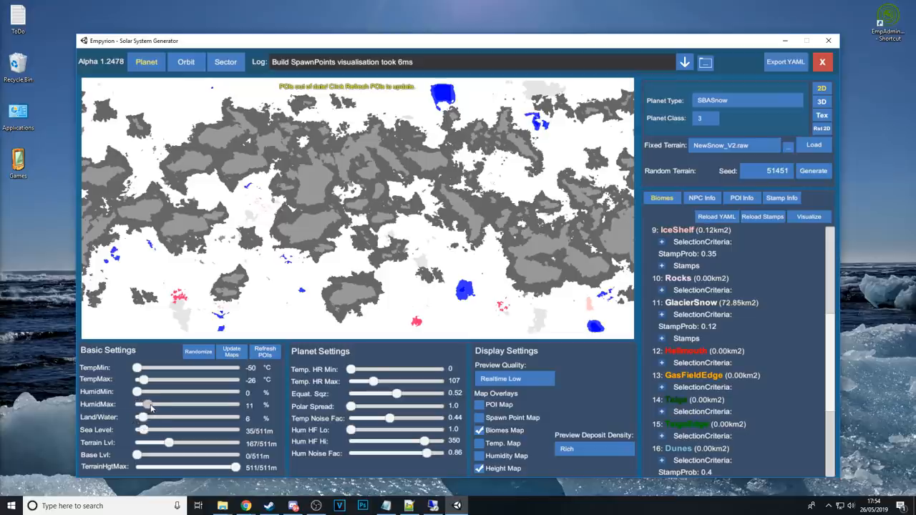
left_click_drag(146, 406, 156, 406)
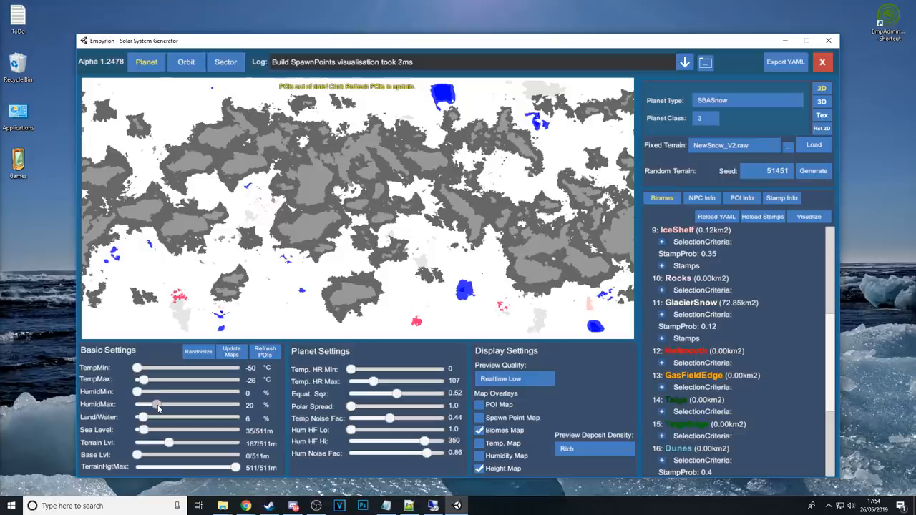
left_click_drag(157, 407, 173, 406)
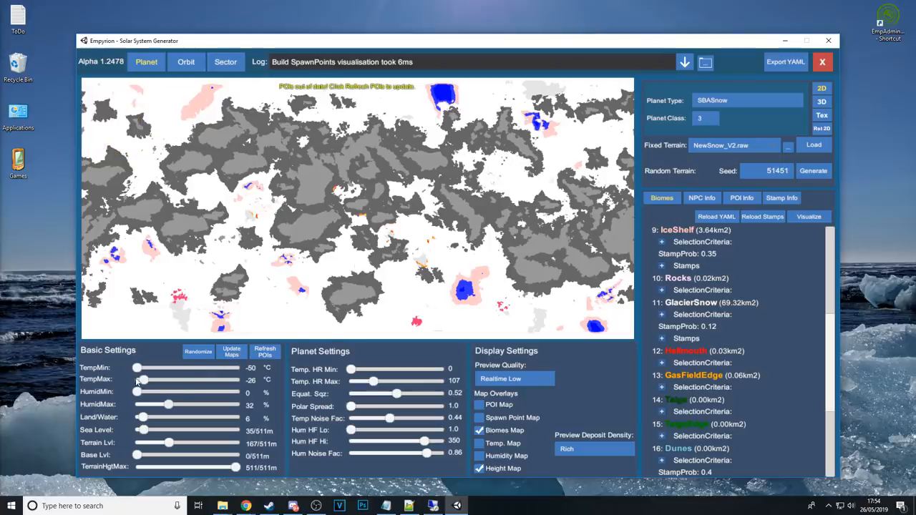
mouse_move(195, 392)
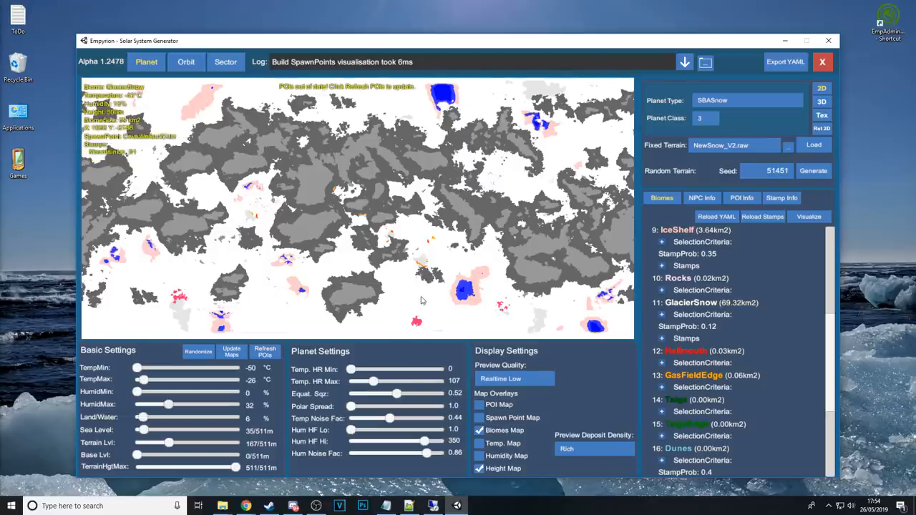
mouse_move(393, 292)
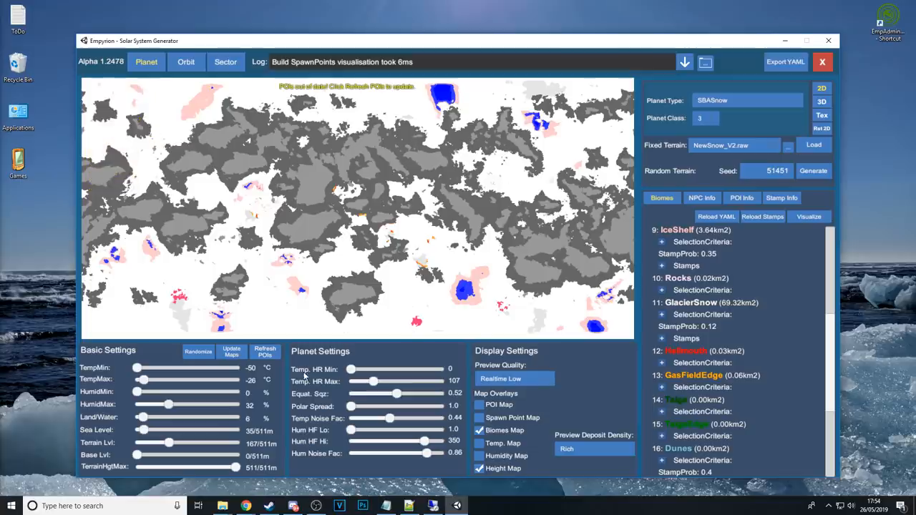
mouse_move(139, 440)
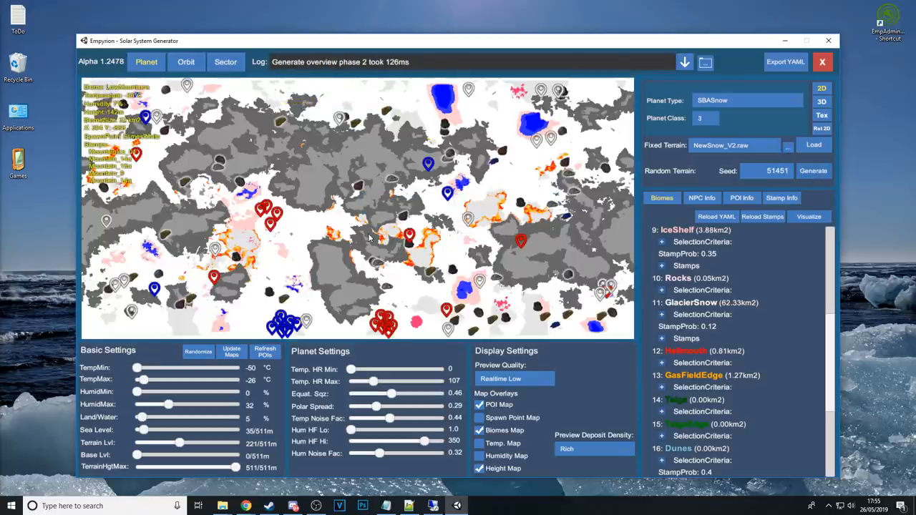
Hide the POI Map overlay so only SBASnow's biomes and terrain height show
left_click(479, 405)
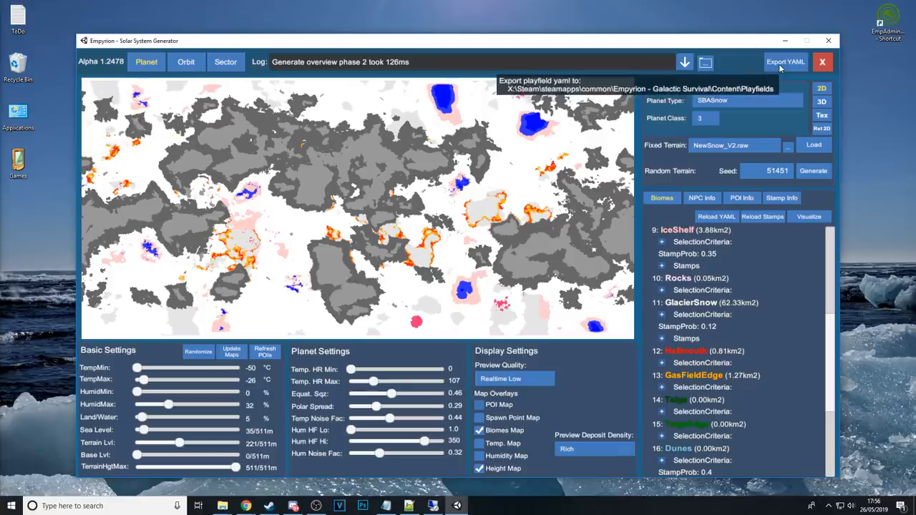
Export the SBASnow planet data as YAML, then close the Solar System Generator
left_click(786, 61)
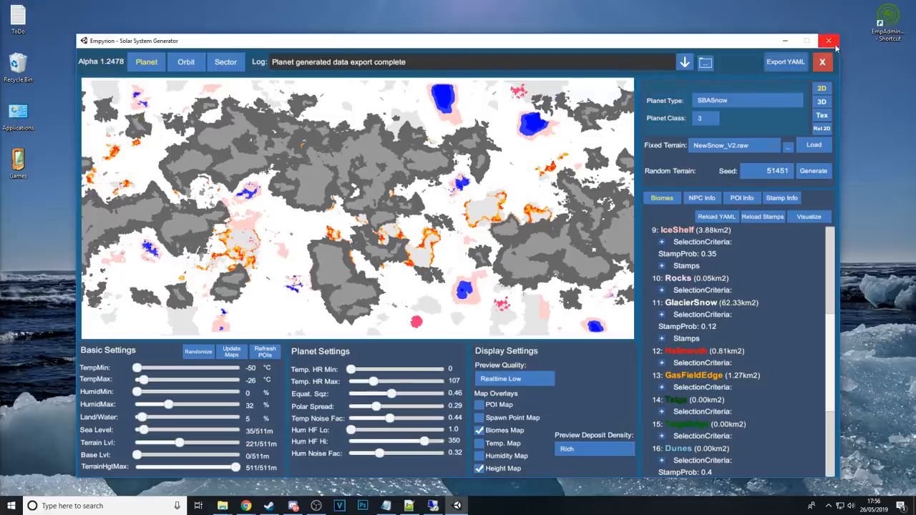
left_click(828, 41)
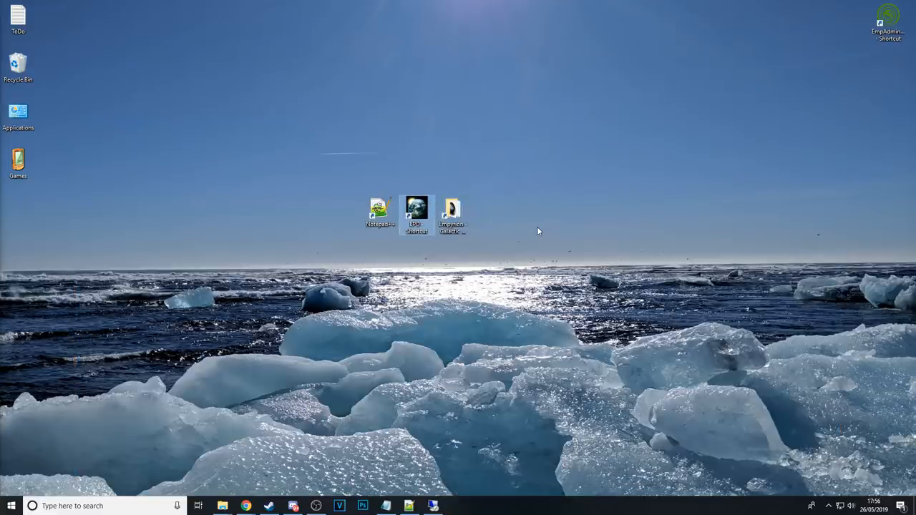
Launch Playfield Designer from the EPD shortcut and browse into Empyrion's Client folder
double_click(451, 211)
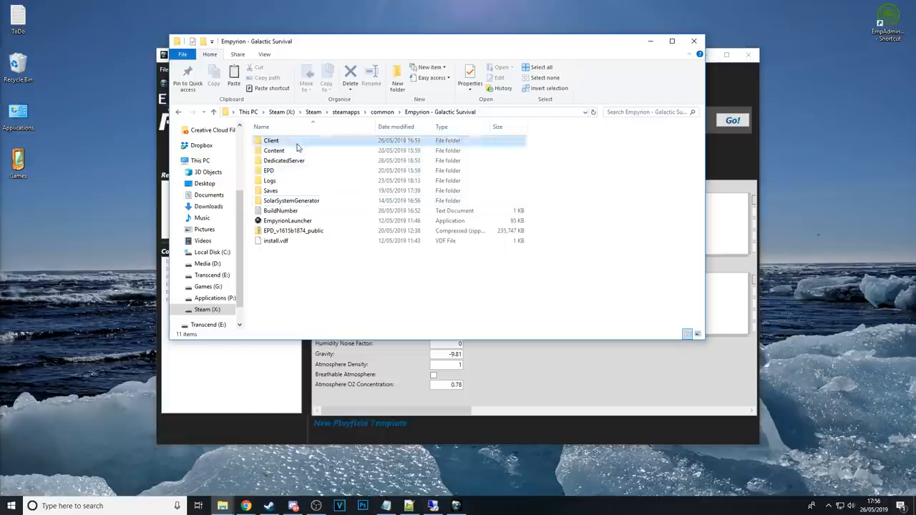
double_click(270, 141)
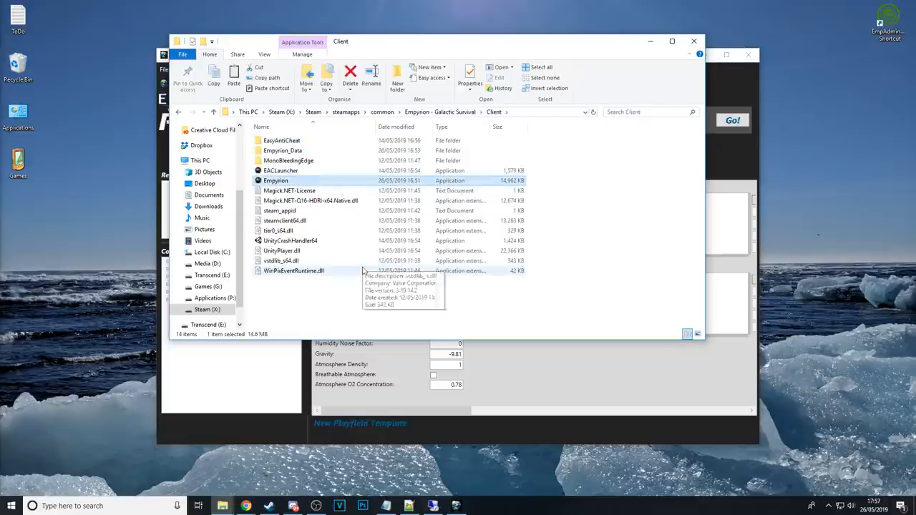
mouse_move(485, 146)
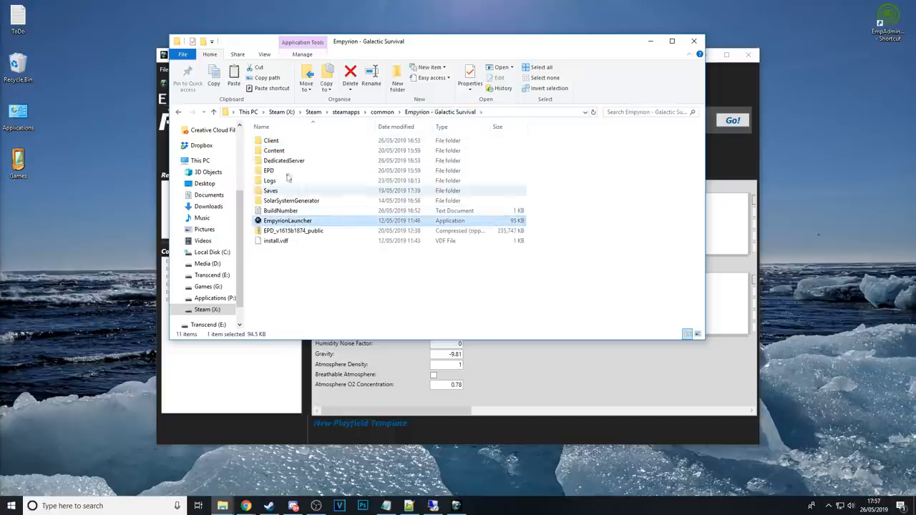
double_click(272, 141)
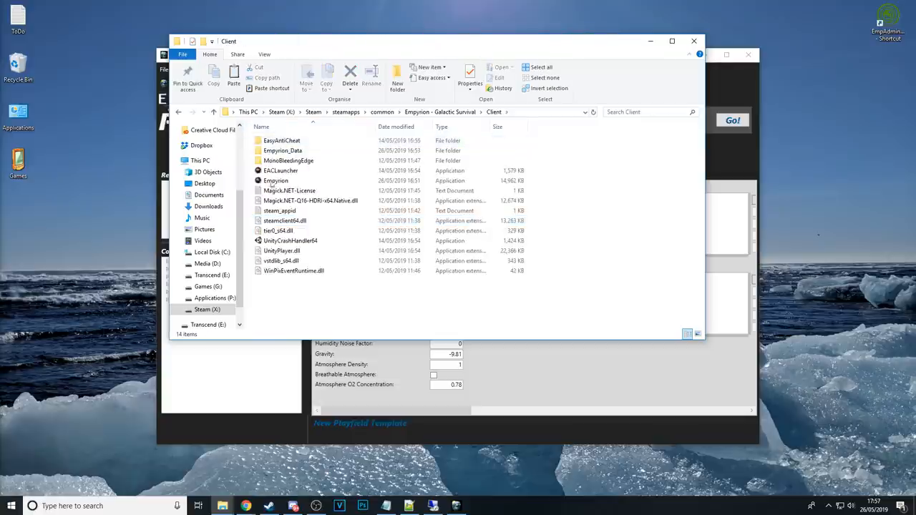
left_click(275, 180)
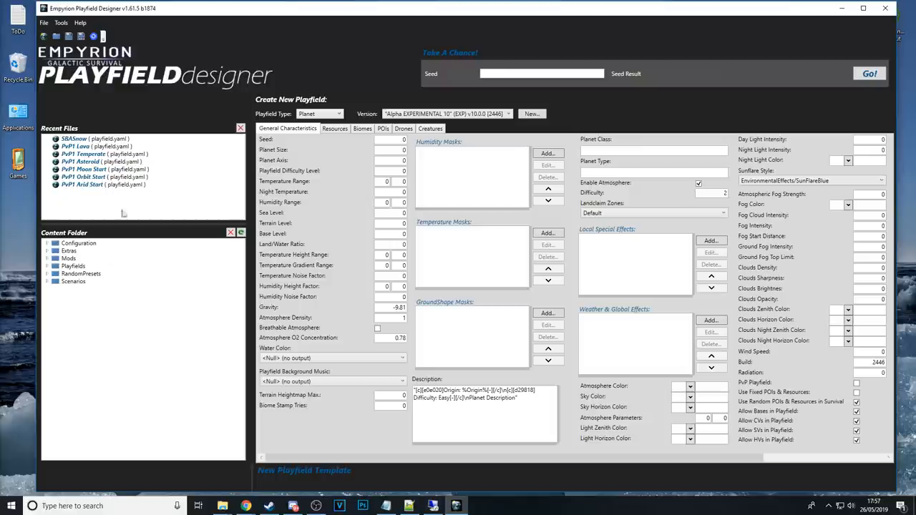
mouse_move(289, 227)
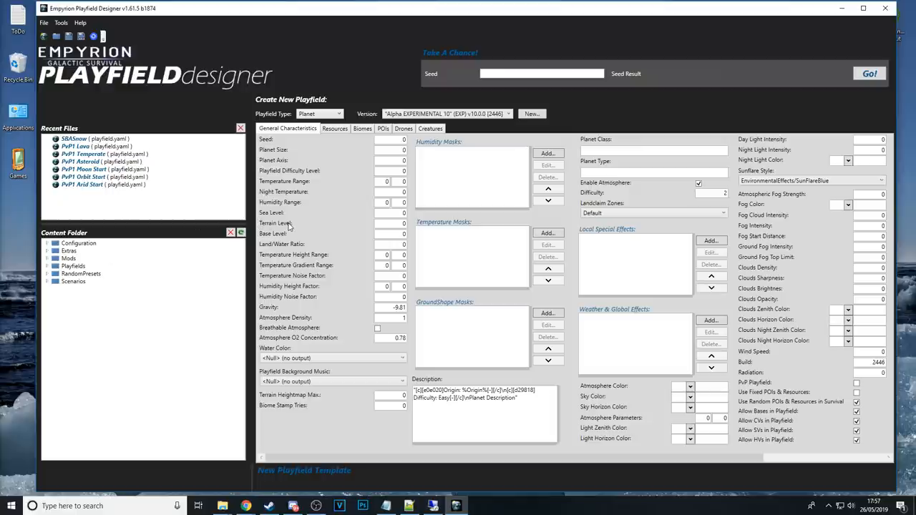
mouse_move(275, 222)
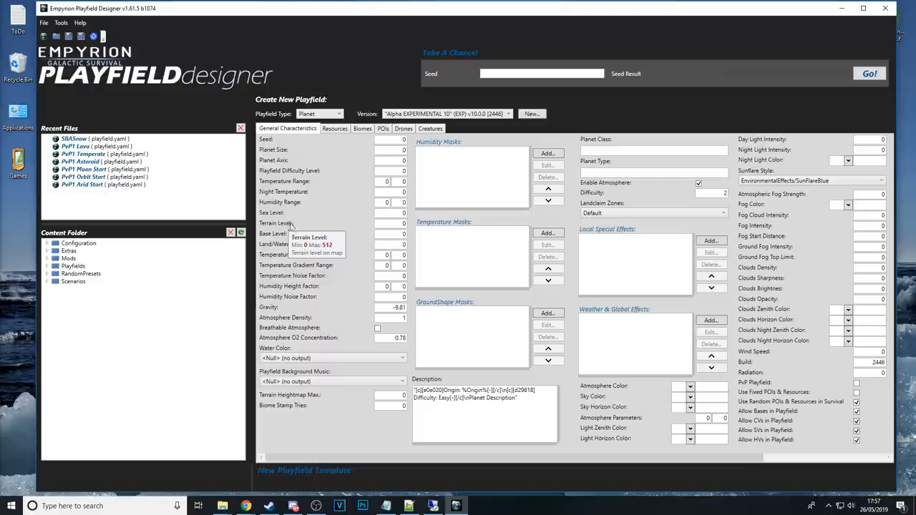
mouse_move(276, 233)
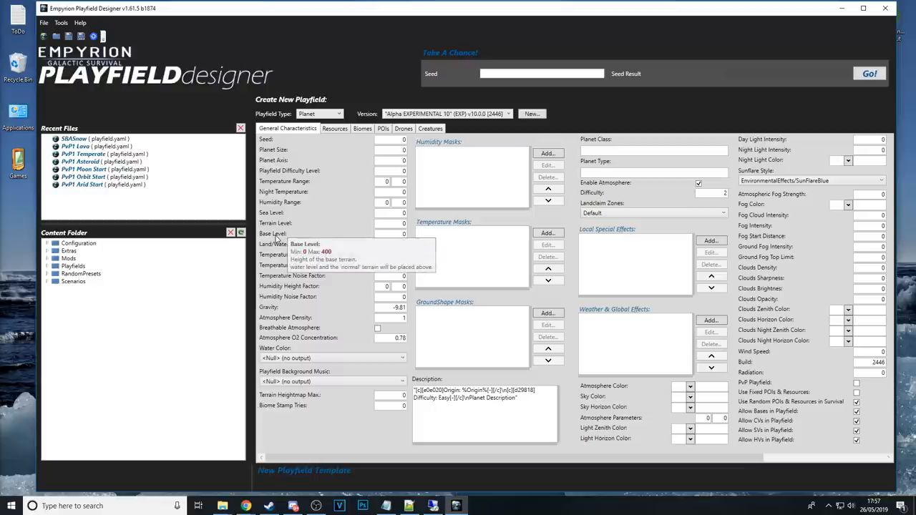
mouse_move(272, 307)
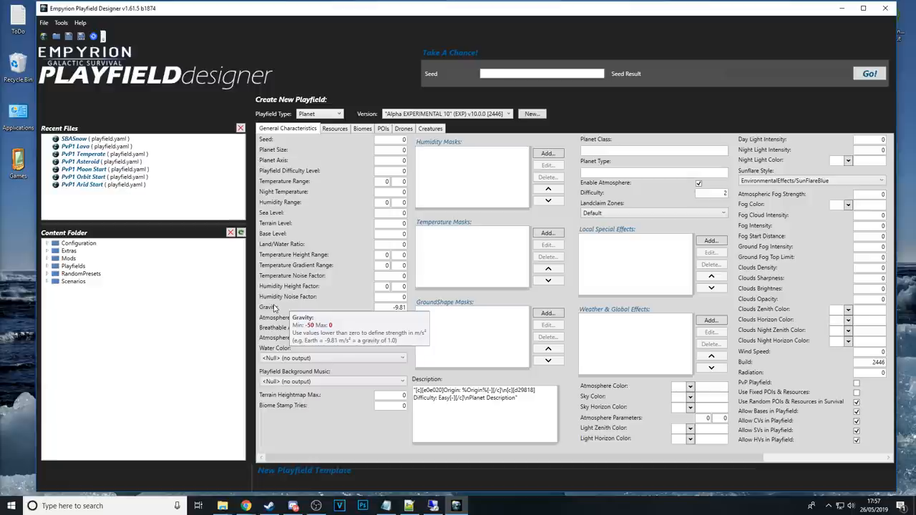
mouse_move(290, 317)
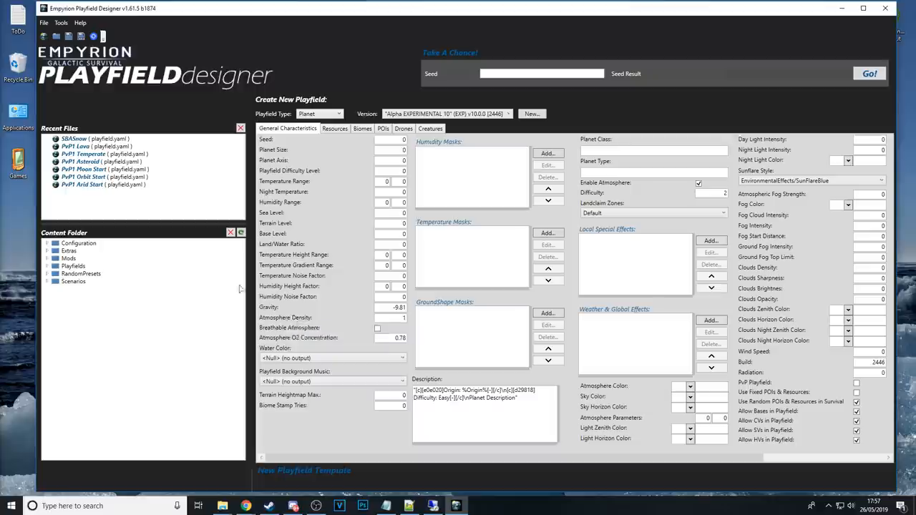
mouse_move(174, 270)
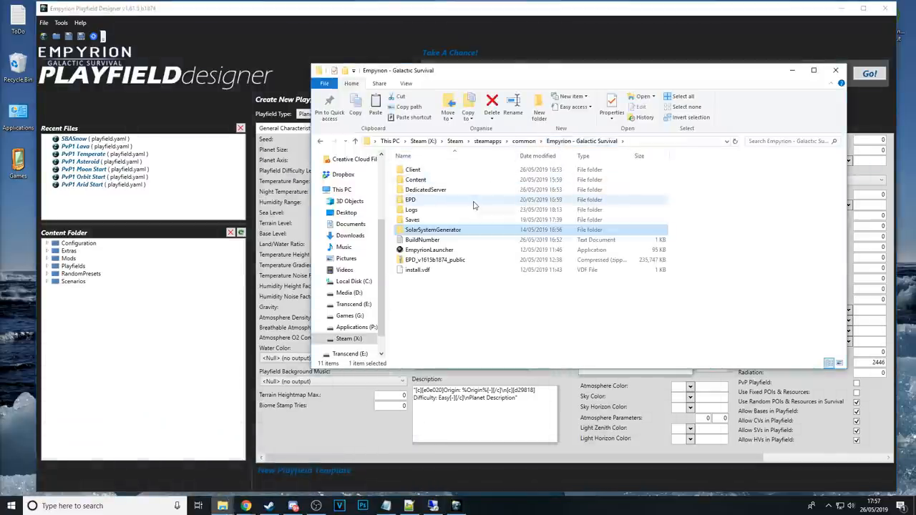
Browse Content > Scenarios to the Dawn of Galaxy playfields and open JoraSnow
double_click(416, 180)
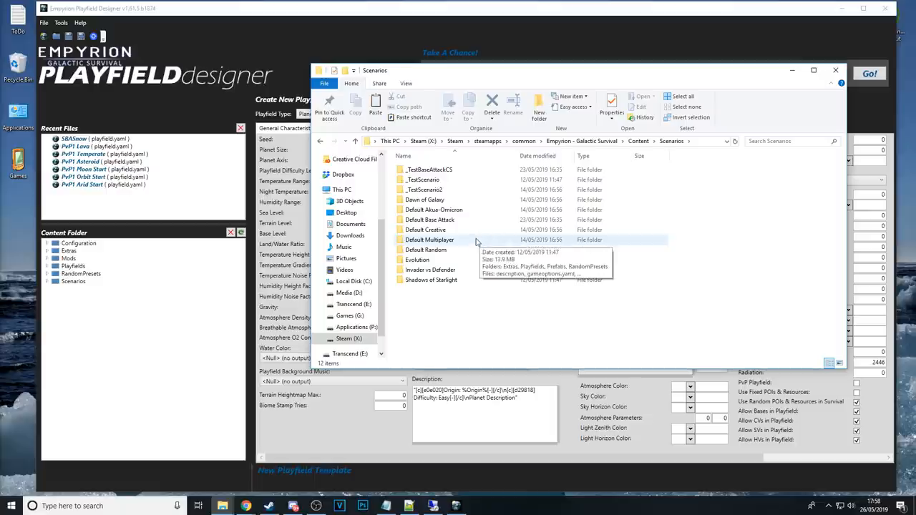
left_click(430, 270)
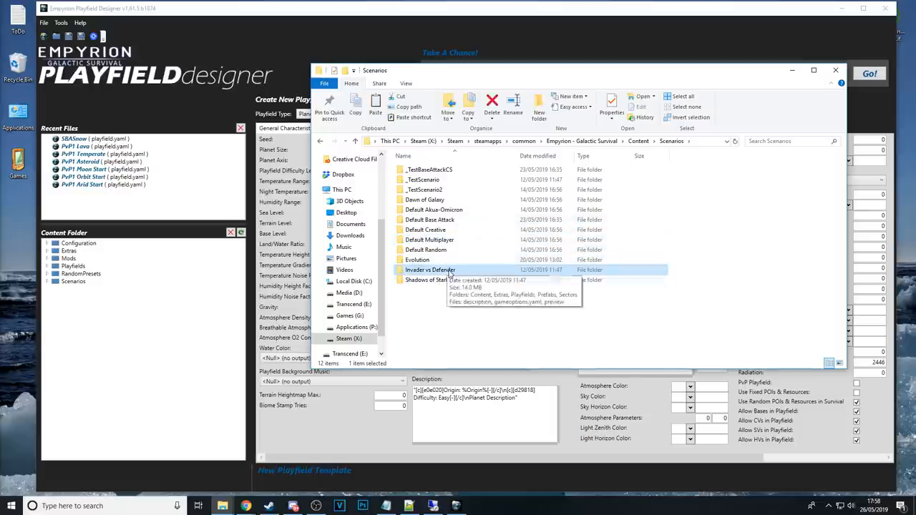
mouse_move(472, 224)
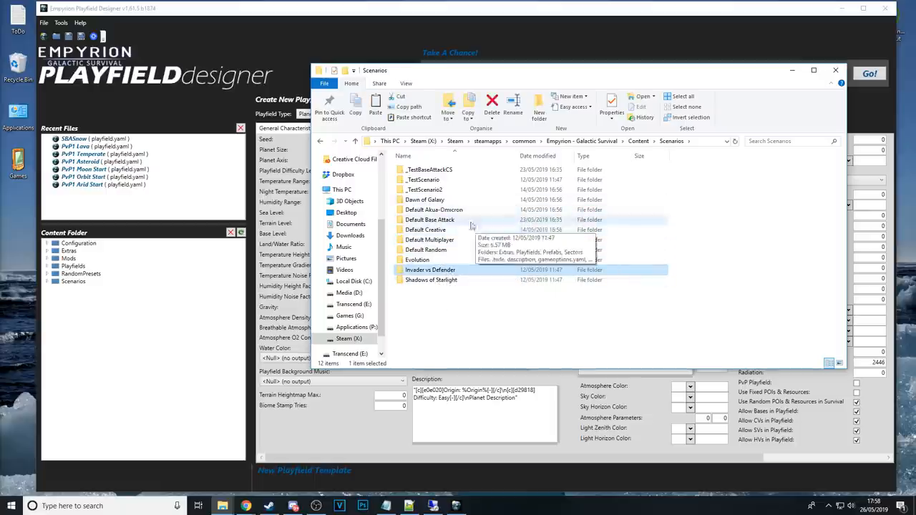
mouse_move(519, 237)
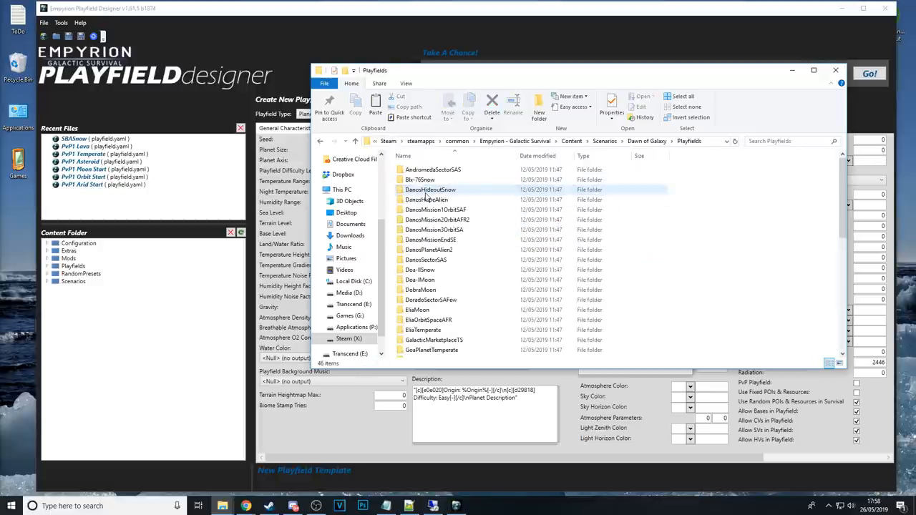
scroll("down", 3)
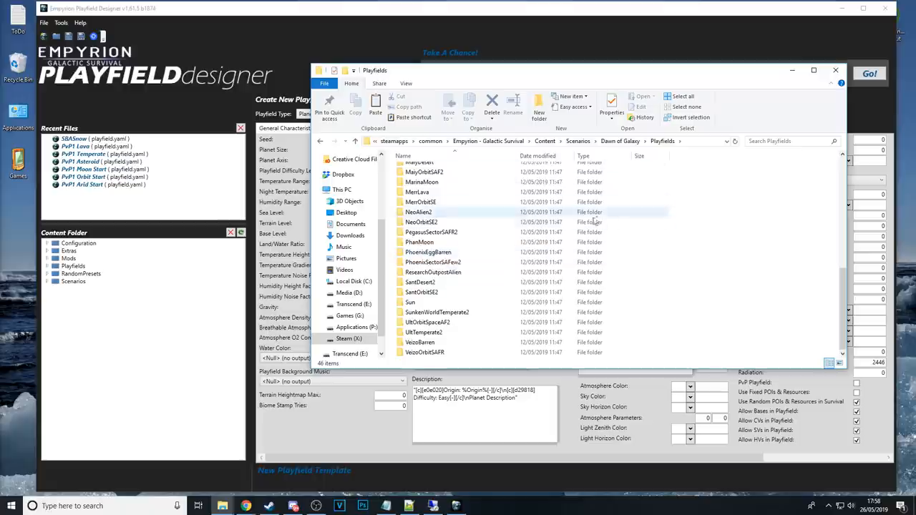
scroll("up", 3)
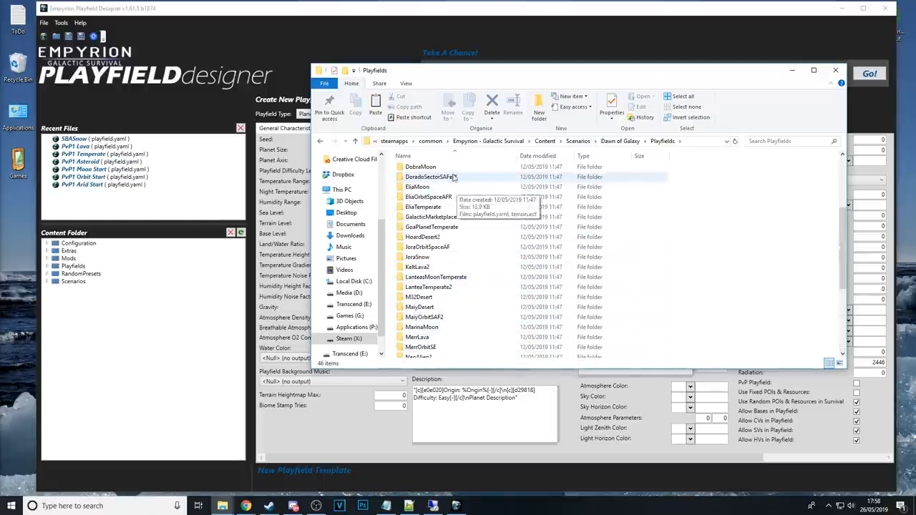
mouse_move(422, 207)
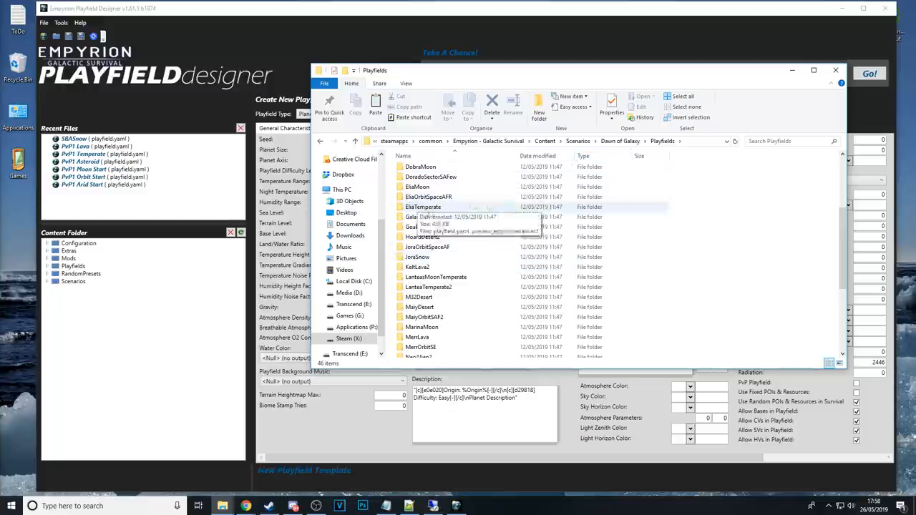
left_click(417, 257)
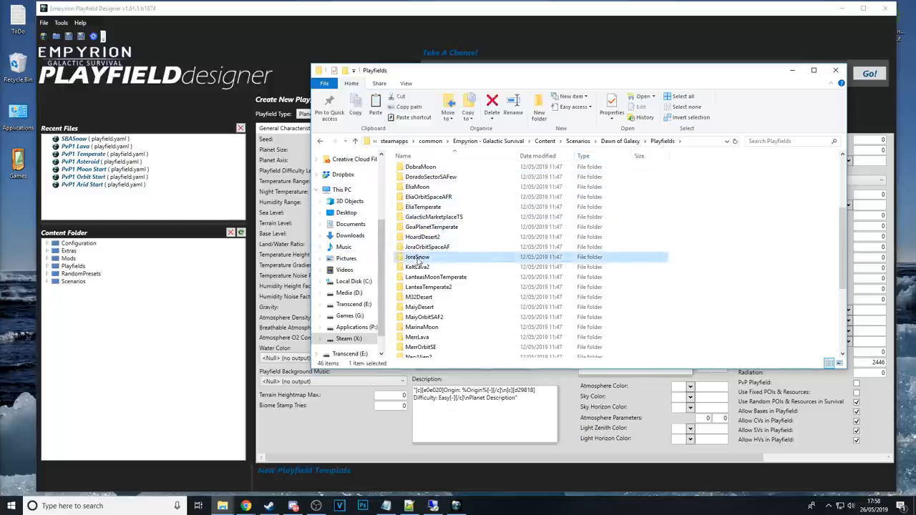
double_click(417, 257)
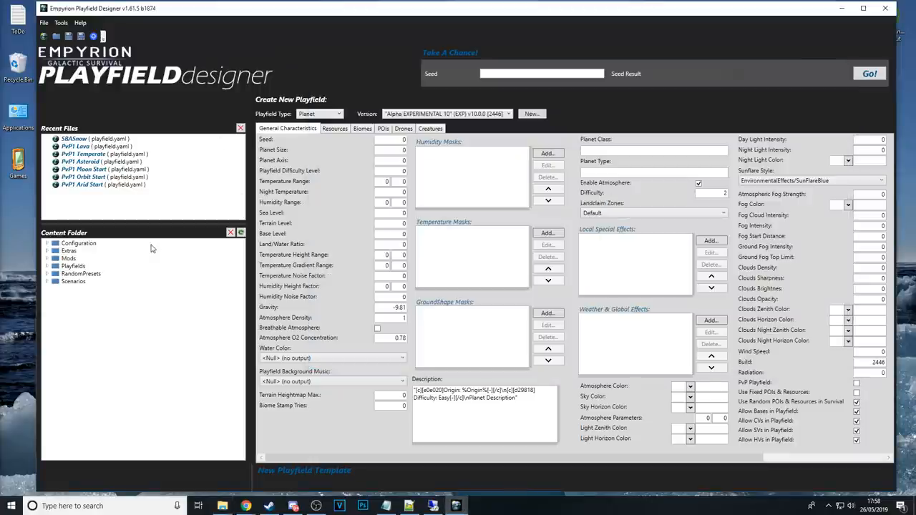
mouse_move(672, 391)
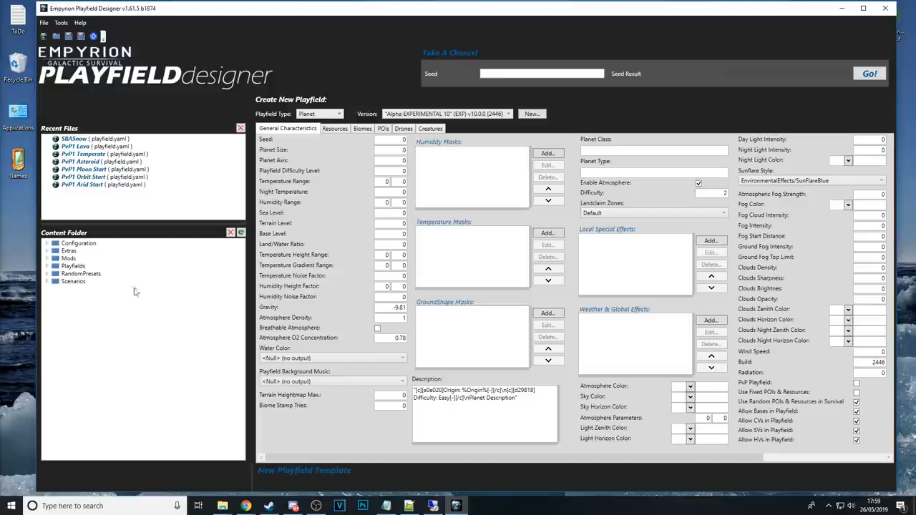
mouse_move(91, 292)
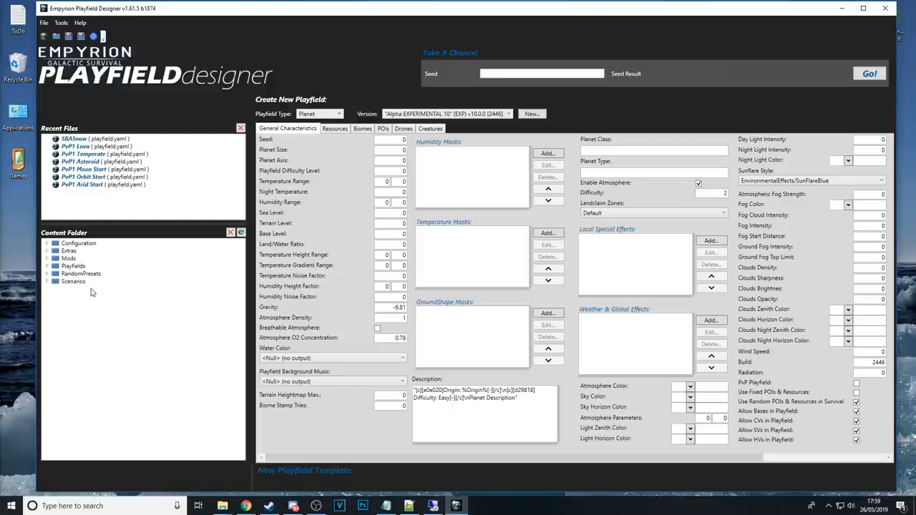
Expand Playfields > SBASnow, load playfield.yaml and confirm the reset warning
left_click(48, 266)
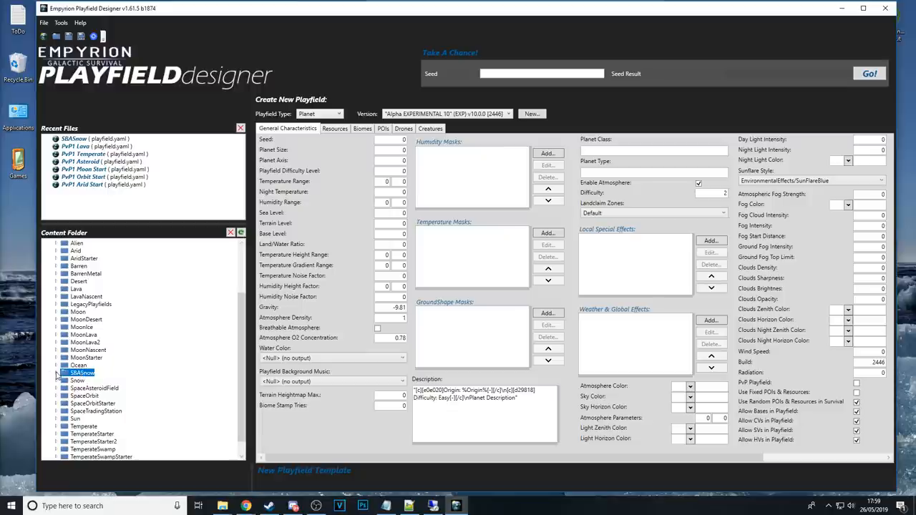
left_click(57, 373)
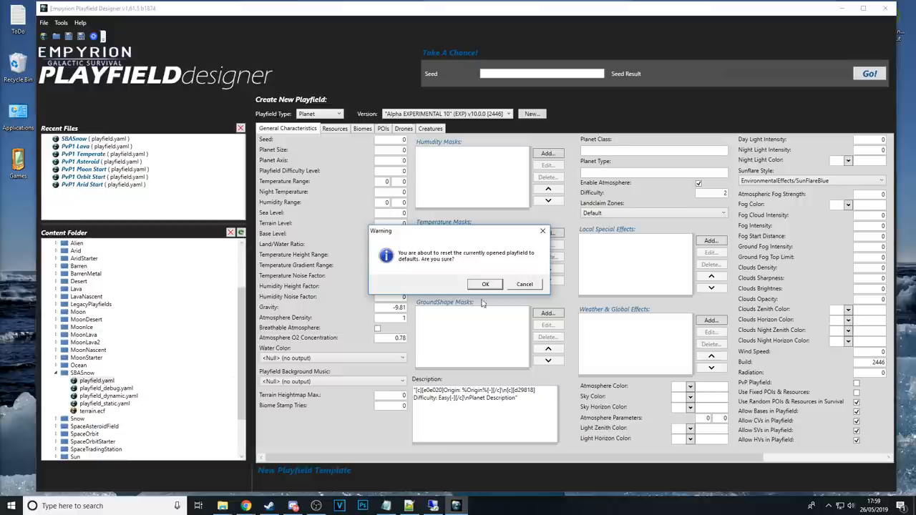
left_click(485, 284)
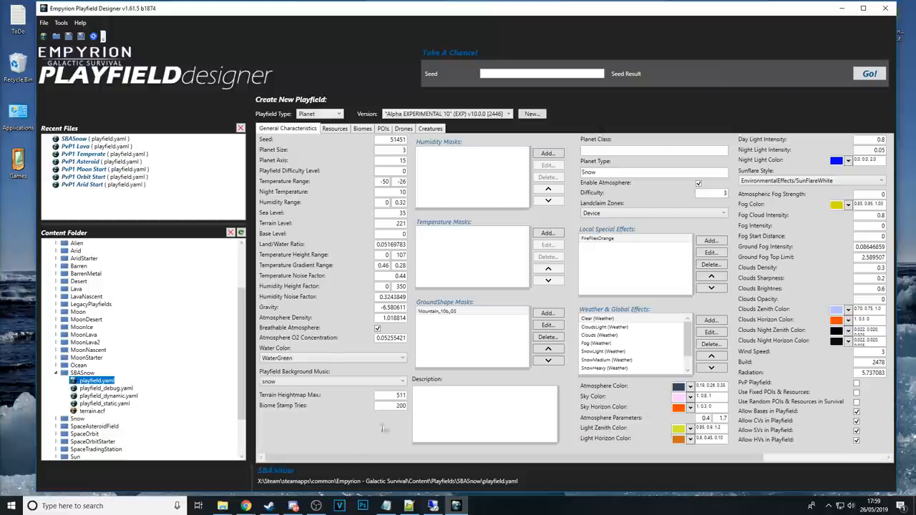
mouse_move(366, 333)
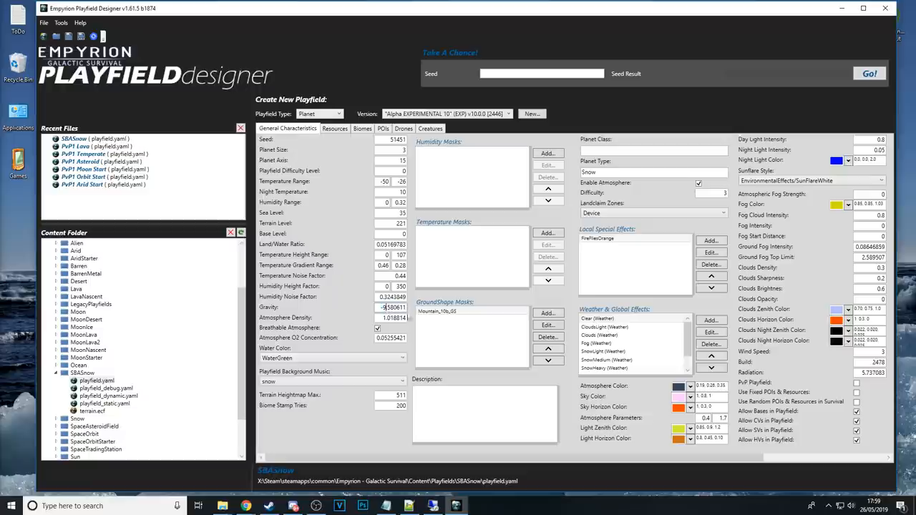
mouse_move(300, 307)
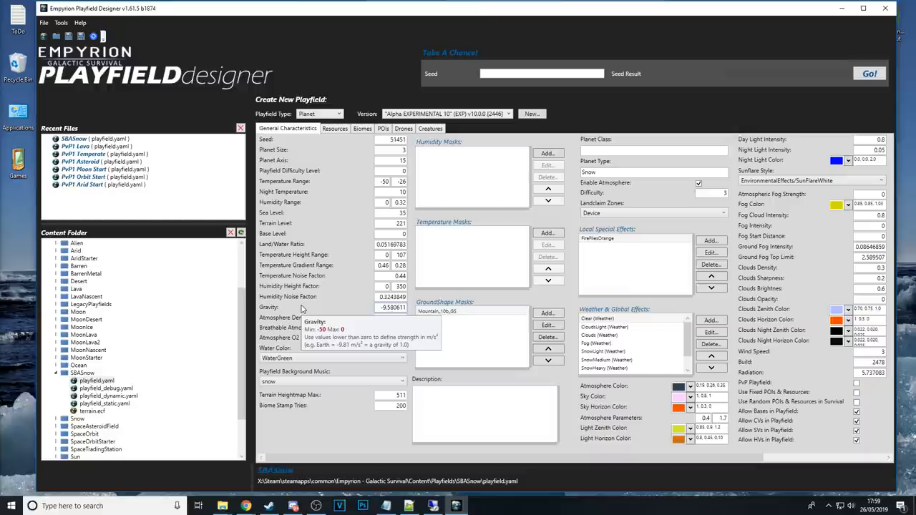
mouse_move(337, 337)
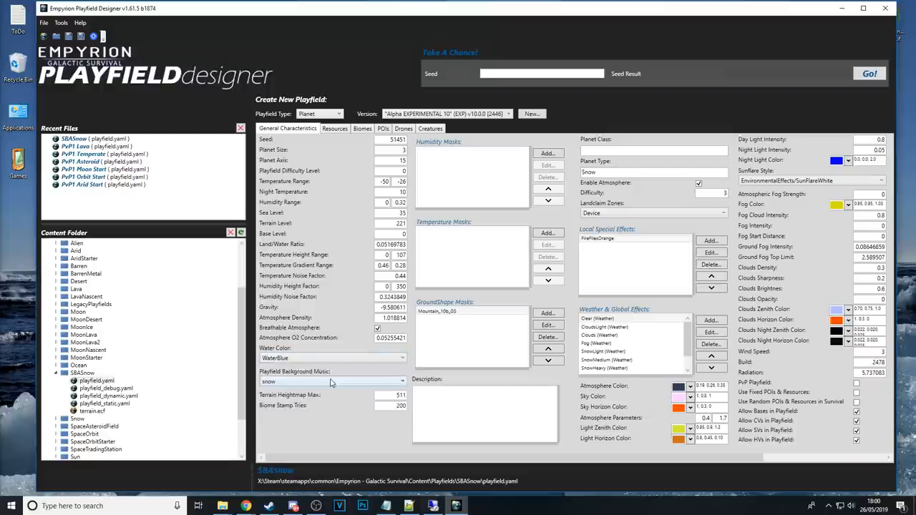
Keep WaterBlue as the water colour and set background music to Apogee
left_click(402, 357)
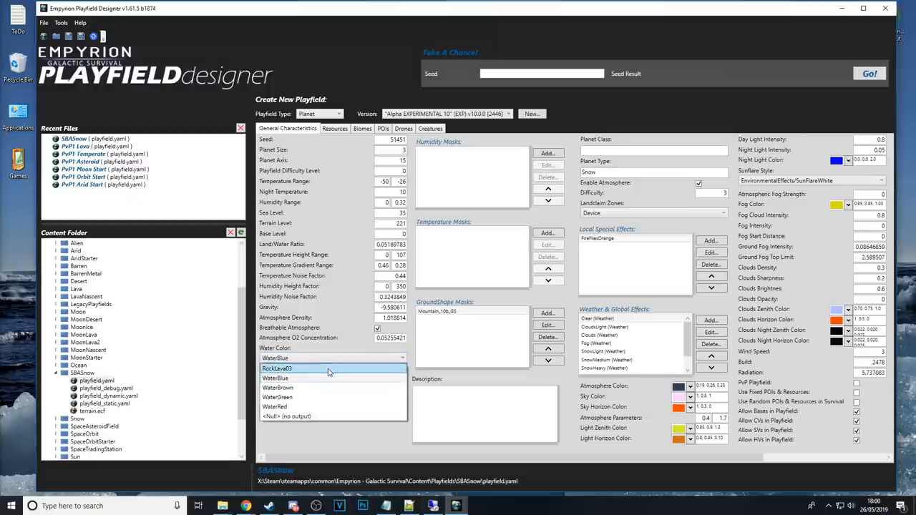
mouse_move(293, 406)
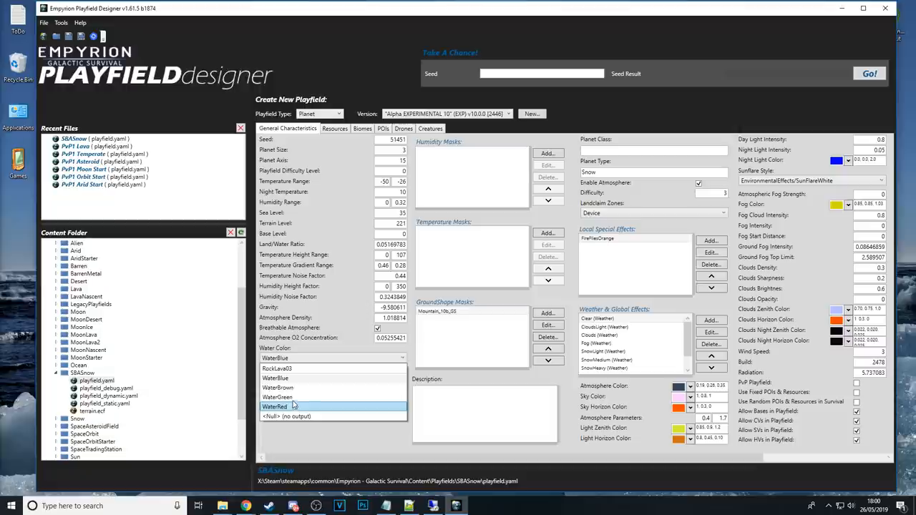
left_click(275, 378)
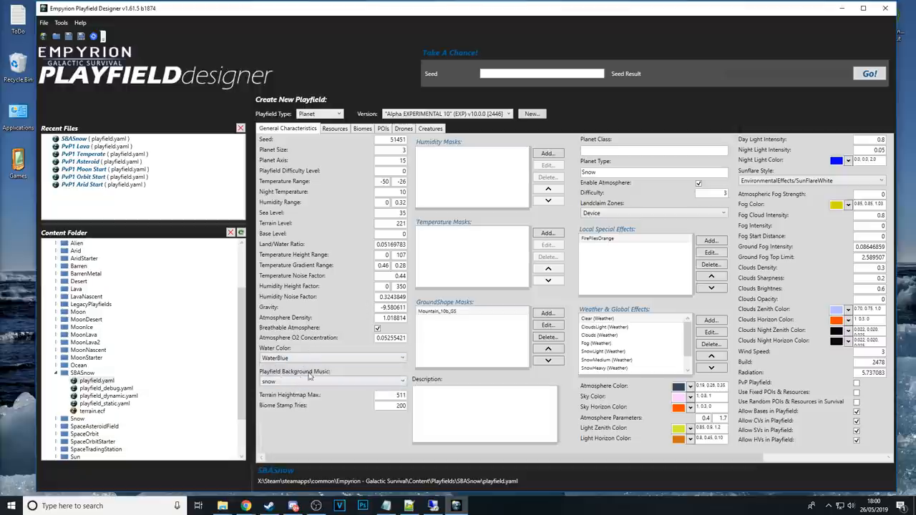
mouse_move(310, 378)
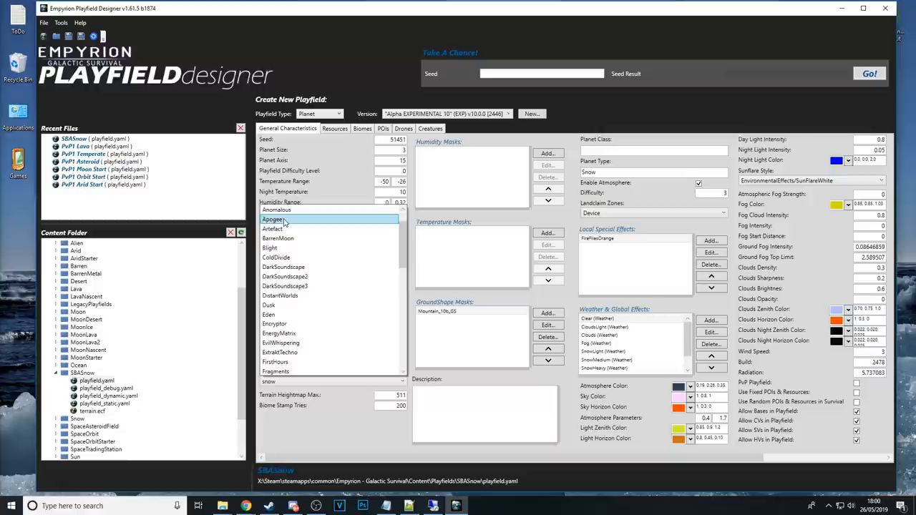
left_click(274, 219)
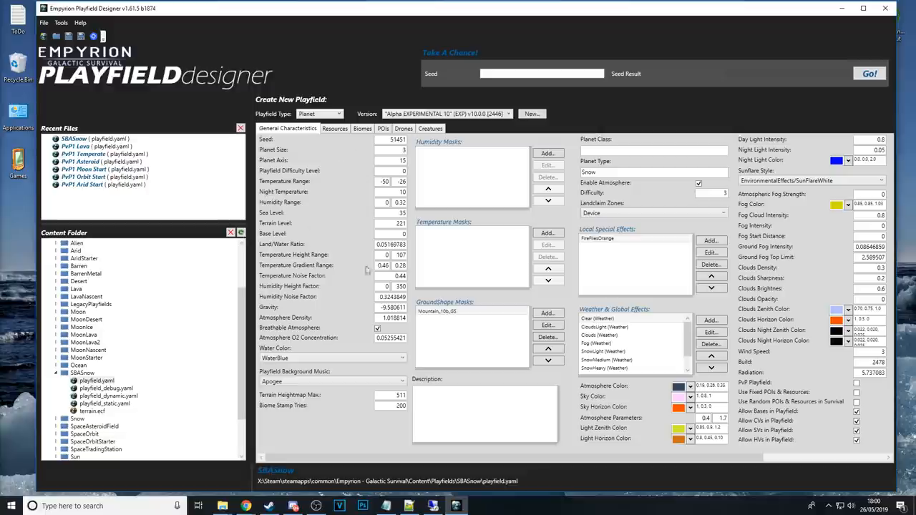
mouse_move(323, 302)
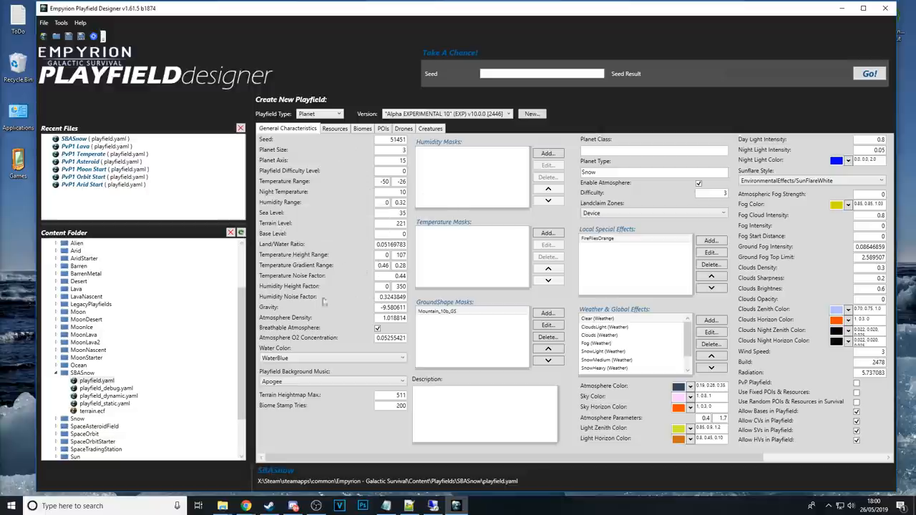
mouse_move(319, 264)
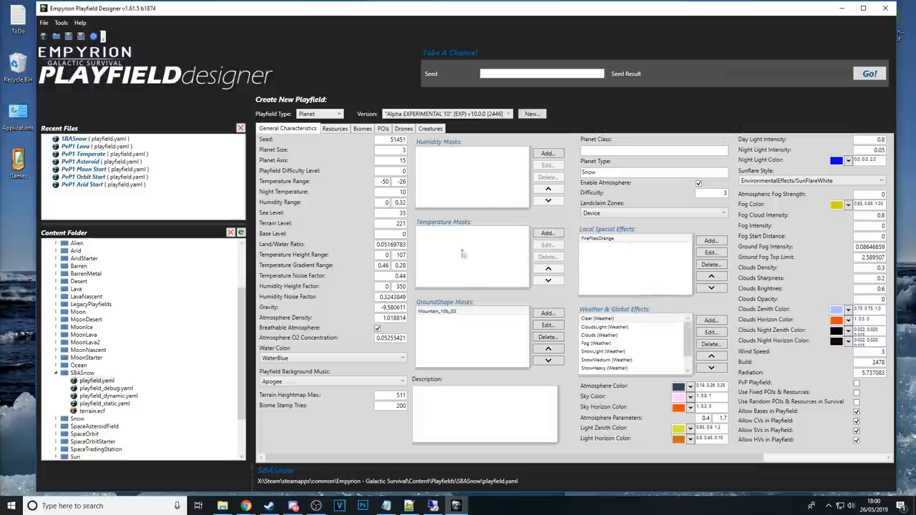
mouse_move(452, 243)
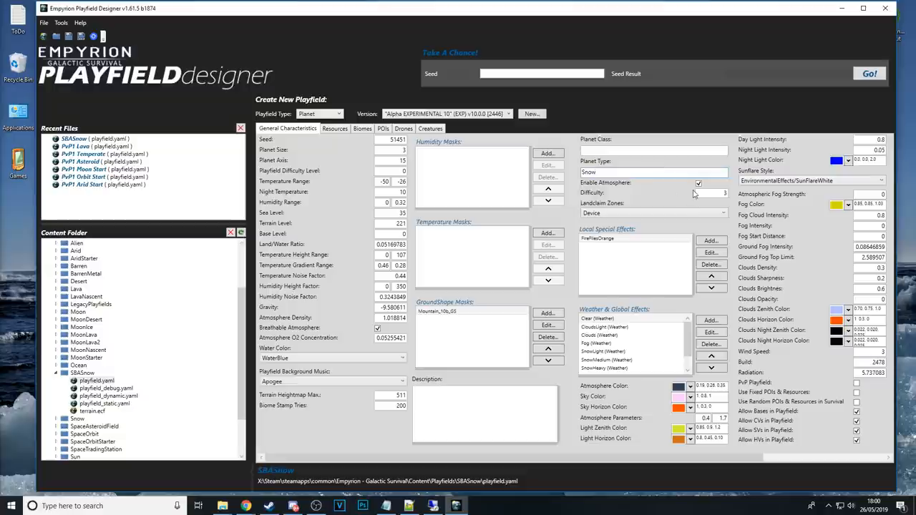
mouse_move(689, 191)
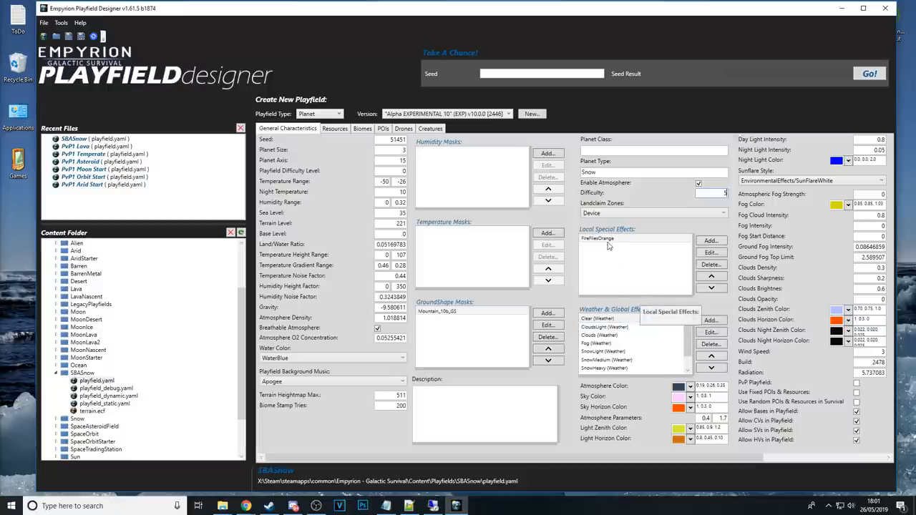
mouse_move(641, 260)
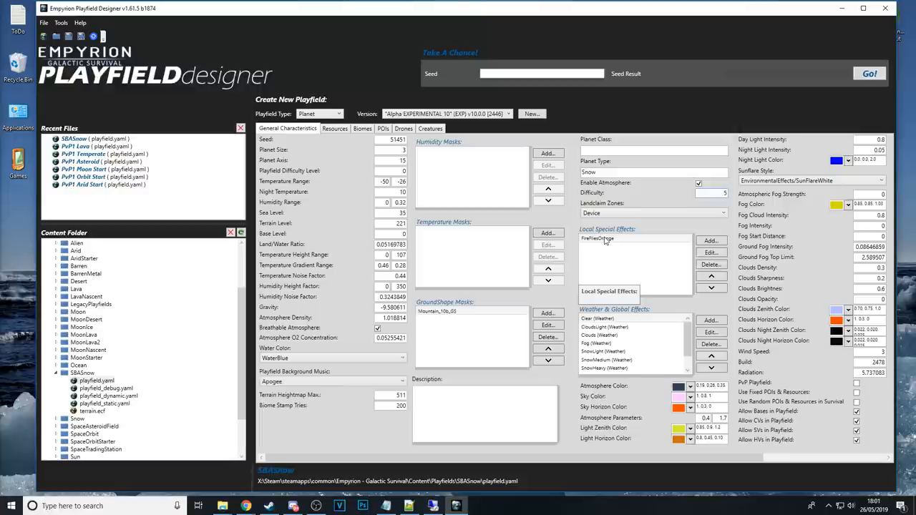
Select the FireFliesOrange entry in the local special effects list
left_click(711, 240)
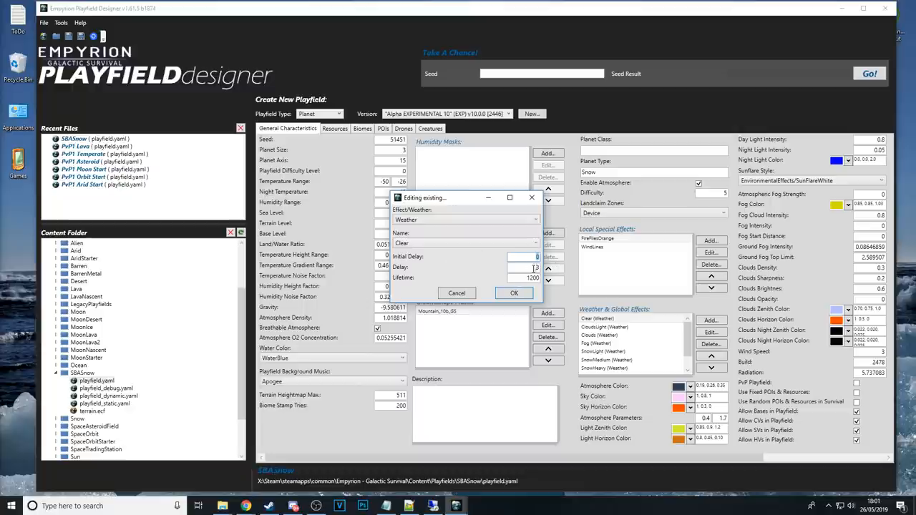
Check Clear weather's initial delay 0, delay 3 and lifetime 1200, then close its editor
left_click(548, 279)
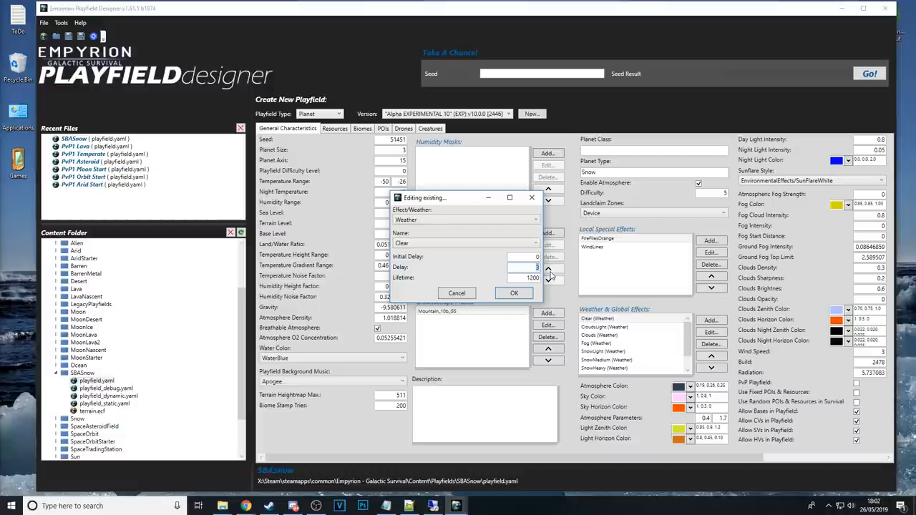
triple_click(516, 278)
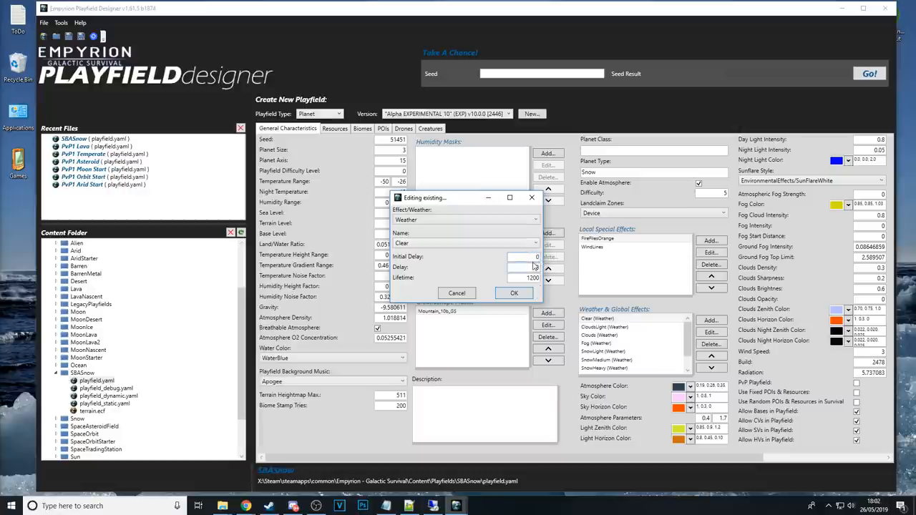
triple_click(519, 277)
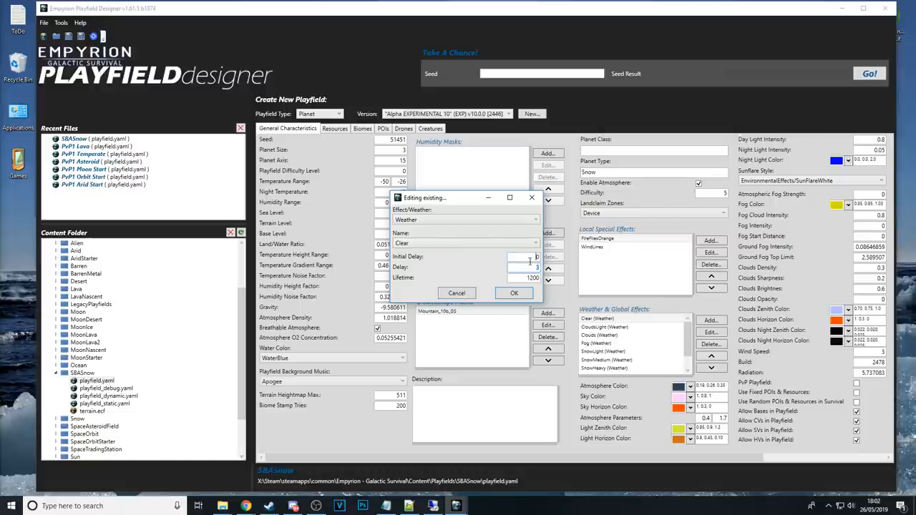
left_click(514, 293)
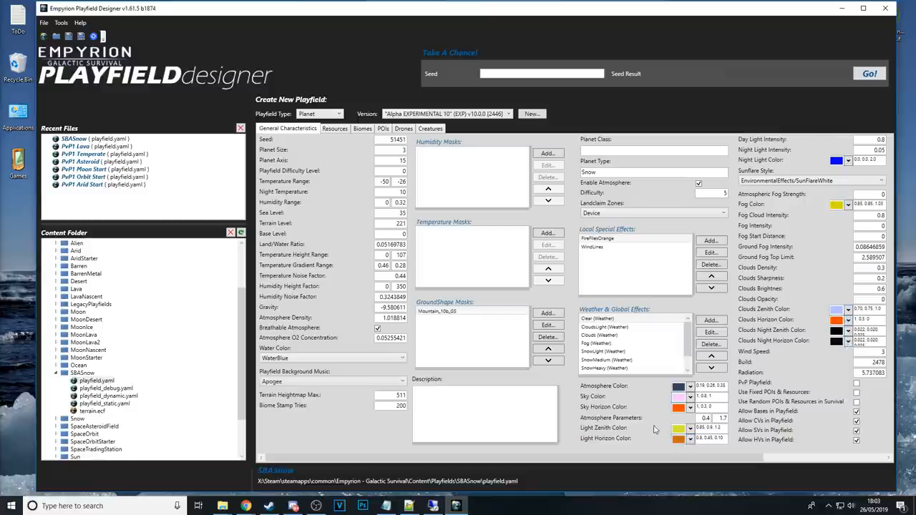
mouse_move(652, 417)
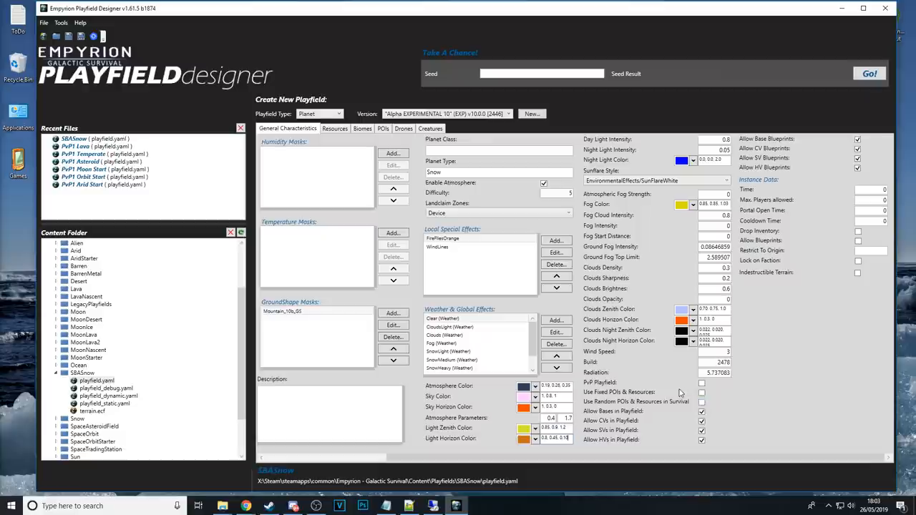
mouse_move(641, 373)
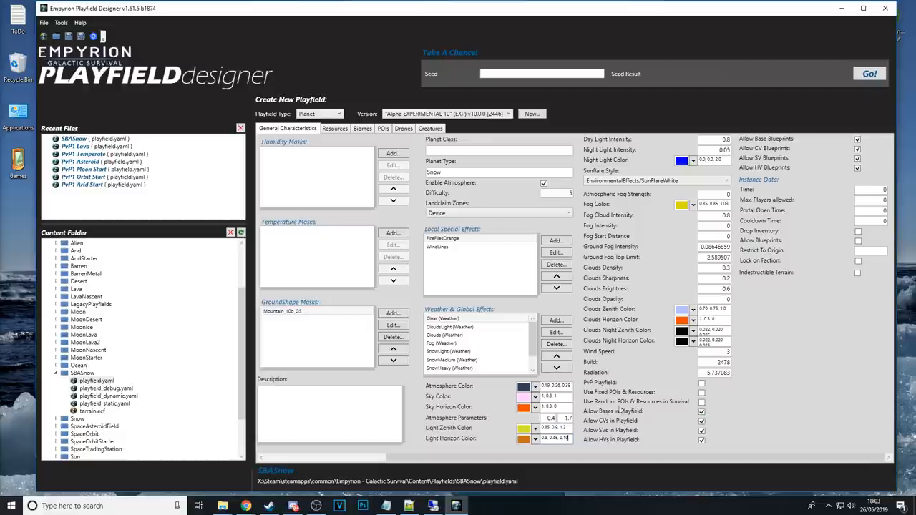
mouse_move(801, 257)
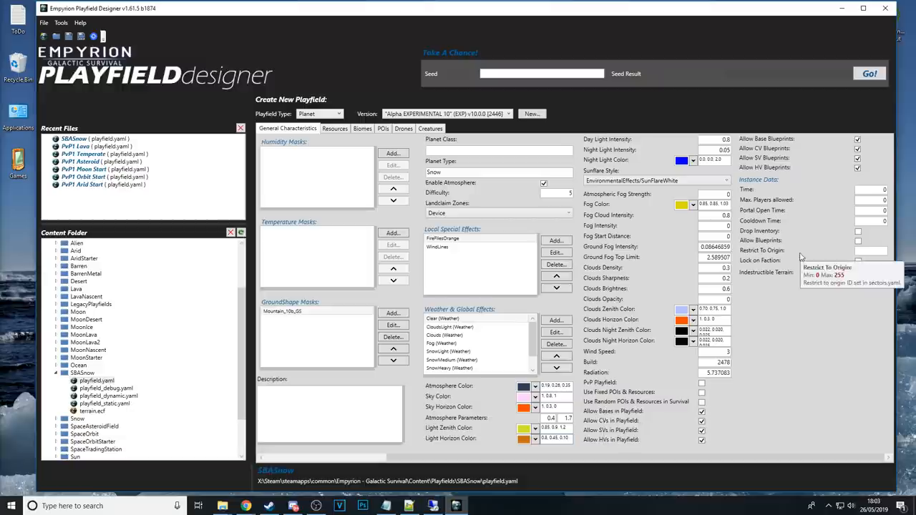
mouse_move(762, 220)
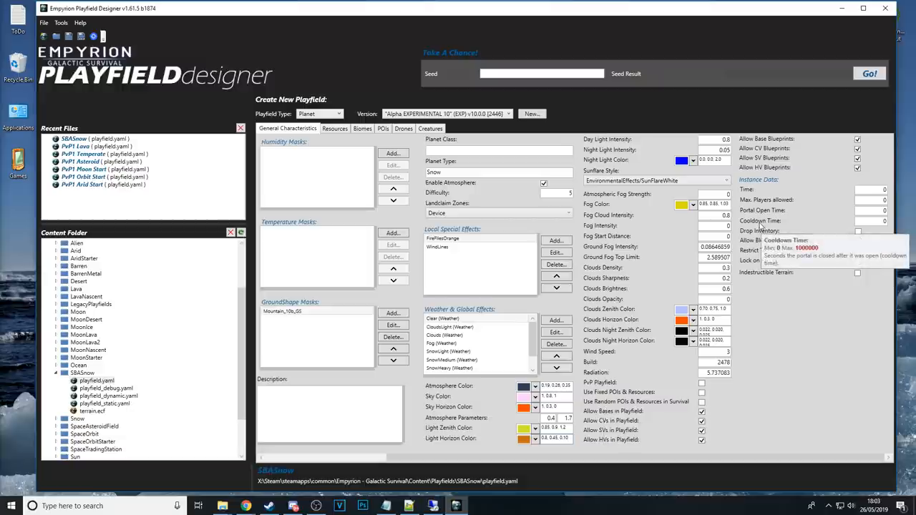
mouse_move(760, 241)
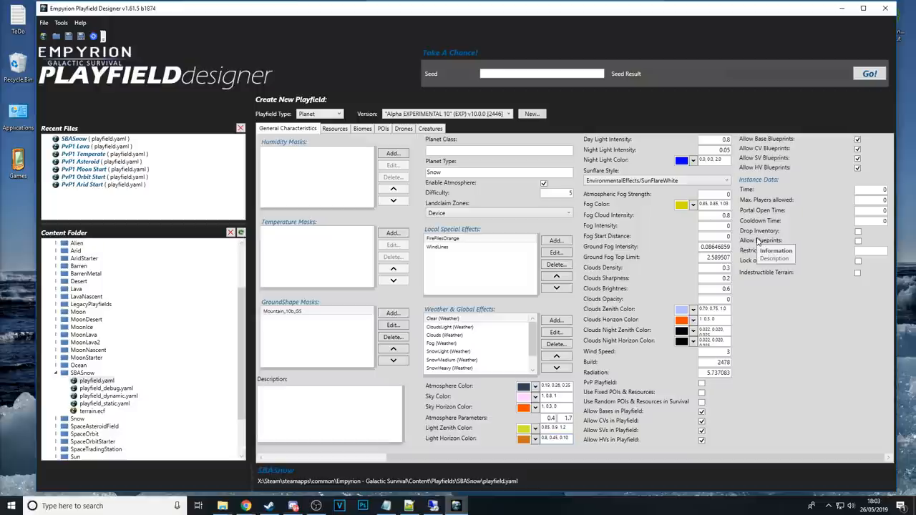
mouse_move(762, 250)
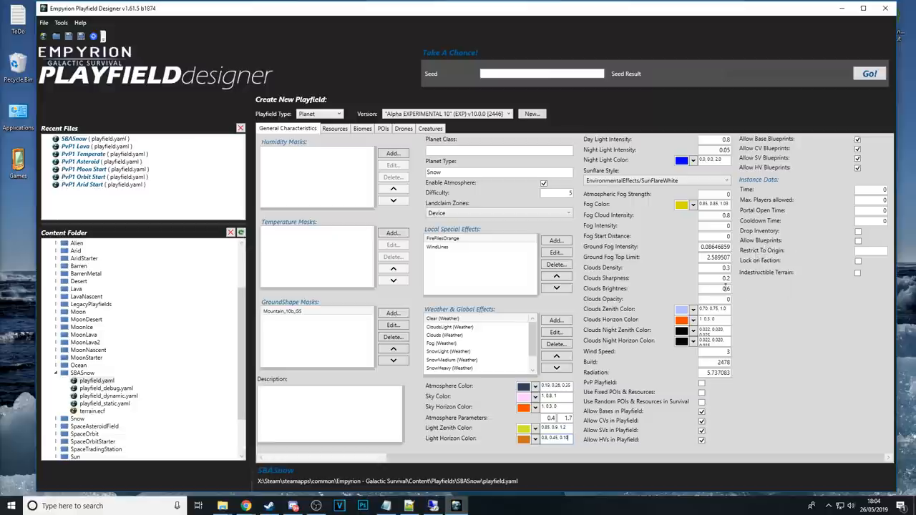
mouse_move(332, 136)
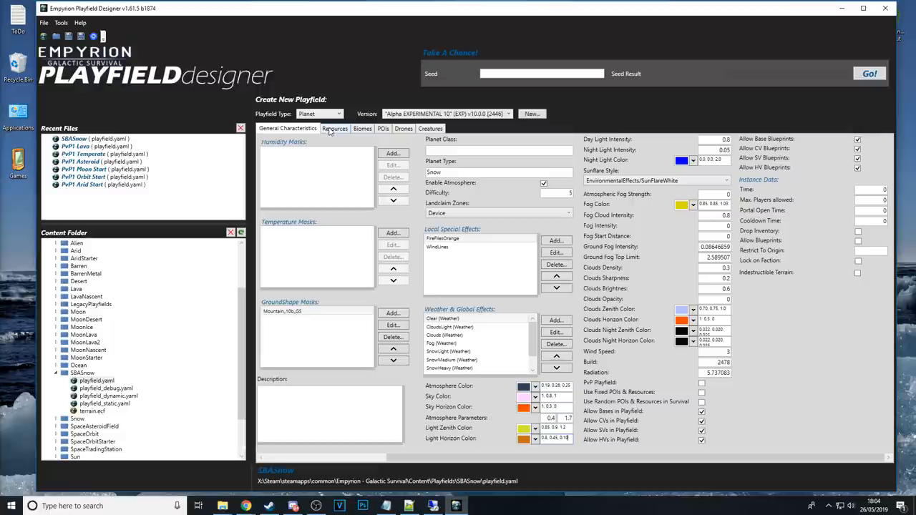
Cycle through the Resources, Biomes, POIs, Drones and Creatures tabs, ending on General Characteristics
left_click(335, 128)
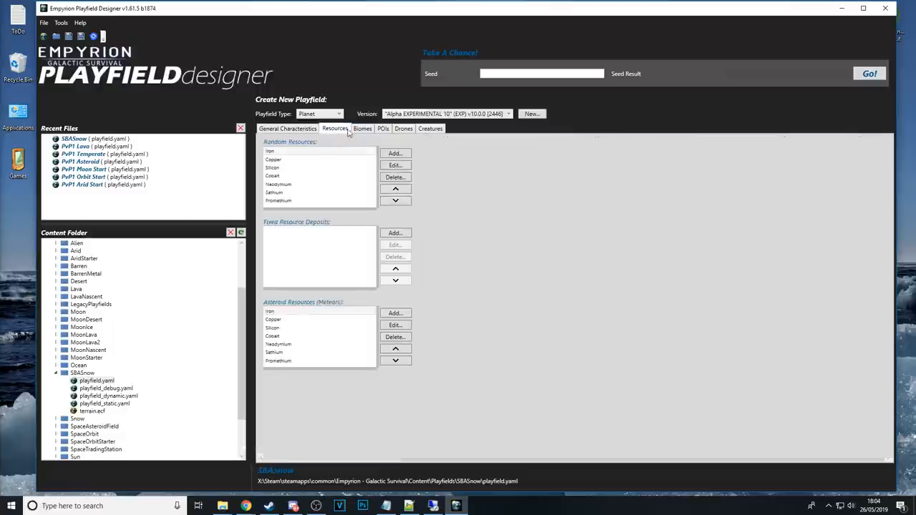
left_click(362, 128)
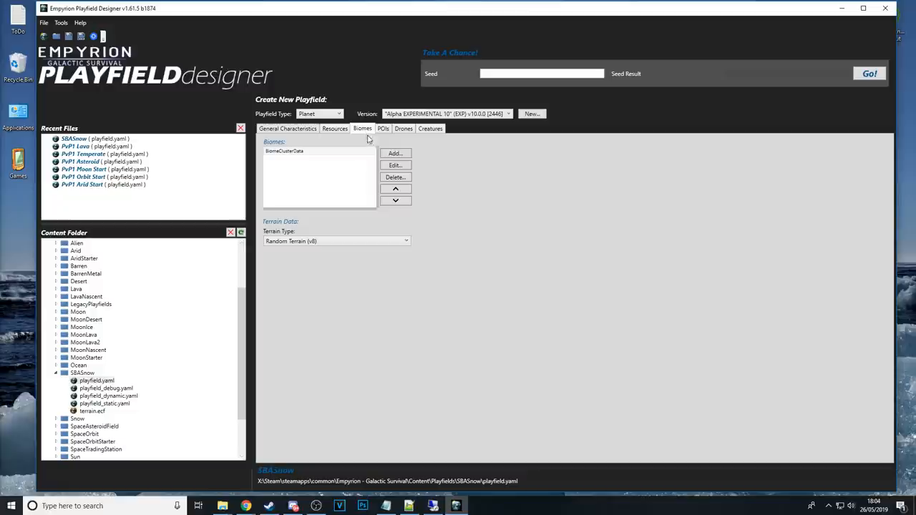
left_click(383, 128)
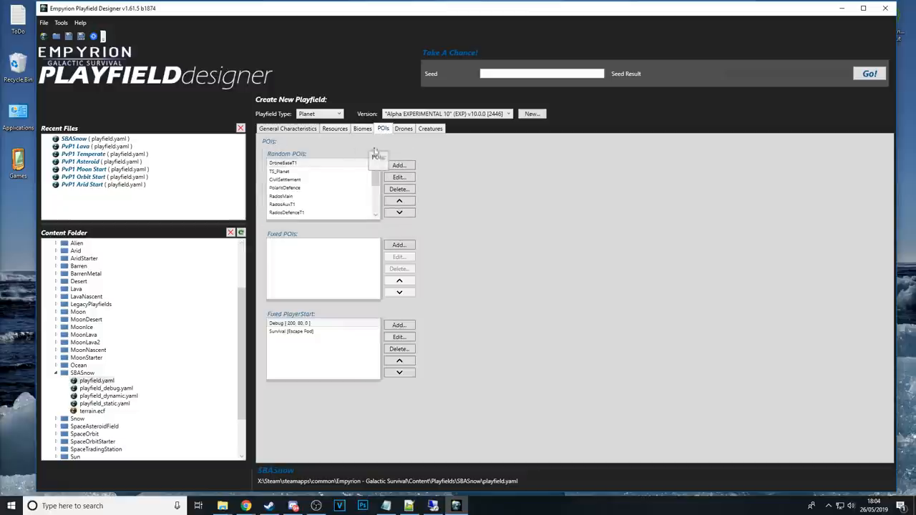
left_click(403, 128)
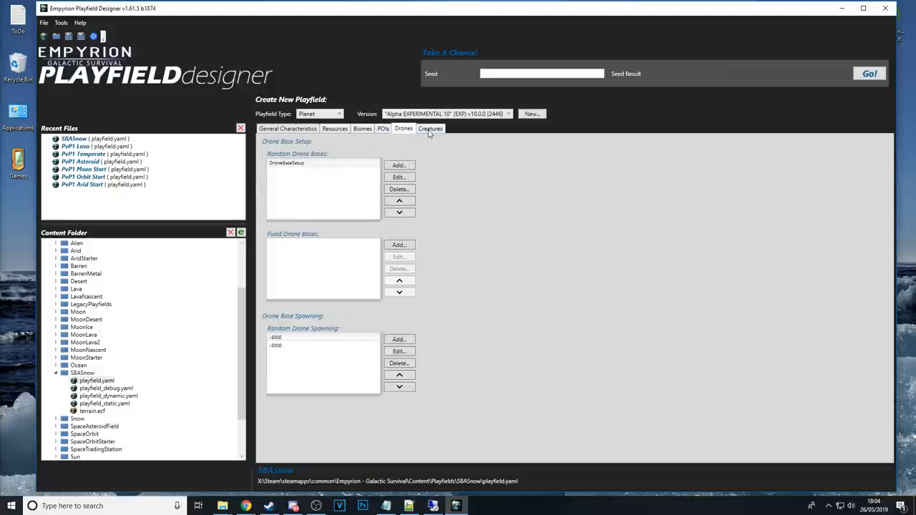
left_click(430, 129)
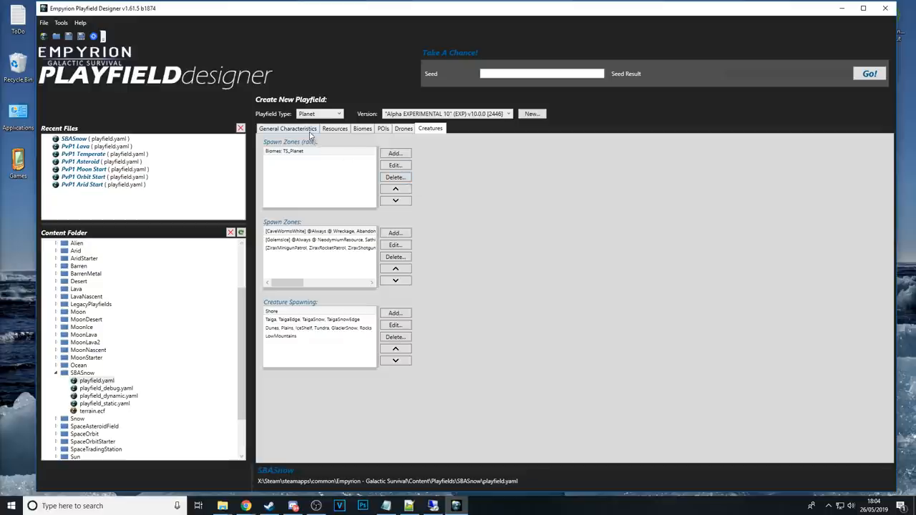
left_click(335, 128)
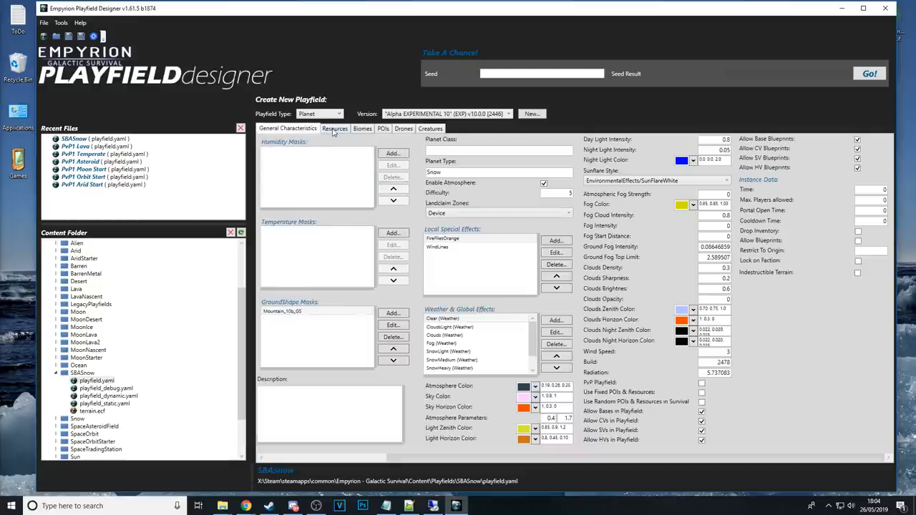
Edit the Copper resource and keep DistTypeDefault as its distribution type
left_click(334, 128)
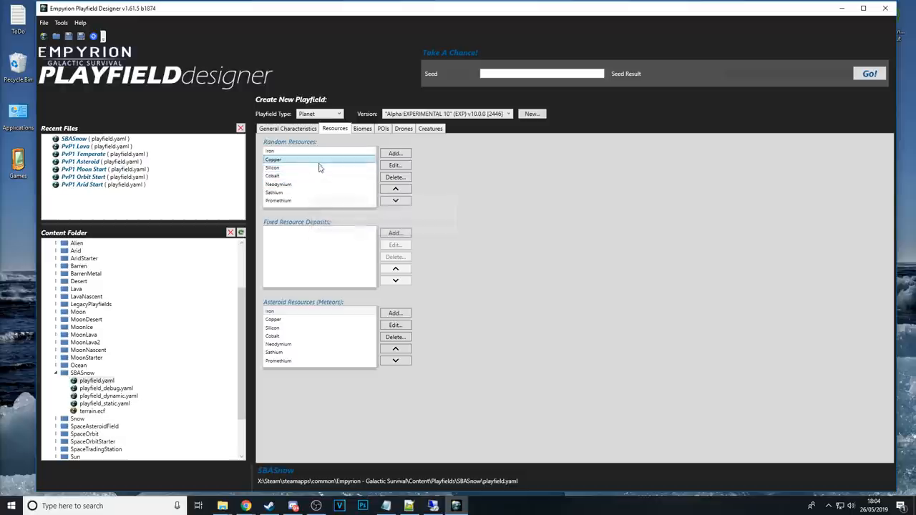
mouse_move(324, 196)
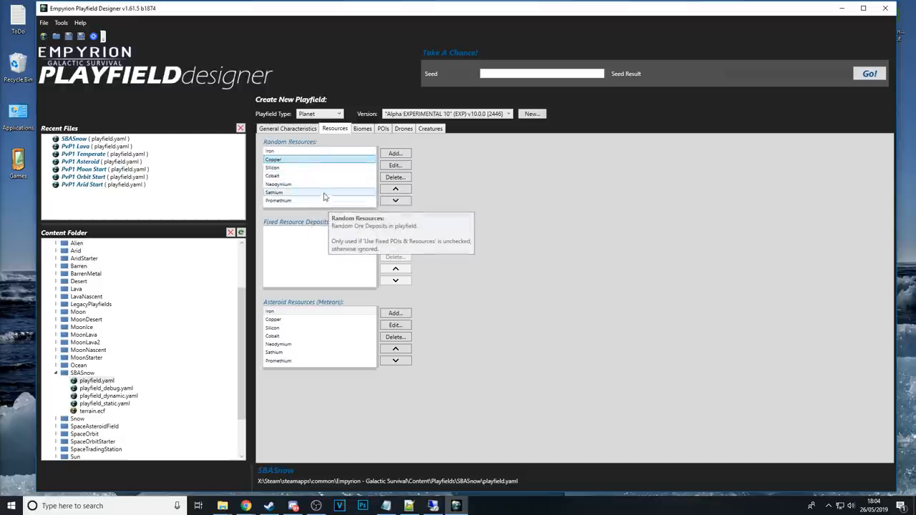
left_click(394, 165)
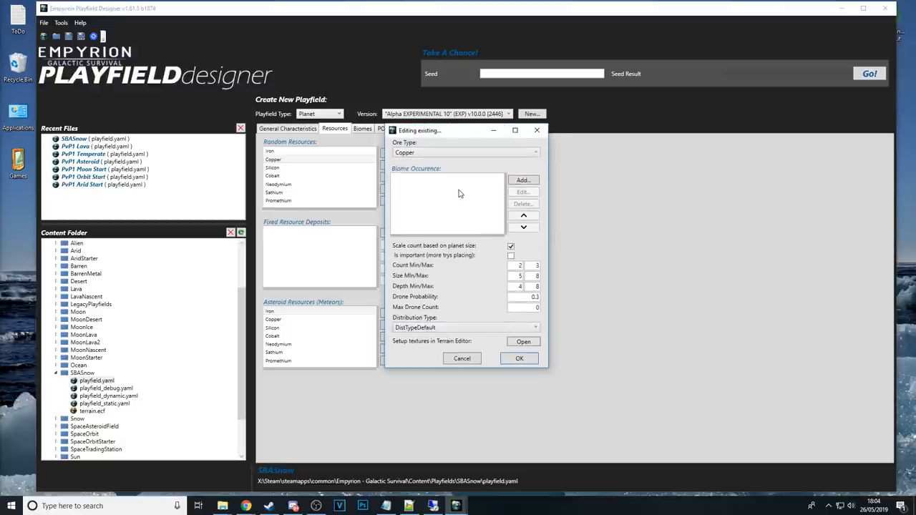
mouse_move(503, 248)
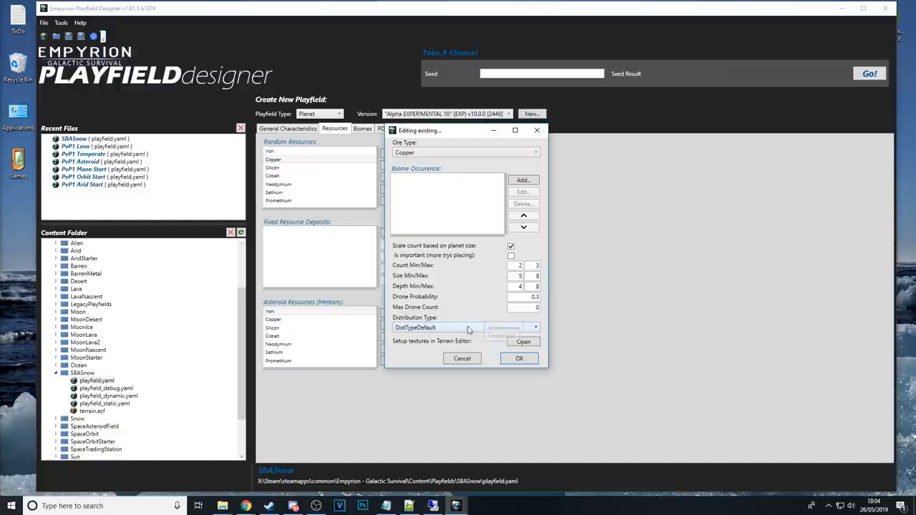
left_click(535, 327)
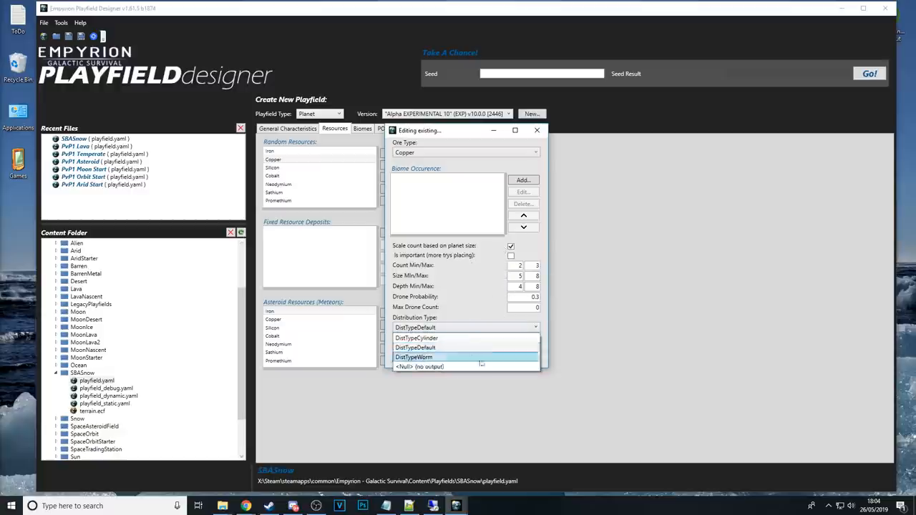
left_click(415, 347)
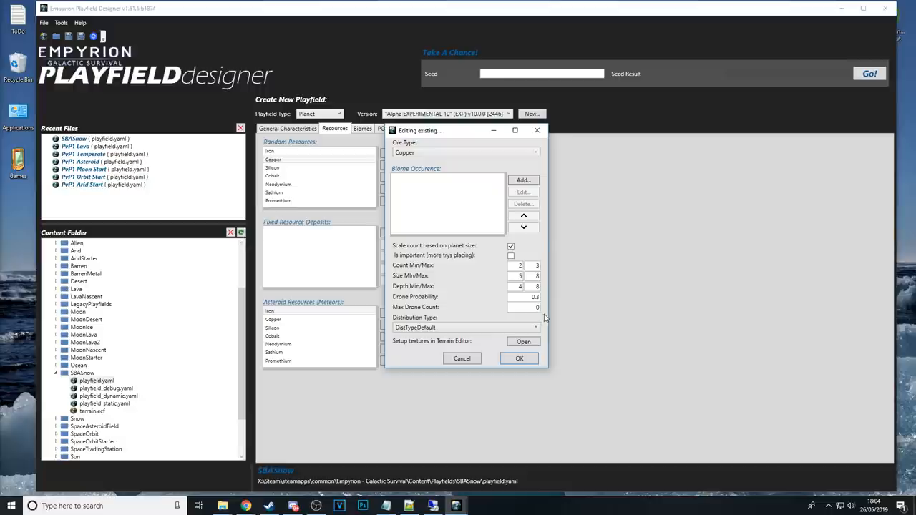
mouse_move(537, 337)
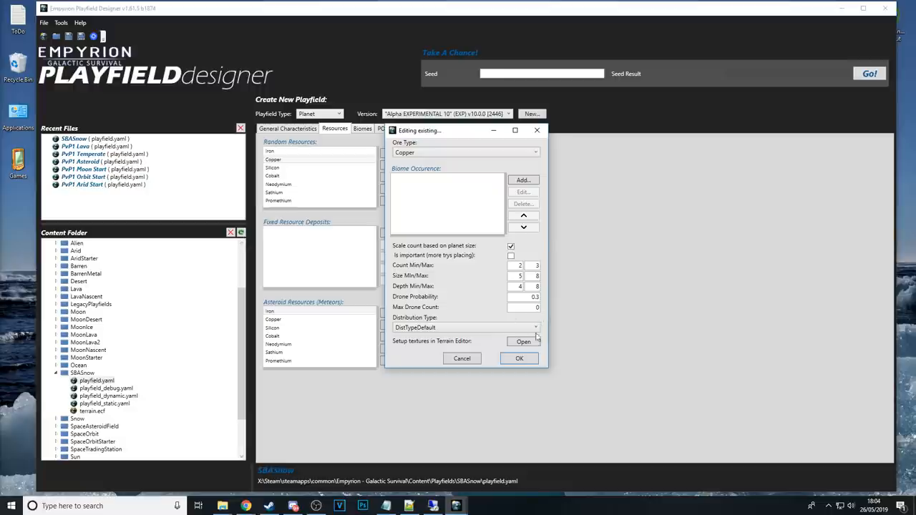
mouse_move(543, 332)
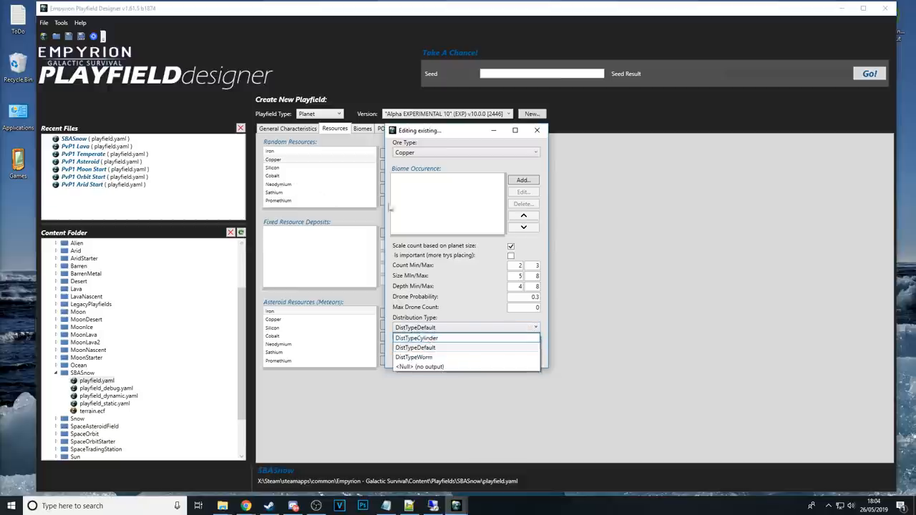
mouse_move(440, 347)
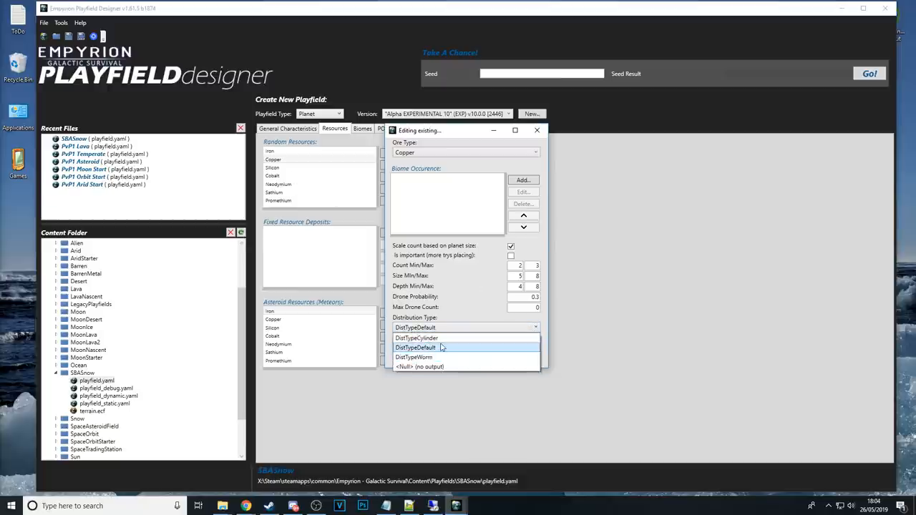
left_click(415, 348)
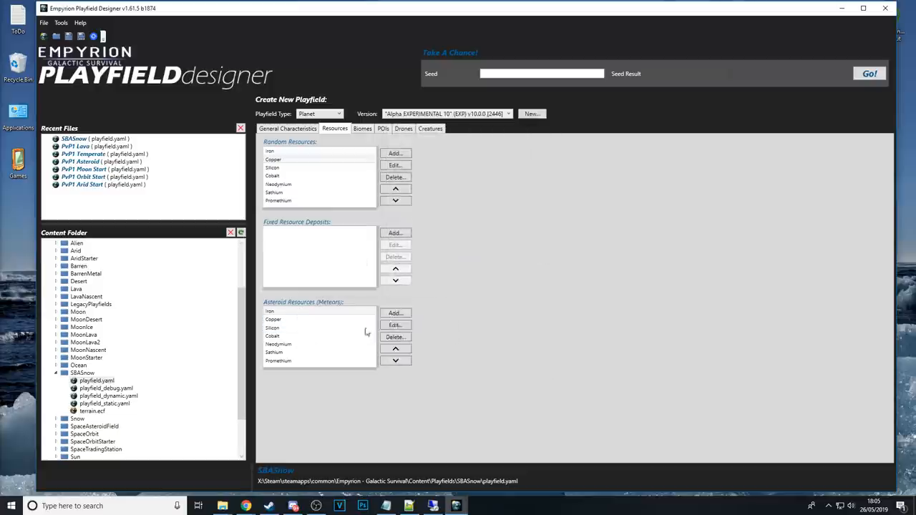
mouse_move(325, 316)
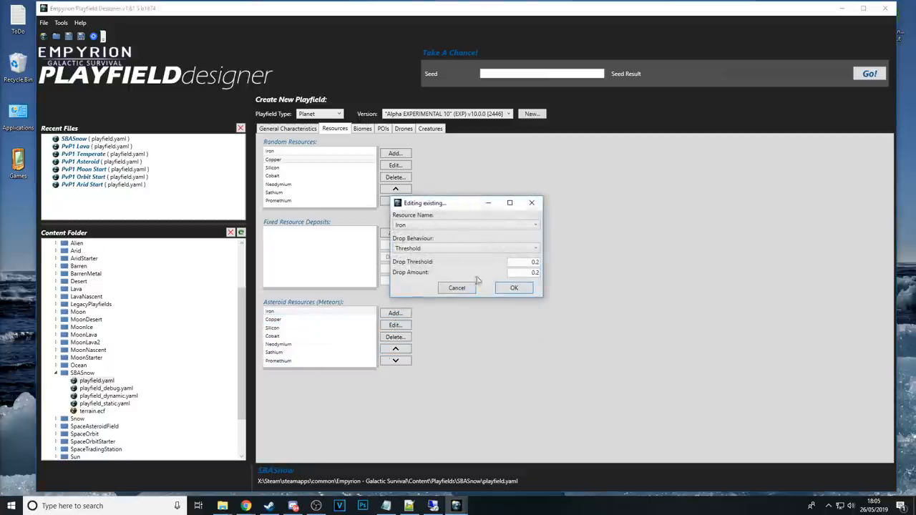
Inspect the Iron resource's Threshold and Always drop behaviour choices, then close them
left_click(535, 248)
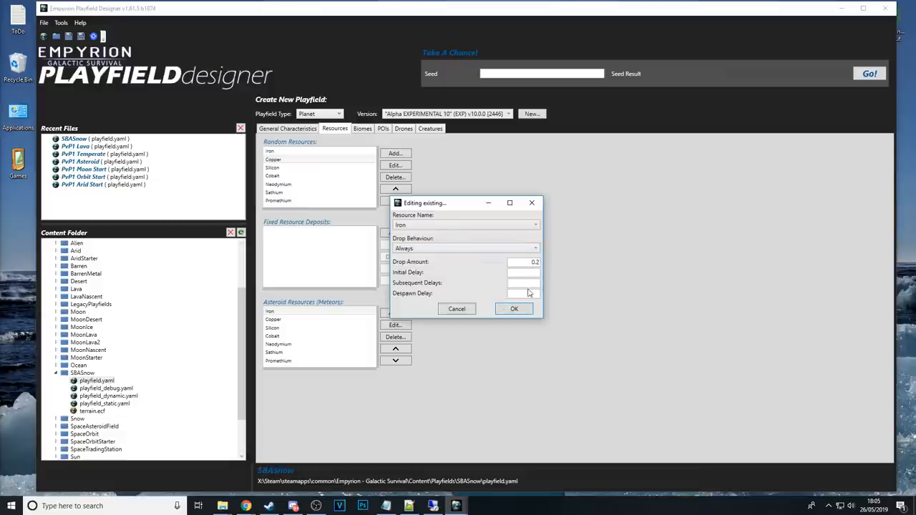
left_click(535, 247)
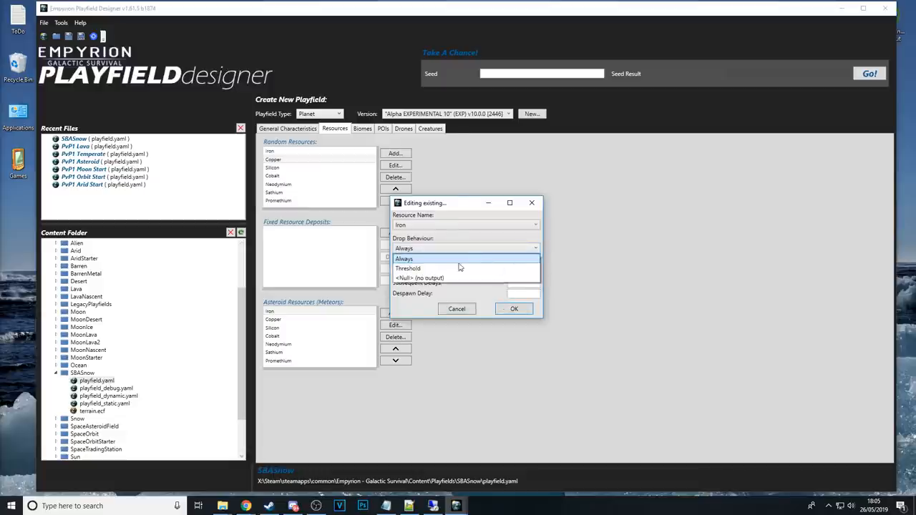
left_click(407, 268)
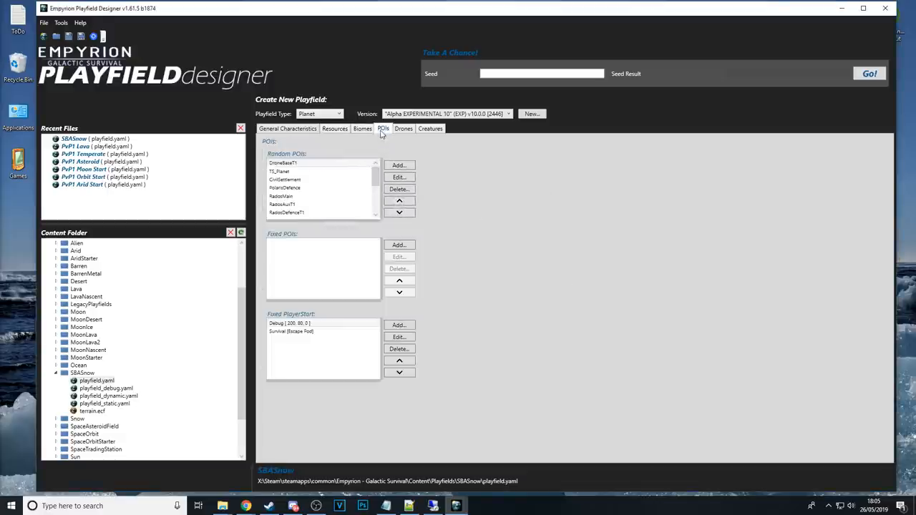
left_click(362, 129)
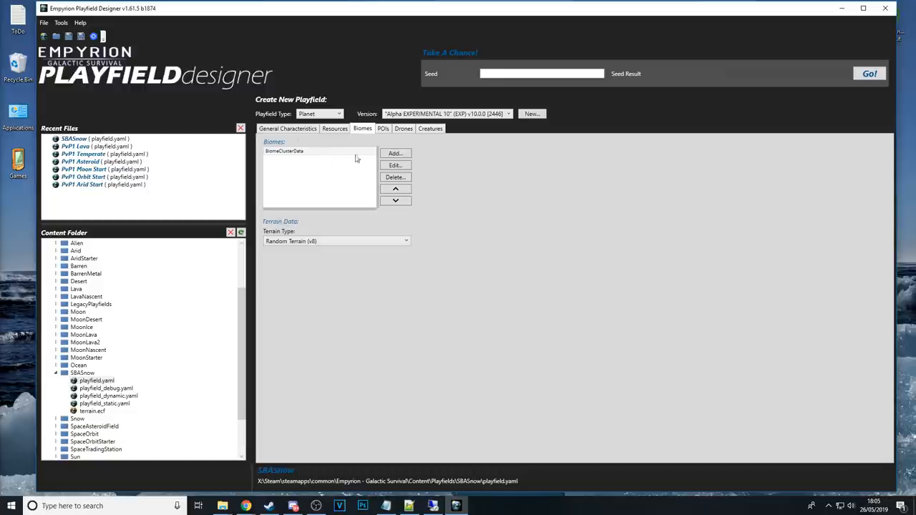
left_click(383, 128)
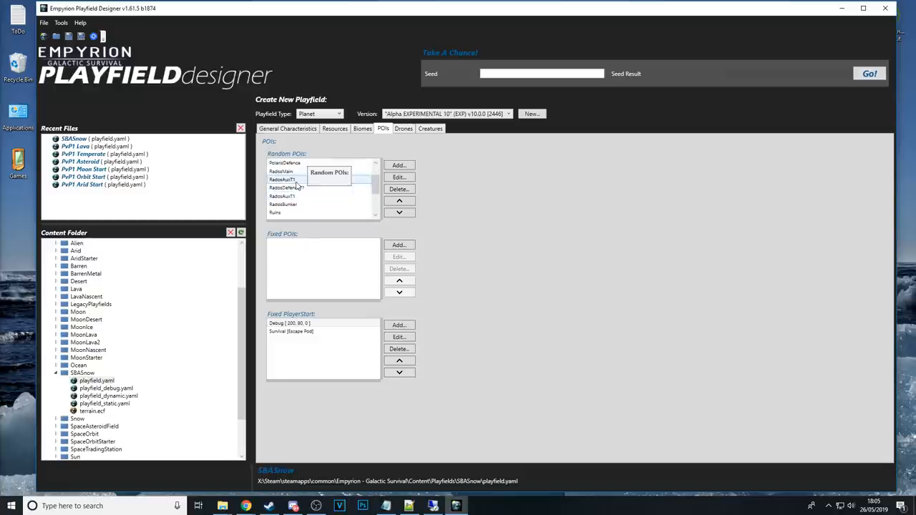
left_click(399, 177)
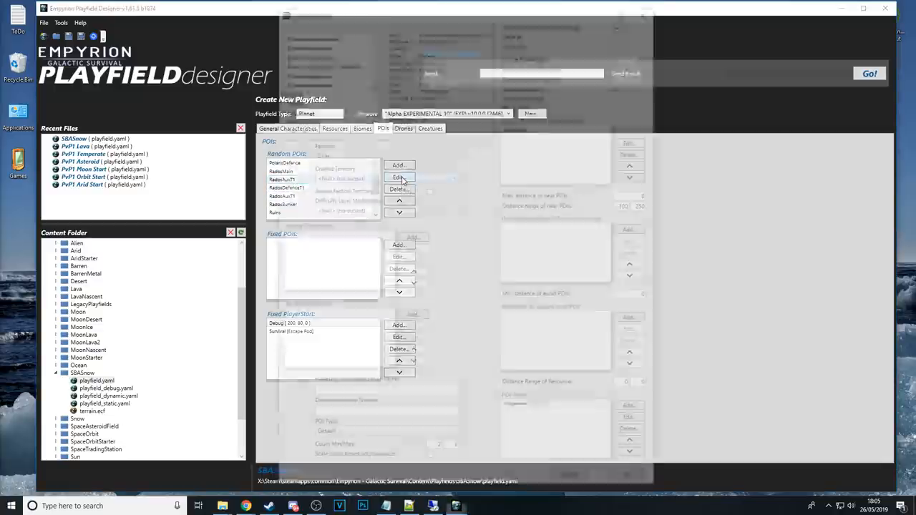
left_click(399, 177)
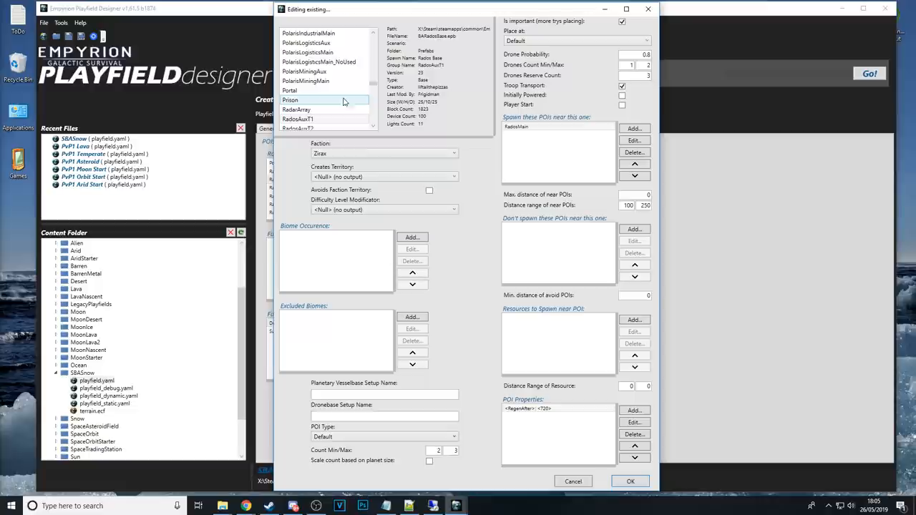
mouse_move(322, 119)
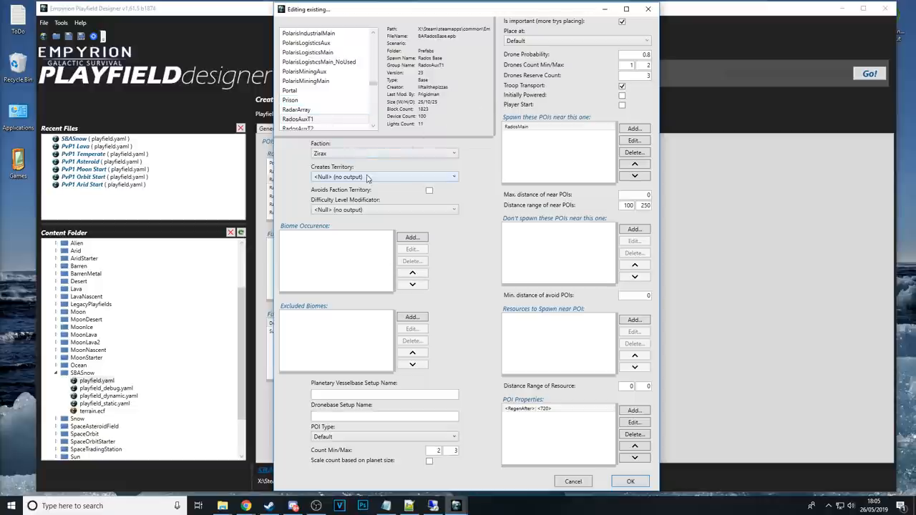
mouse_move(379, 274)
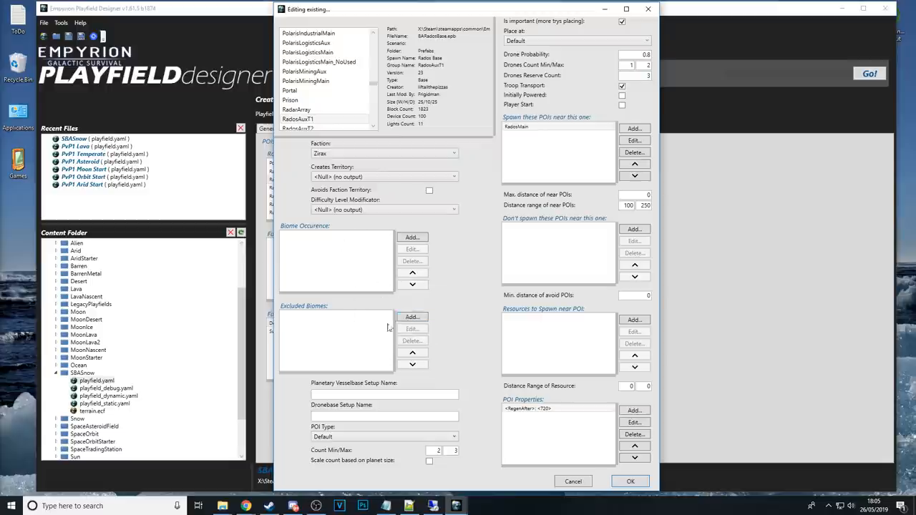
mouse_move(558, 63)
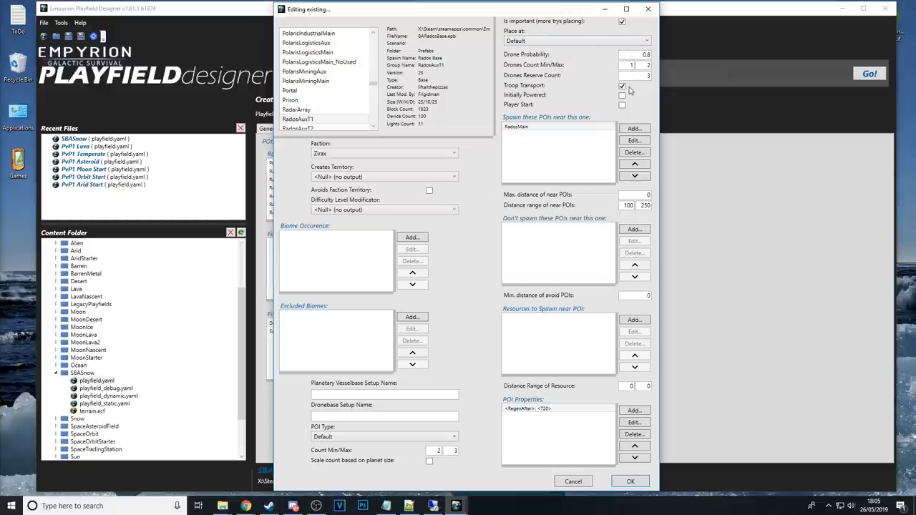
left_click(621, 86)
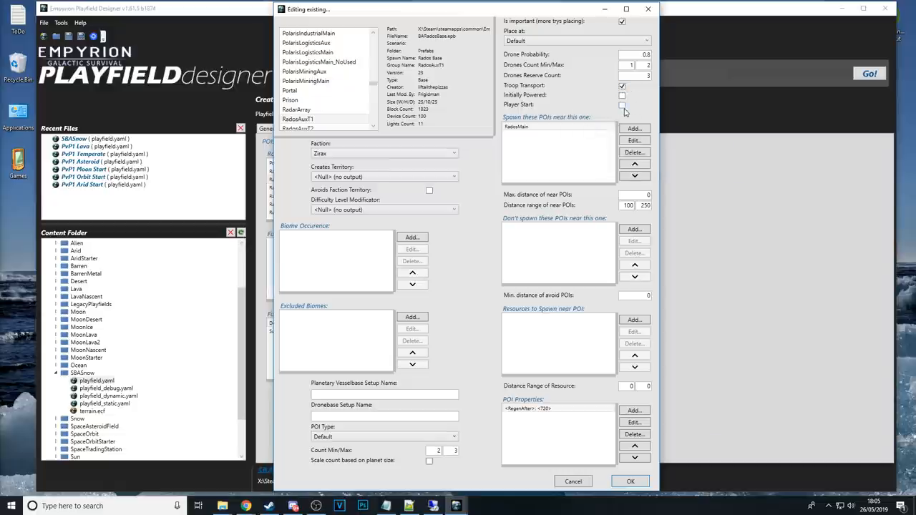
mouse_move(549, 140)
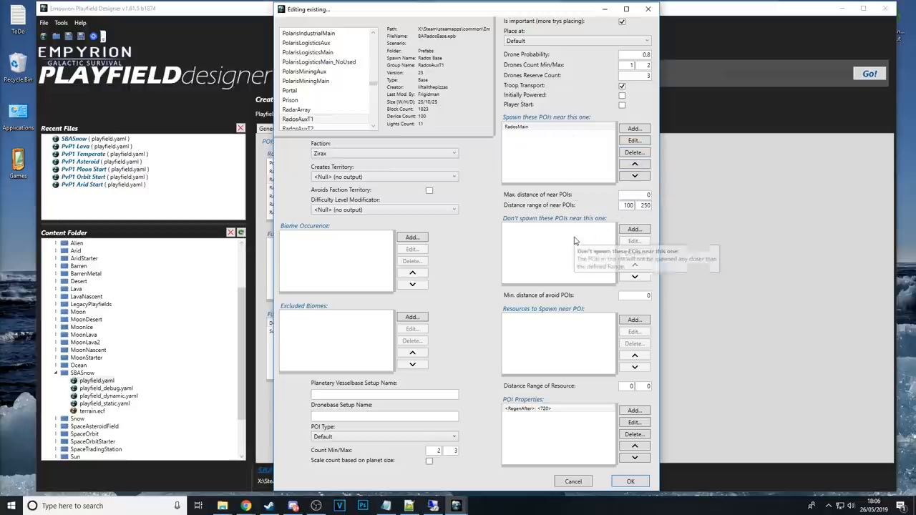
mouse_move(561, 308)
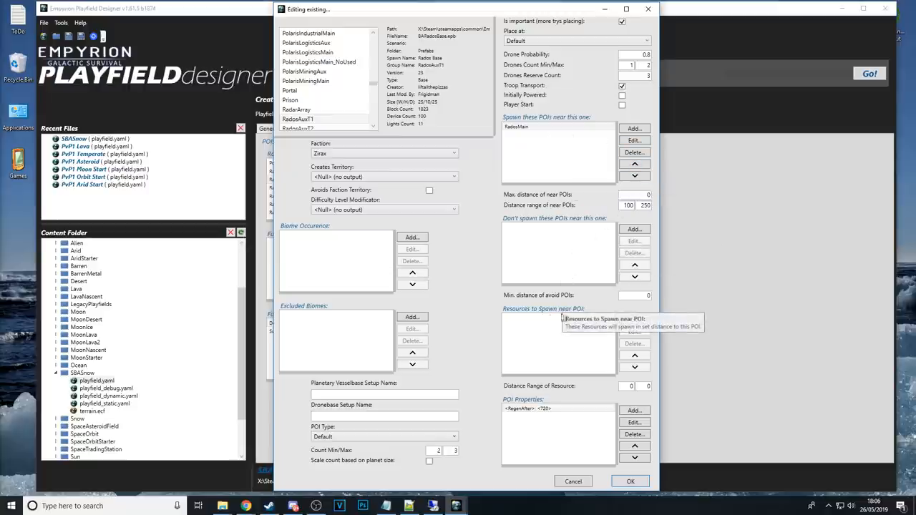
mouse_move(501, 266)
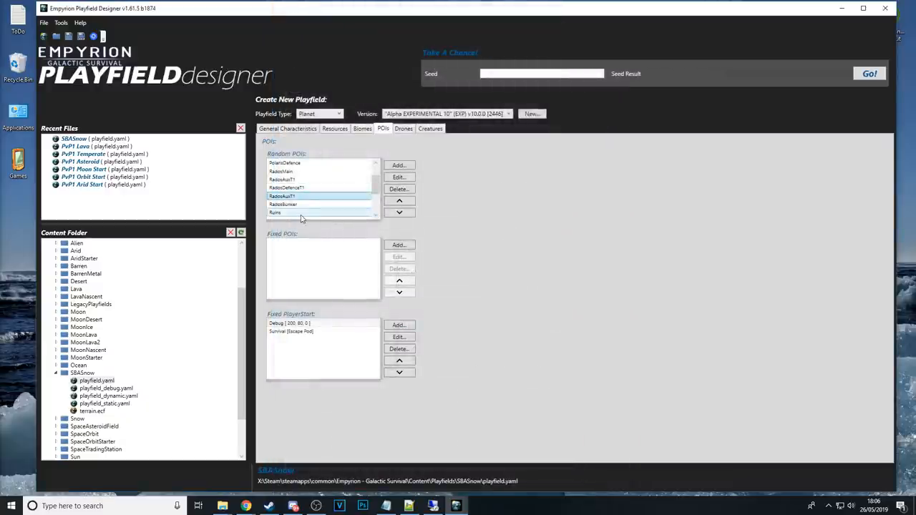
left_click(398, 176)
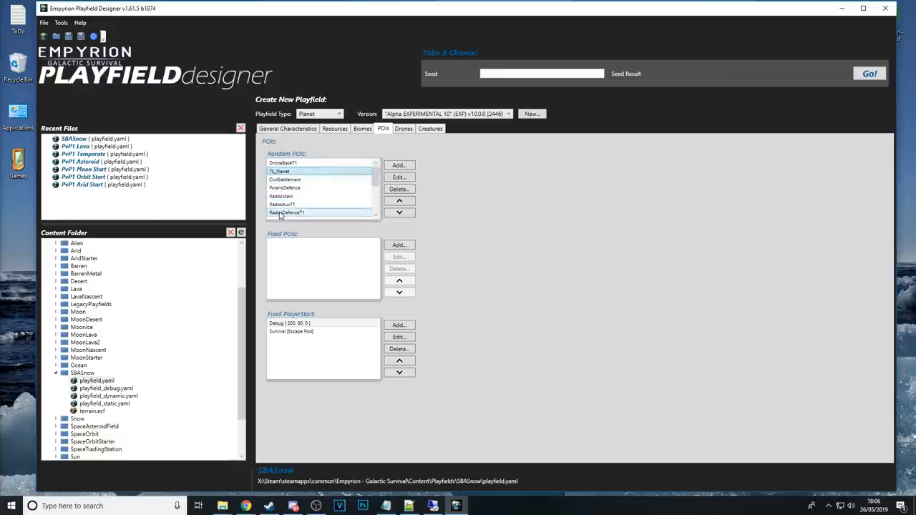
mouse_move(400, 189)
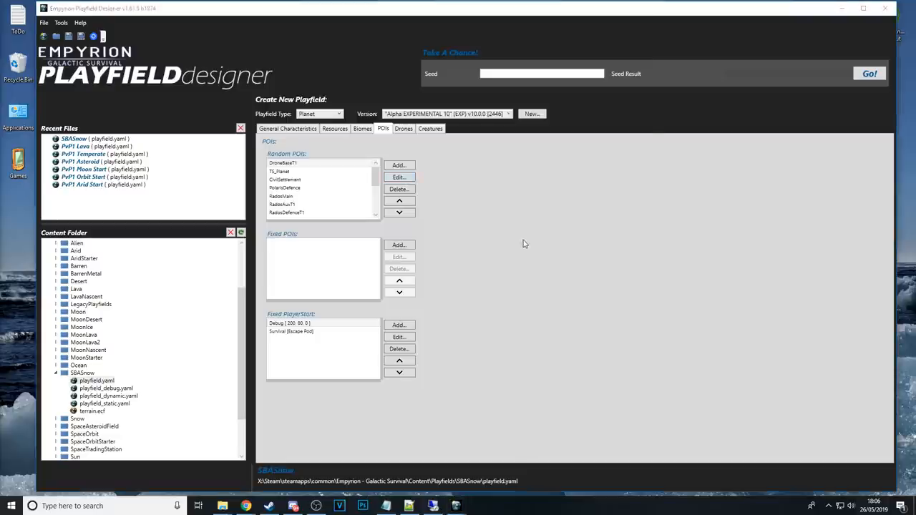
left_click(399, 177)
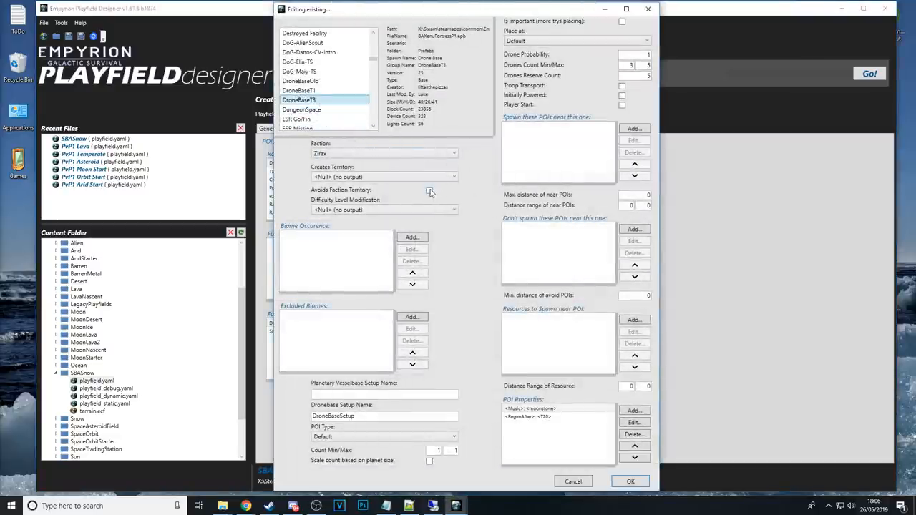
Cancel the DroneBaseT3 POI editor and scroll down the Random POIs list
left_click(429, 189)
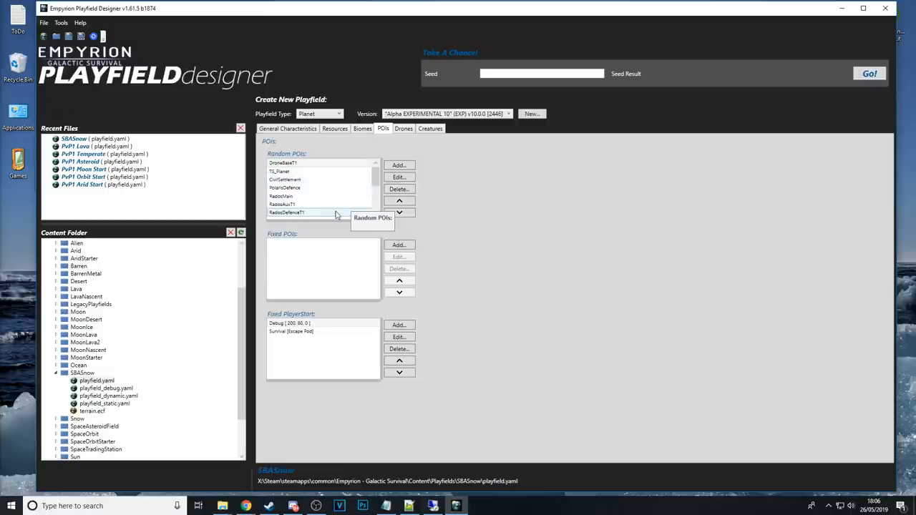
scroll("down", 3)
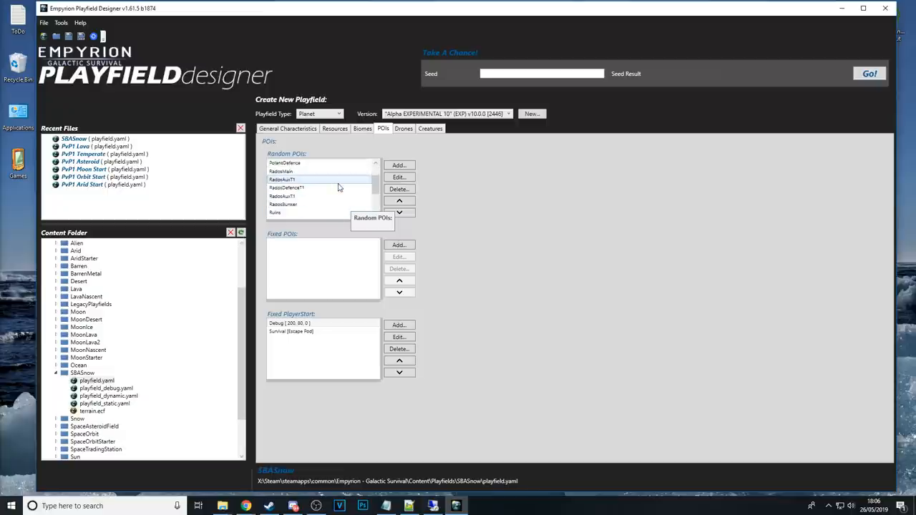
scroll("down", 3)
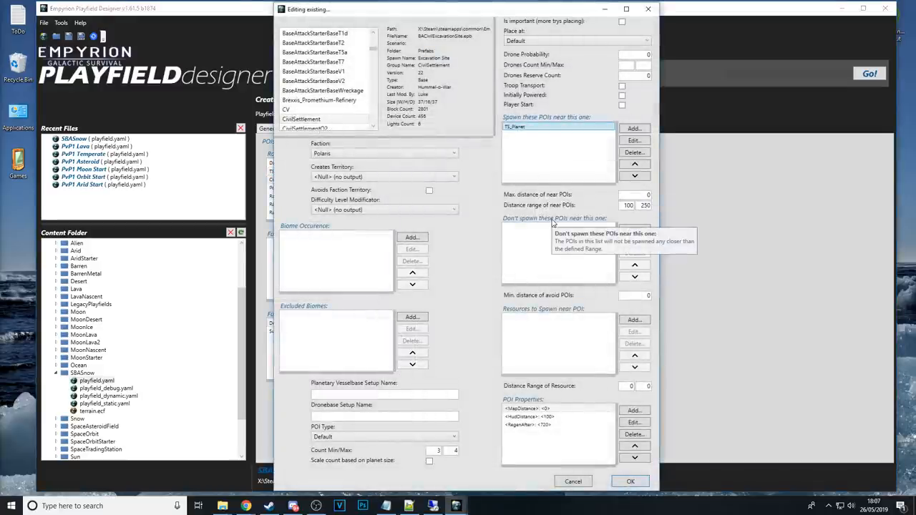
mouse_move(572, 181)
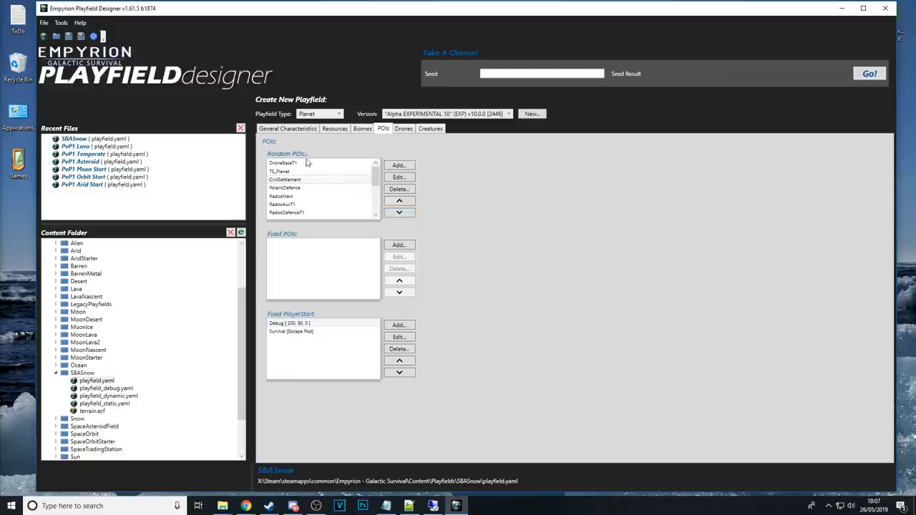
mouse_move(398, 244)
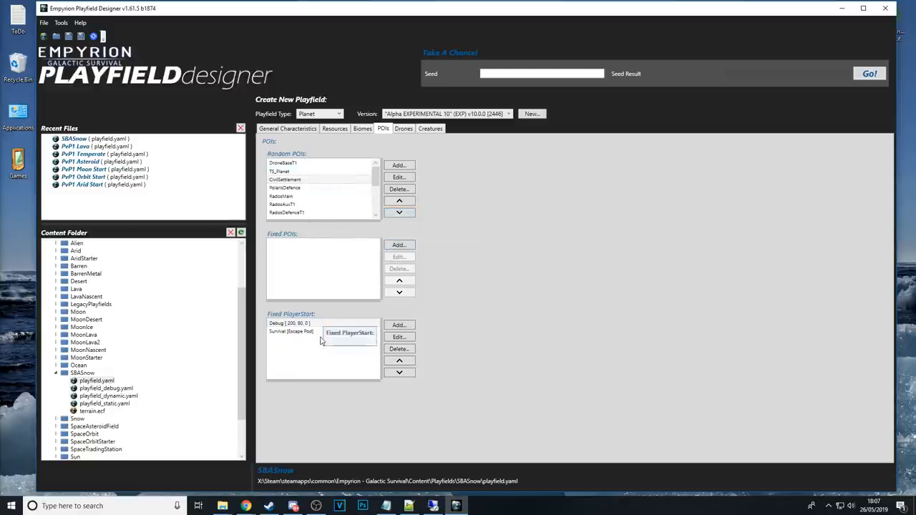
mouse_move(320, 349)
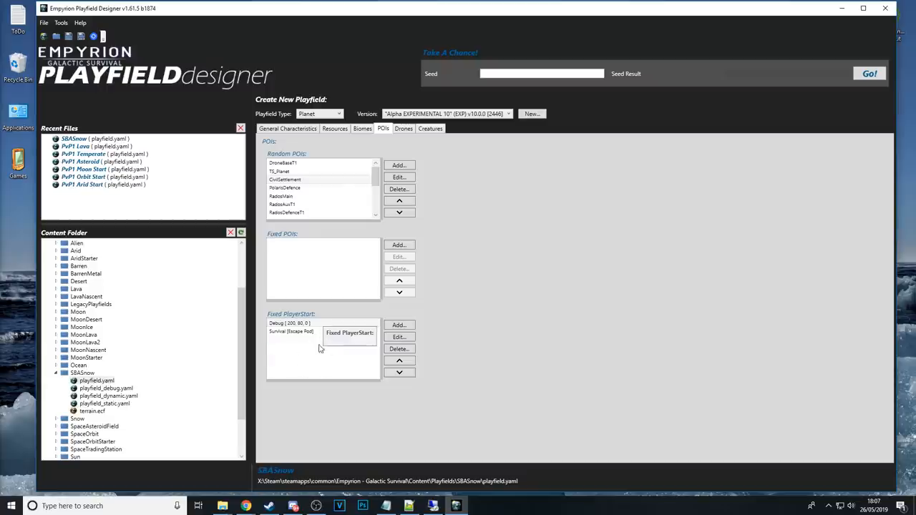
left_click(290, 332)
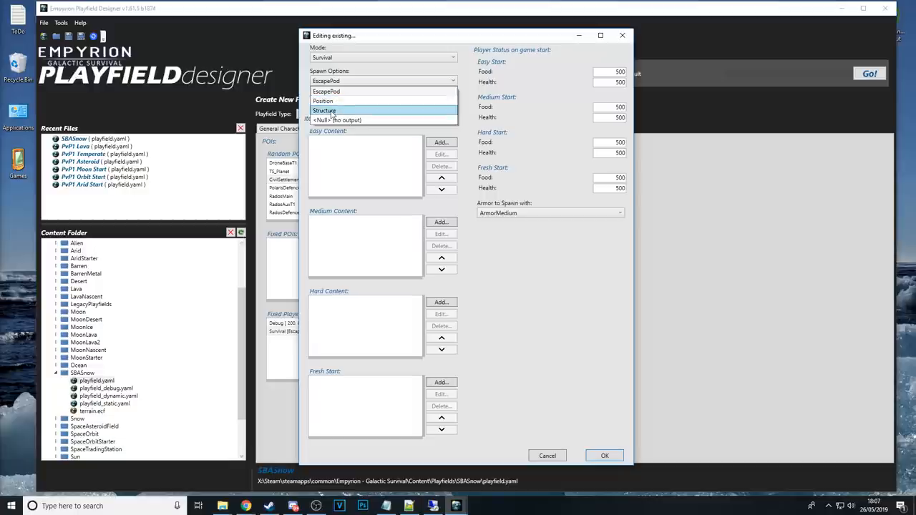
left_click(323, 101)
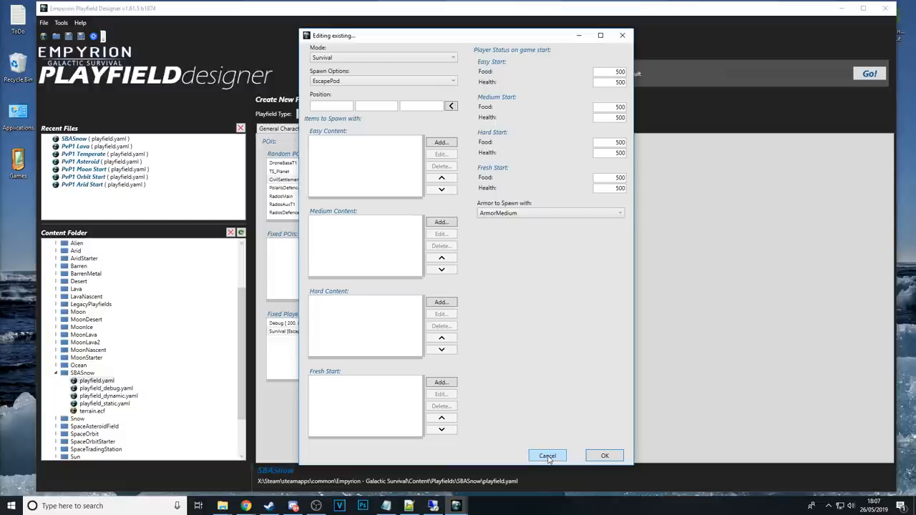
left_click(546, 456)
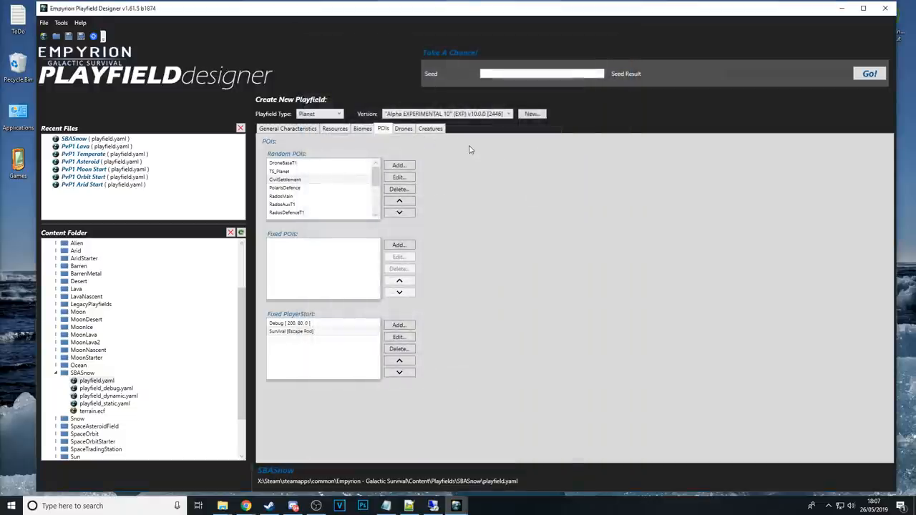
mouse_move(403, 134)
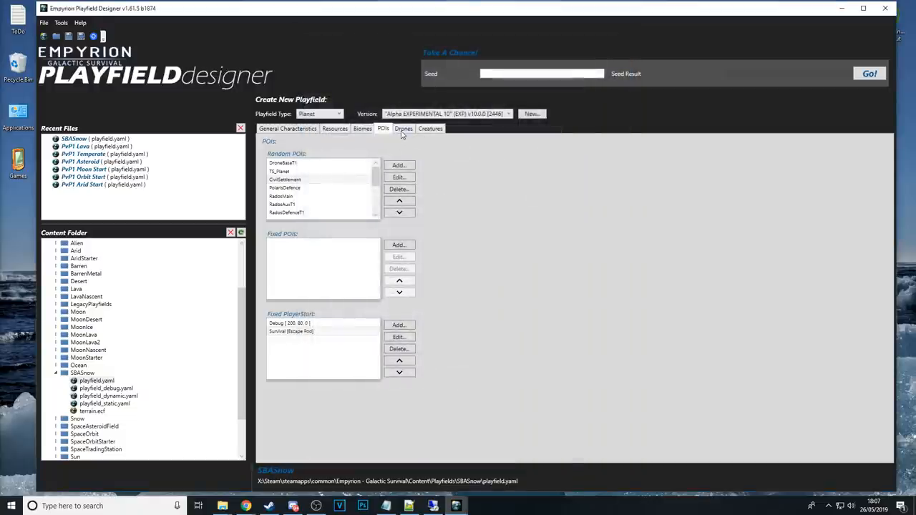
Open the DroneBaseSetup drone base for editing from the Drones tab
left_click(404, 129)
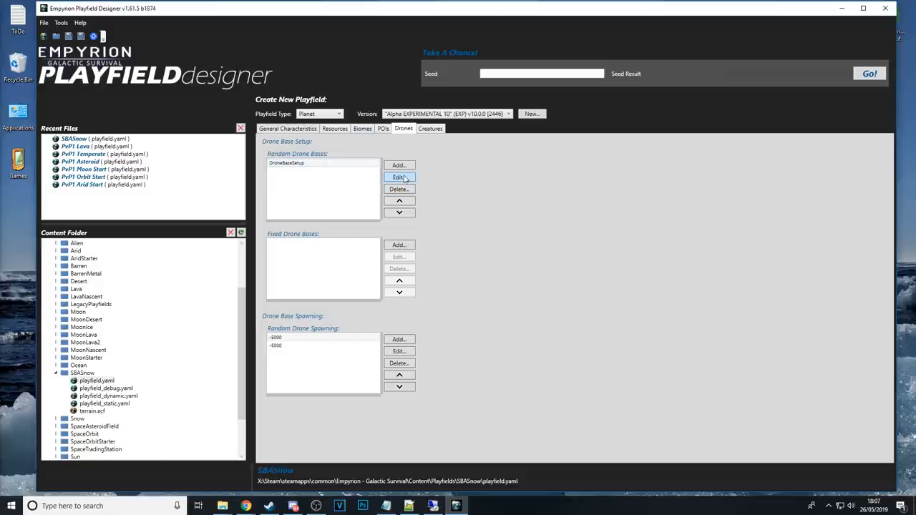
left_click(400, 177)
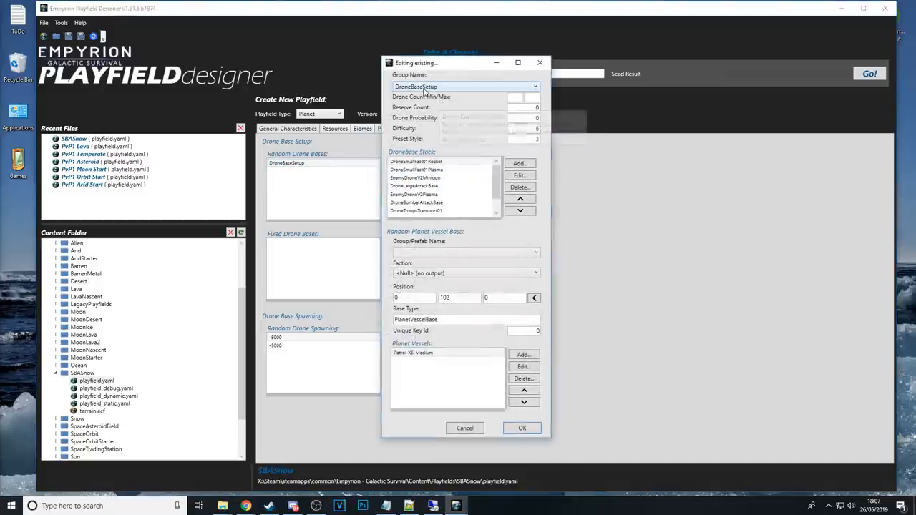
left_click(514, 96)
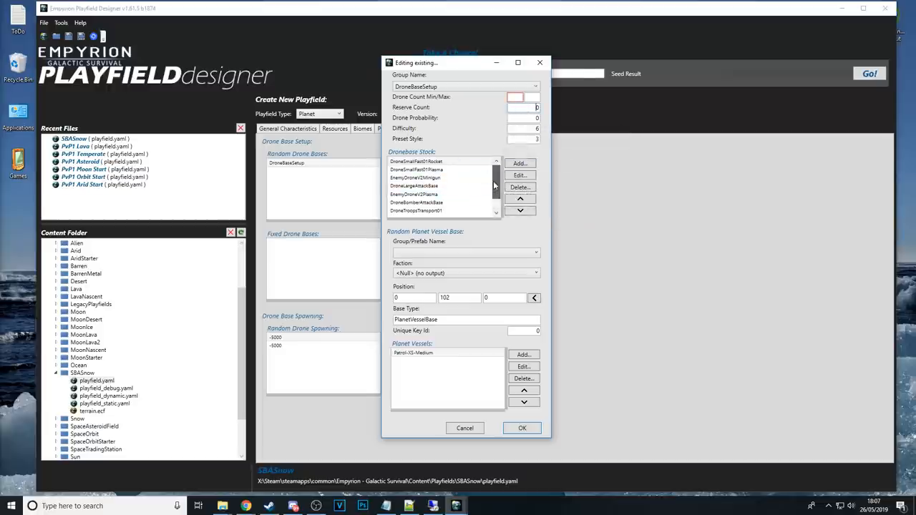
Inspect a Dronebase Stock entry, then cancel it and the drone base editor unchanged
left_click(413, 194)
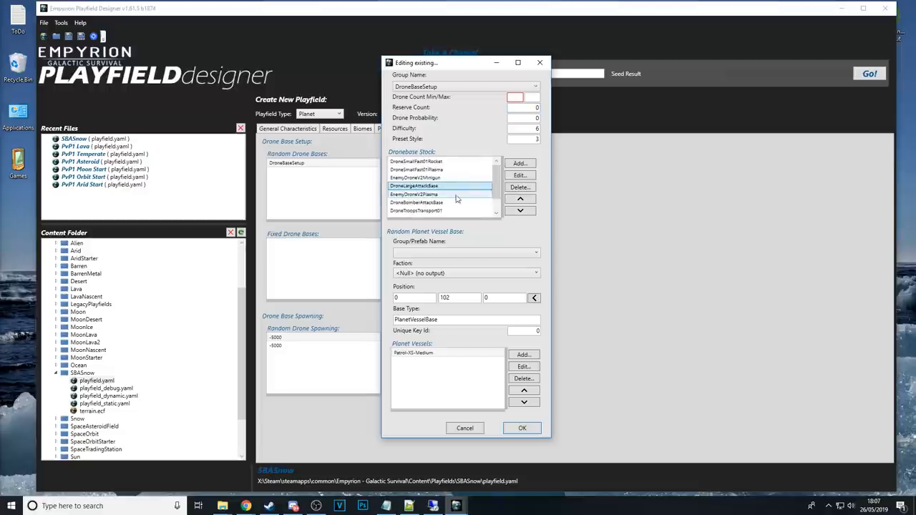
left_click(415, 177)
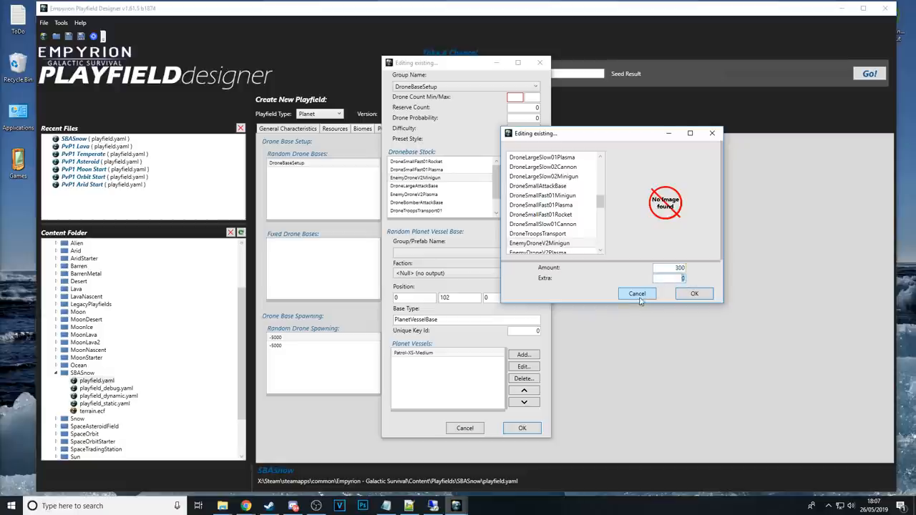
scroll("down", 3)
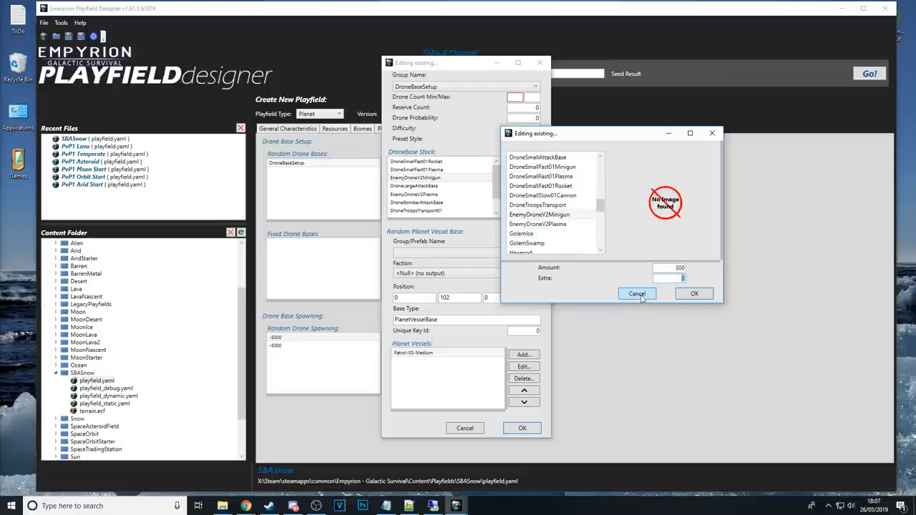
left_click(636, 294)
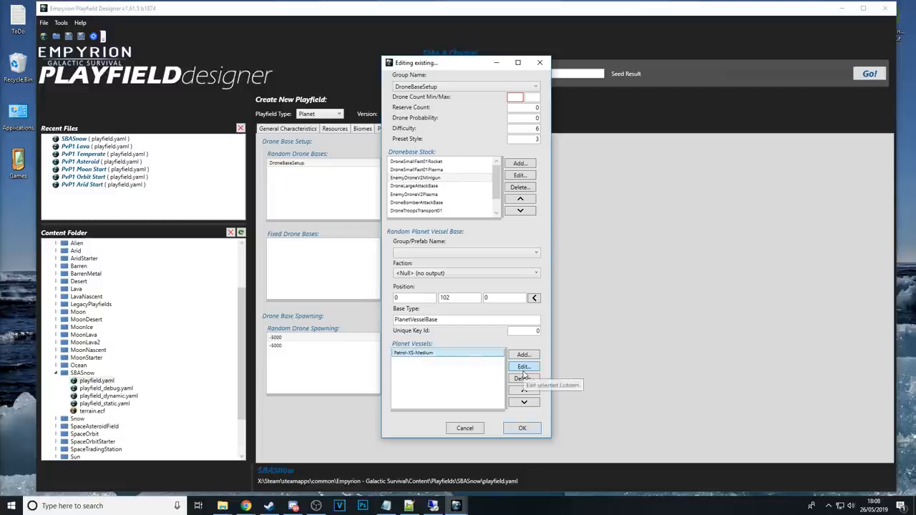
left_click(524, 367)
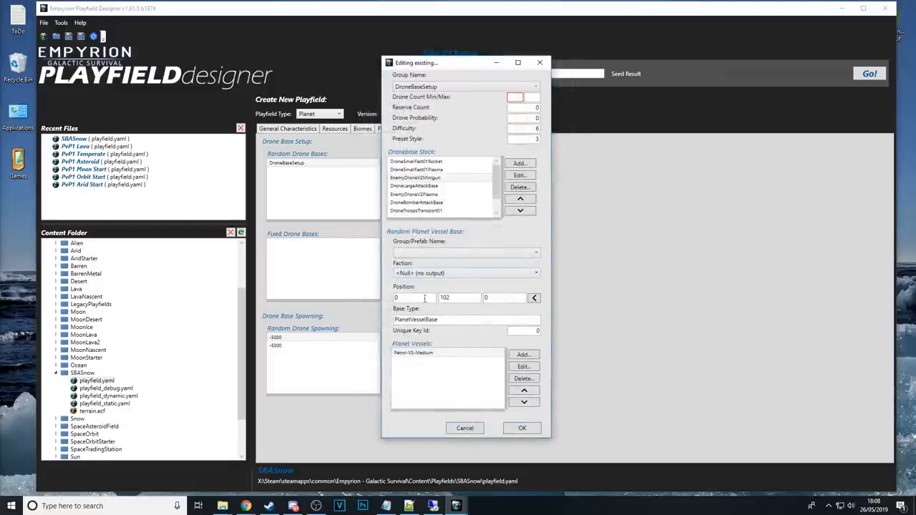
mouse_move(433, 362)
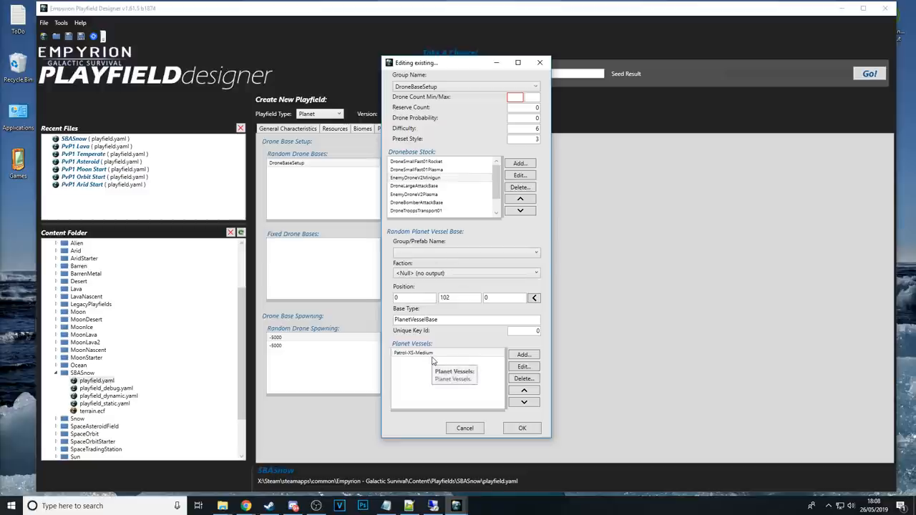
left_click(464, 428)
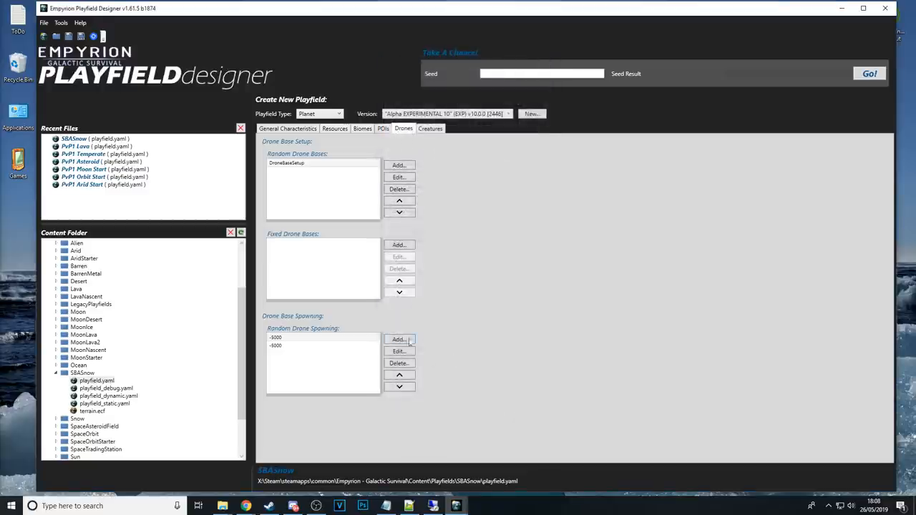
Move through POIs and Drones to the Creatures tab and select the TS_Planet spawn zone entry
left_click(383, 128)
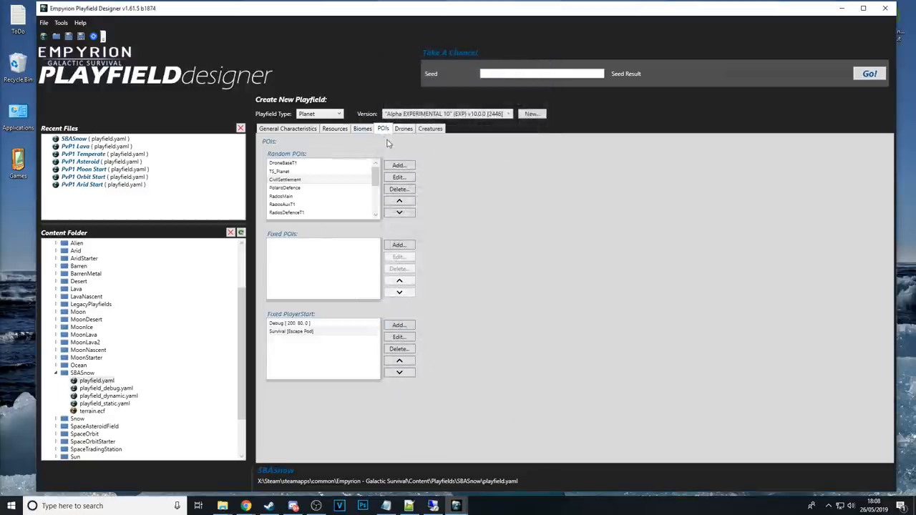
left_click(403, 128)
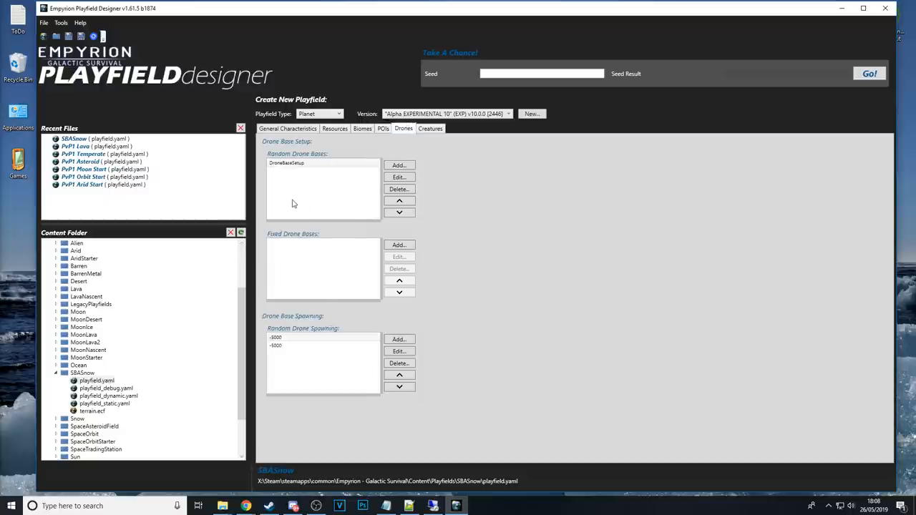
mouse_move(293, 204)
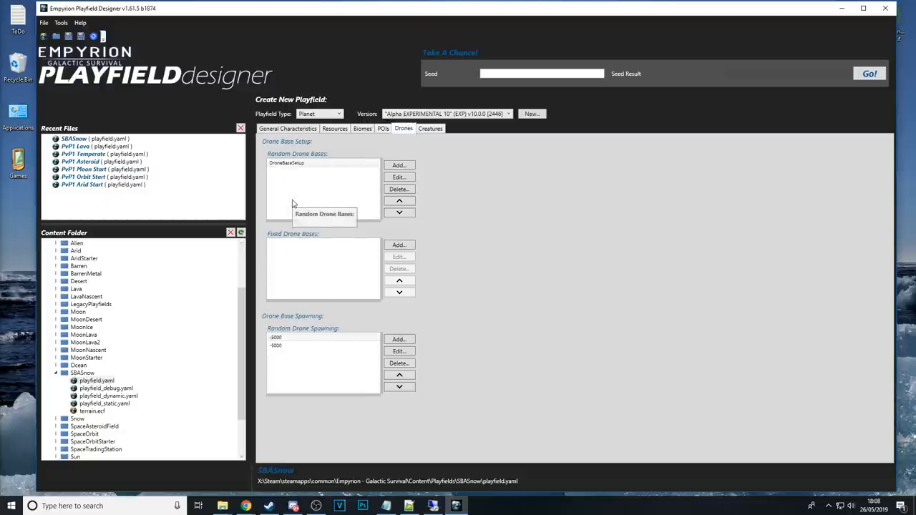
left_click(430, 129)
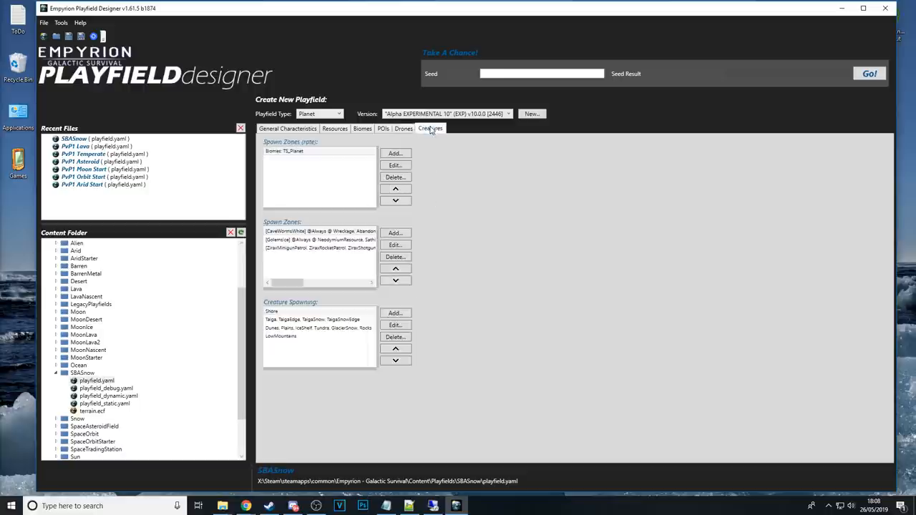
left_click(295, 151)
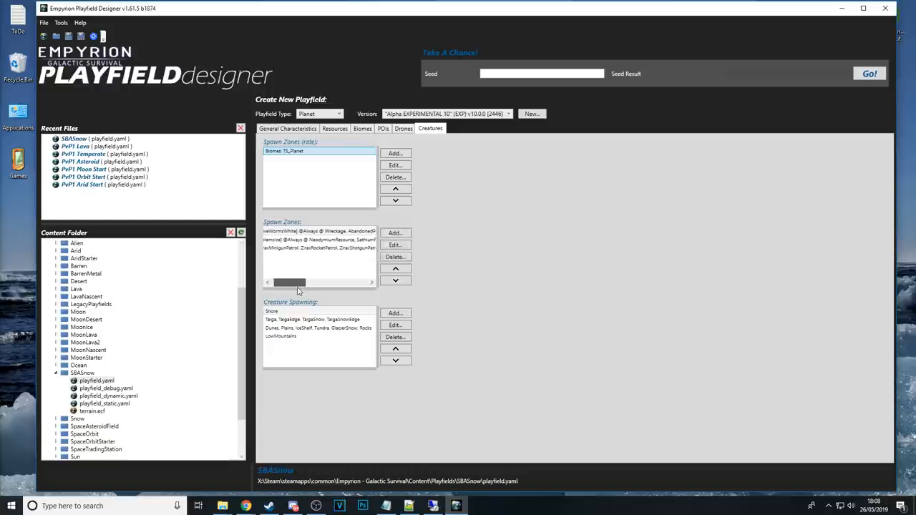
left_click_drag(290, 282, 308, 282)
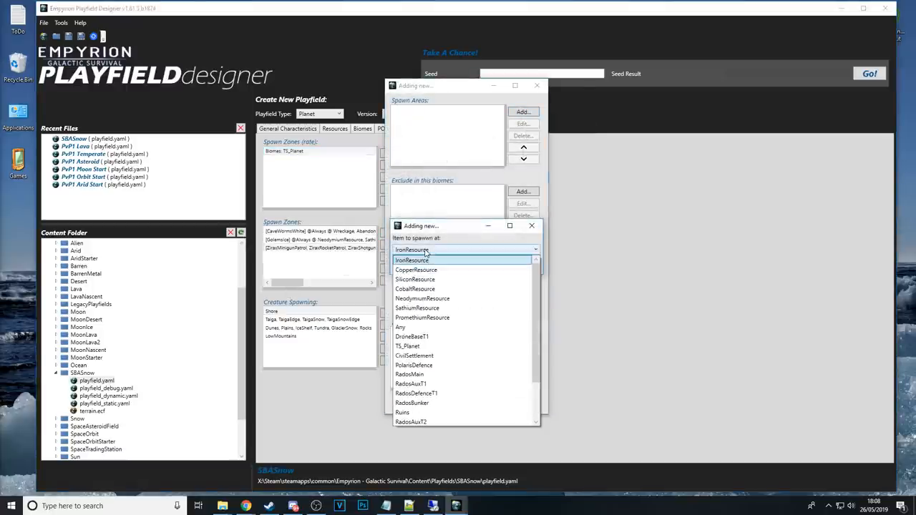
Set Any as the new spawn area's item to spawn at
left_click(400, 327)
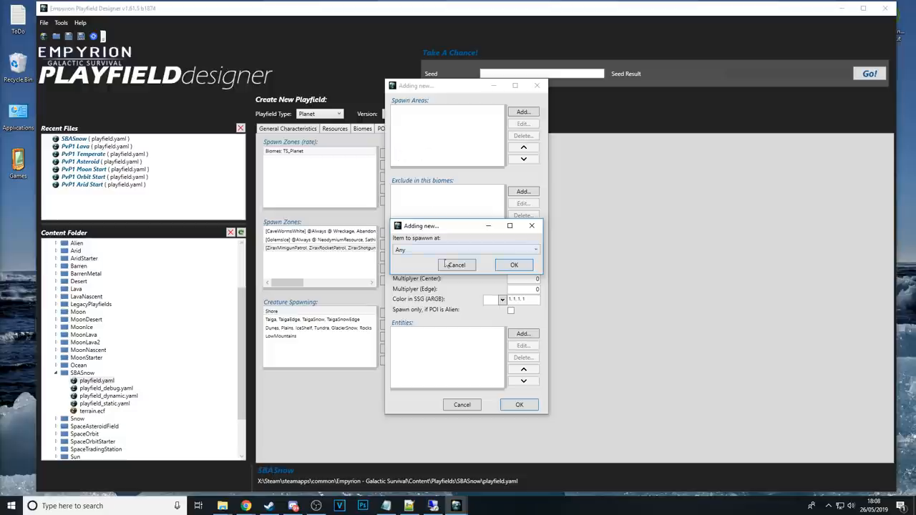
left_click(514, 265)
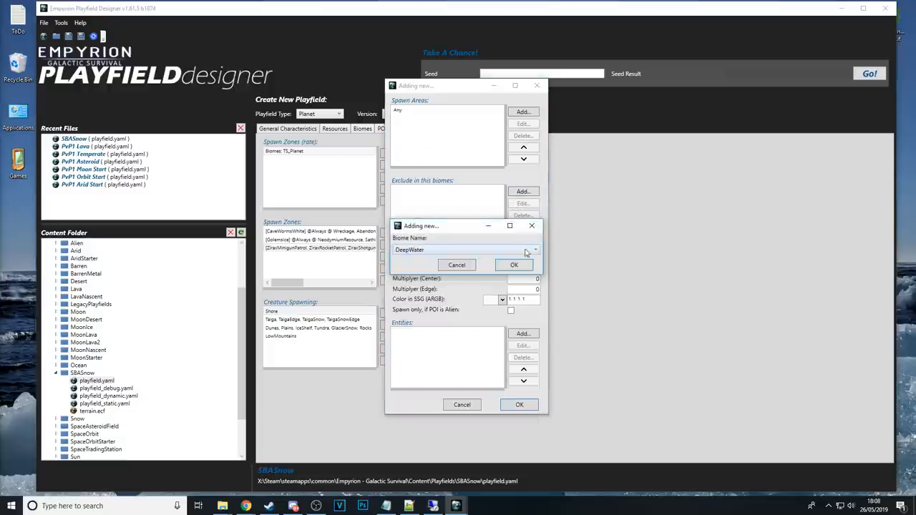
left_click(513, 264)
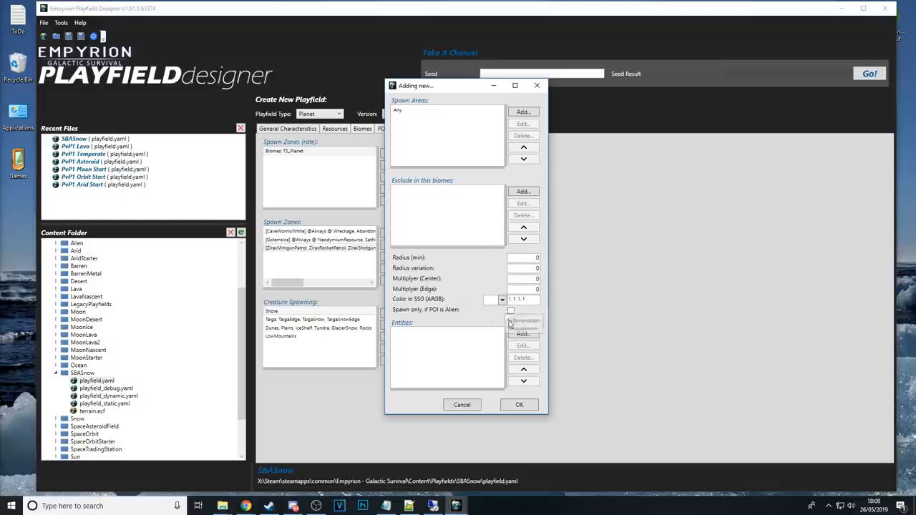
Add Spiders03 active at Night with amount 25 and confirm the spawn zone
left_click(523, 334)
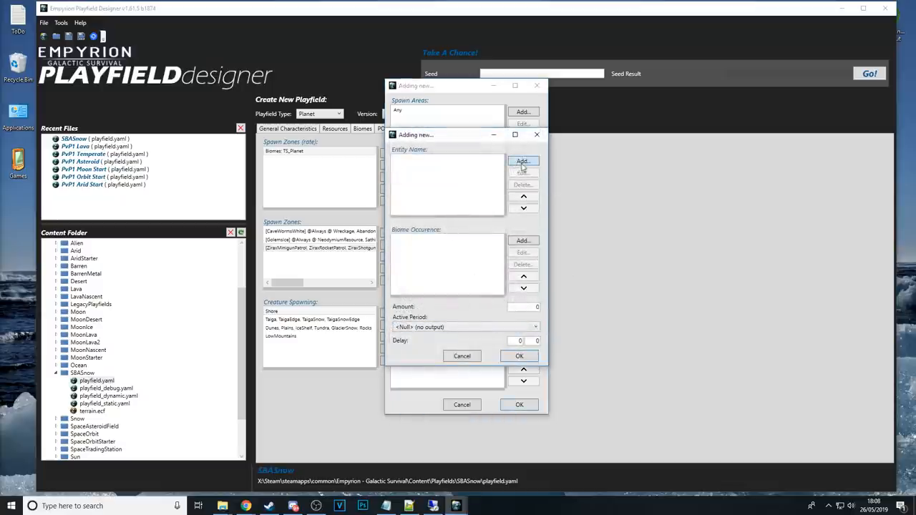
left_click(523, 160)
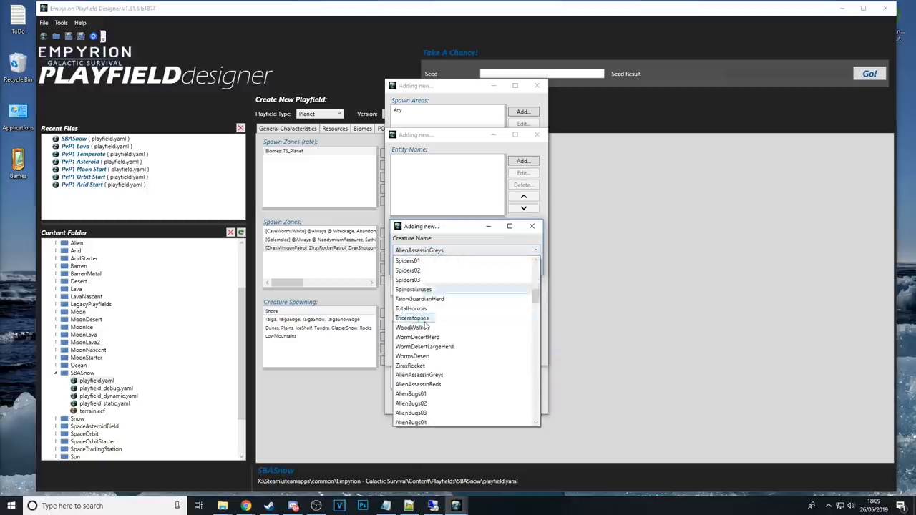
left_click(408, 279)
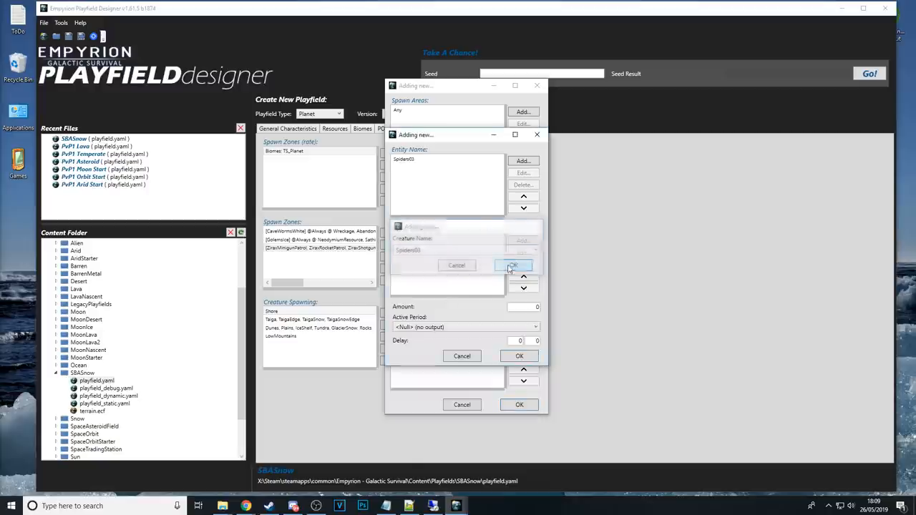
left_click(513, 266)
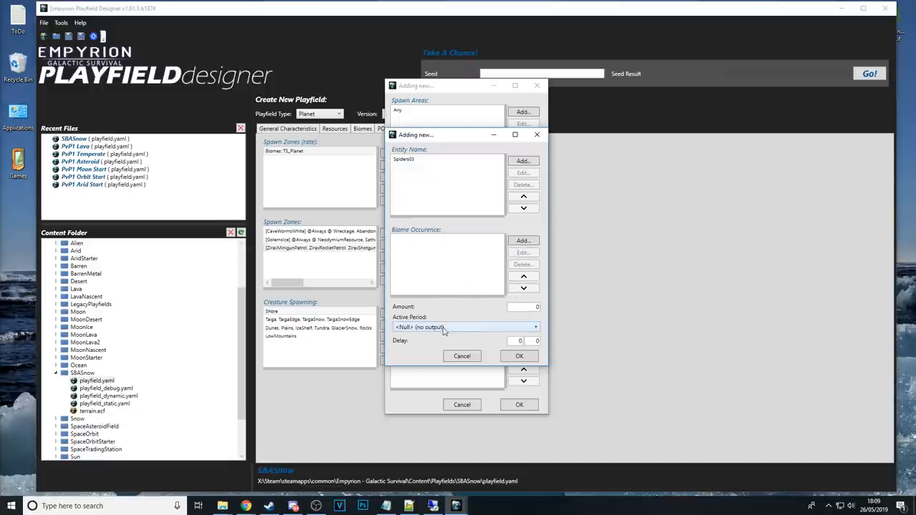
left_click(464, 327)
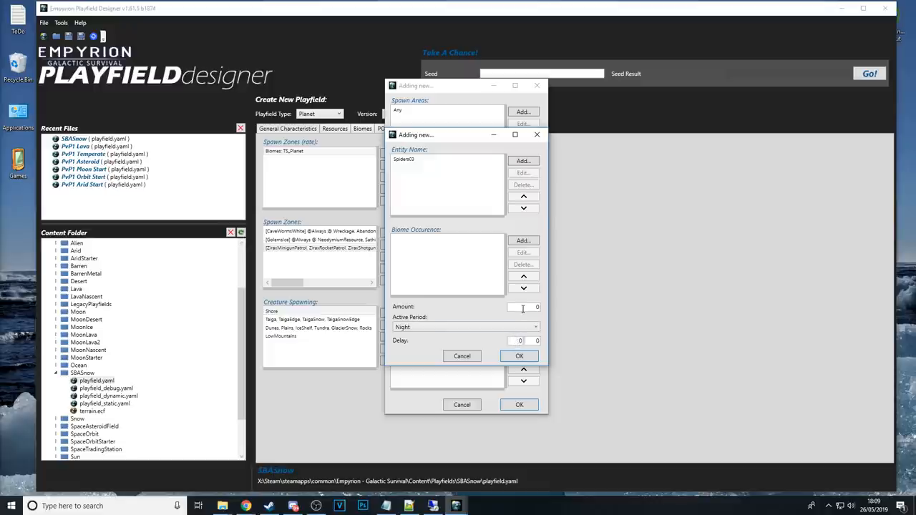
type("25")
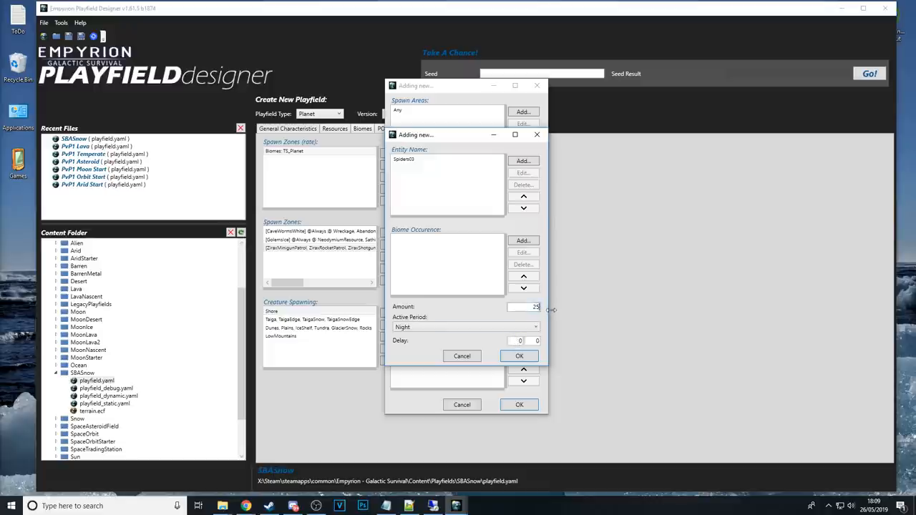
left_click(519, 356)
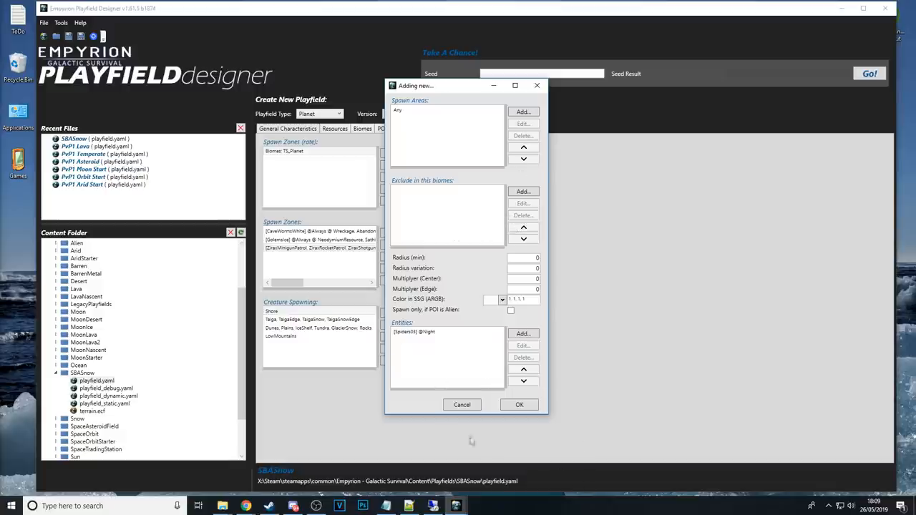
left_click(519, 404)
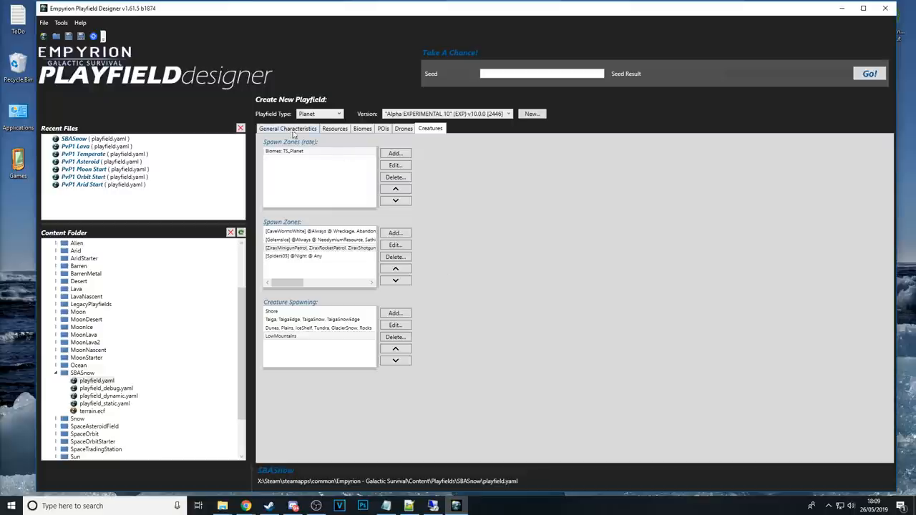
mouse_move(419, 148)
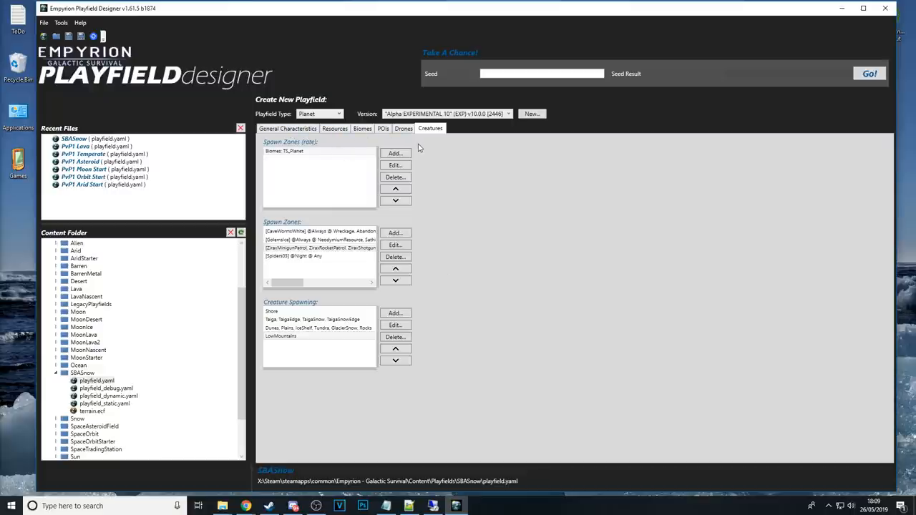
Review the Drones, POIs, Biomes and Creatures tabs, ending on General Characteristics
left_click(404, 129)
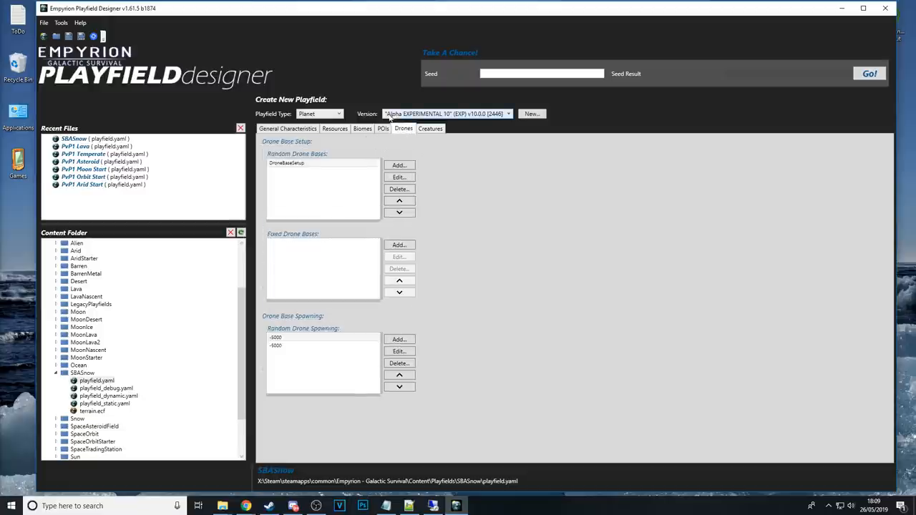
left_click(383, 129)
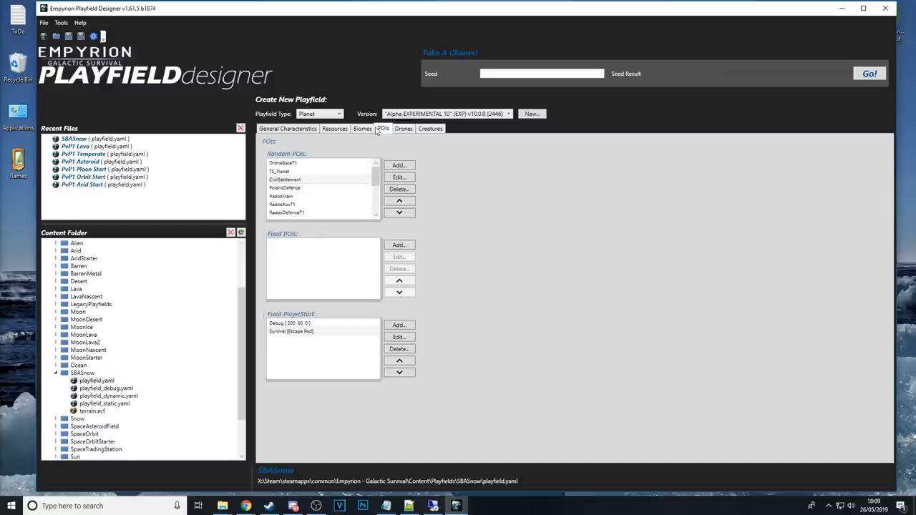
left_click(362, 128)
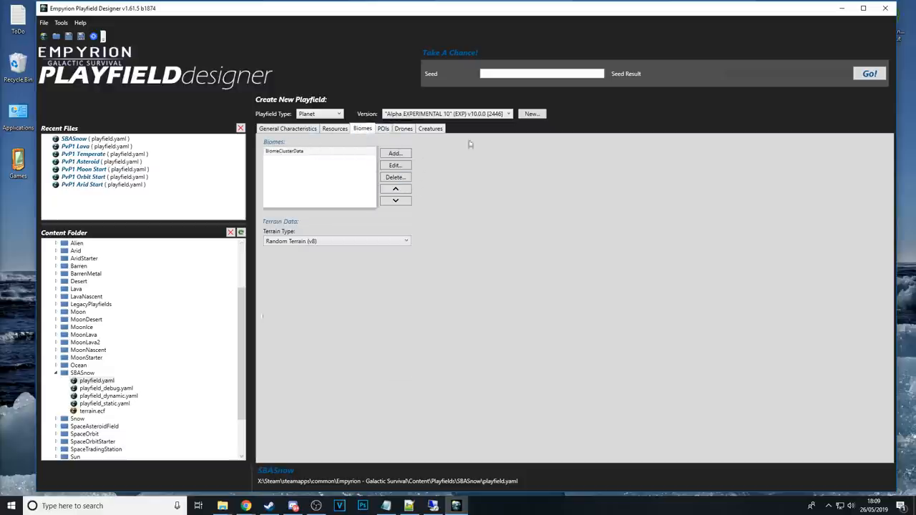
left_click(429, 128)
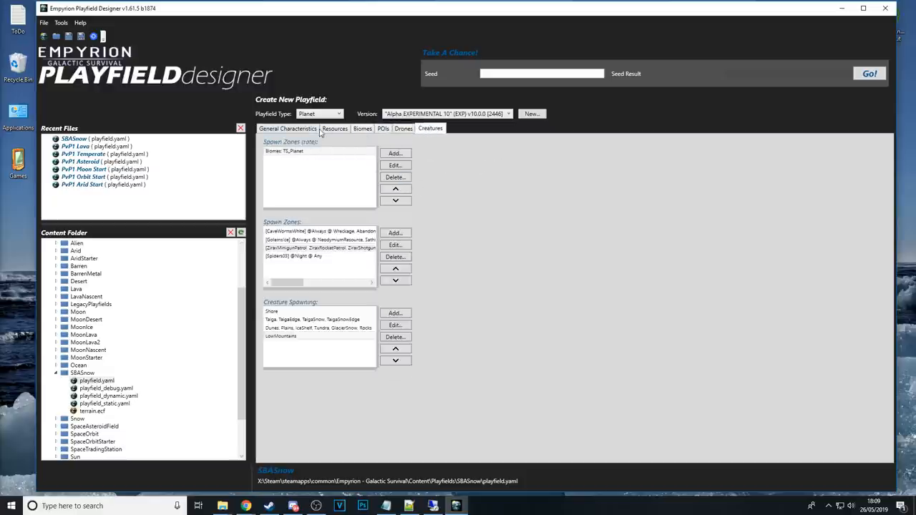
left_click(287, 128)
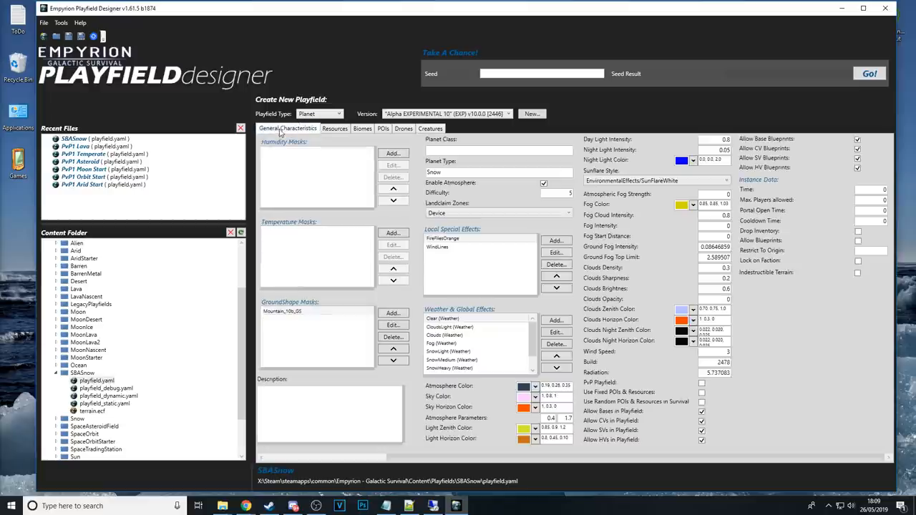
mouse_move(312, 191)
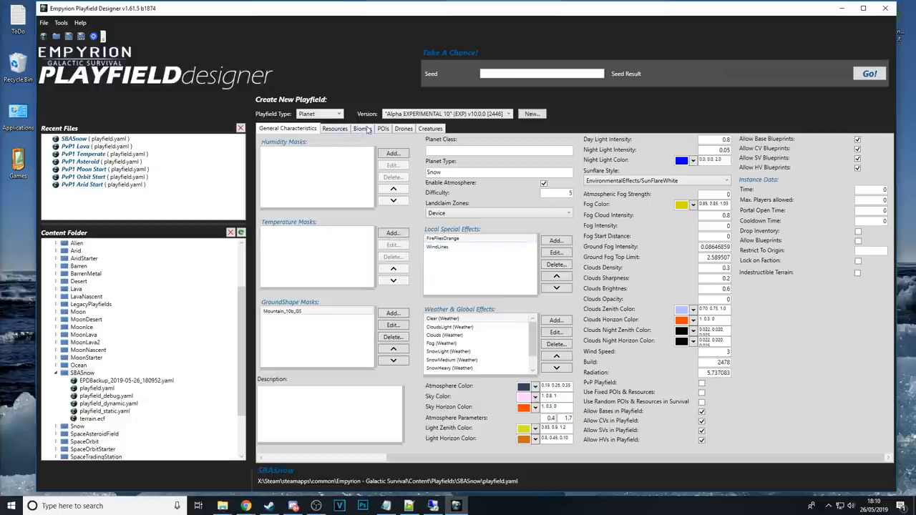
Show the POIs tab and close the pre-flight log reporting missing TS_Planet references
left_click(383, 128)
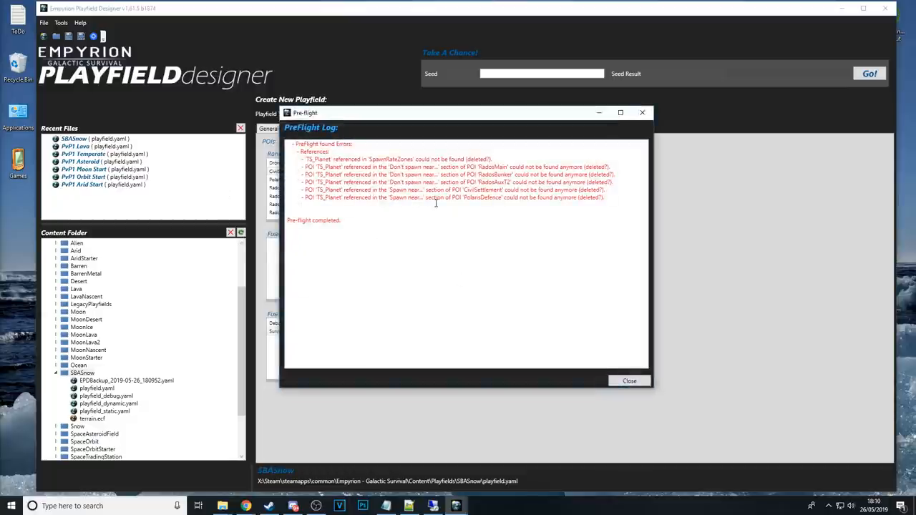
mouse_move(403, 239)
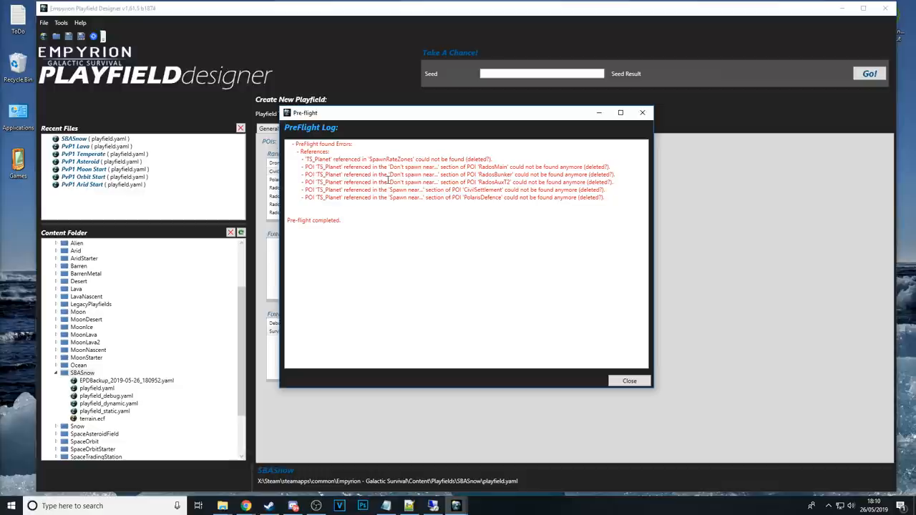
left_click(628, 380)
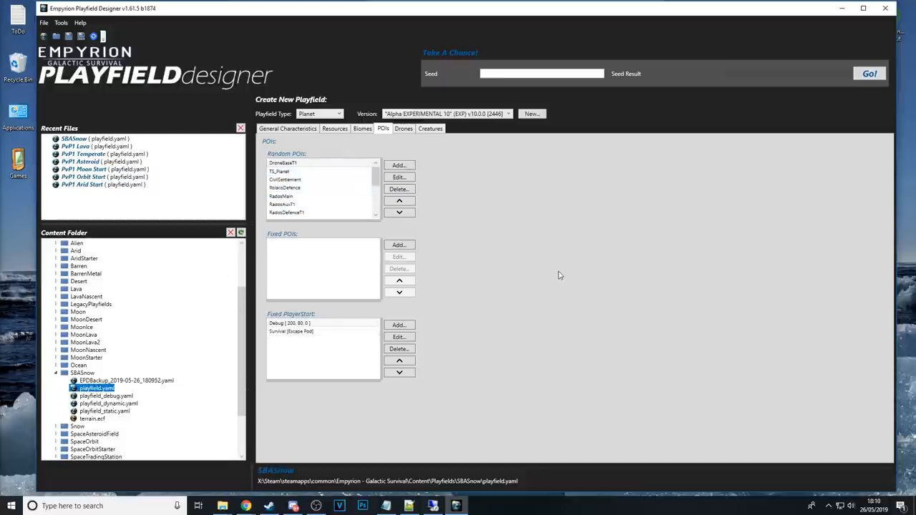
Revisit Drones and General Characteristics, then select the EPDBackup file and playfield.yaml
left_click(404, 129)
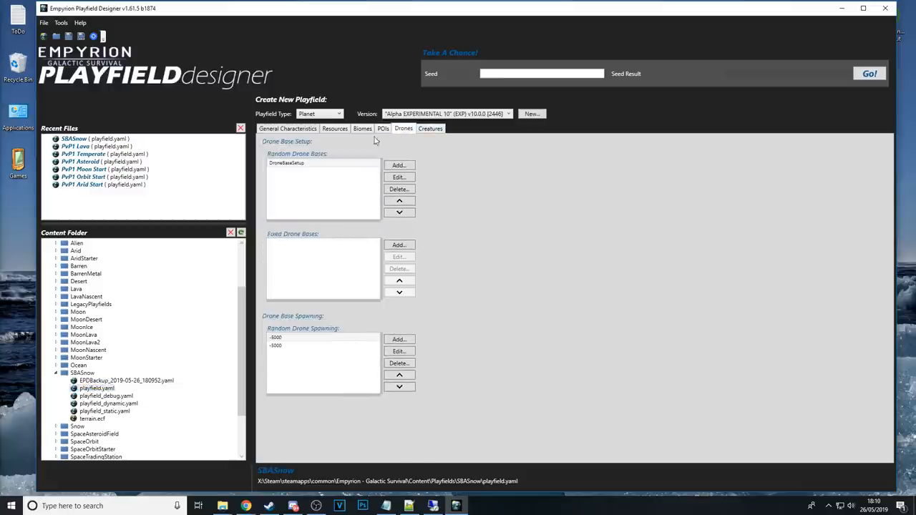
left_click(287, 128)
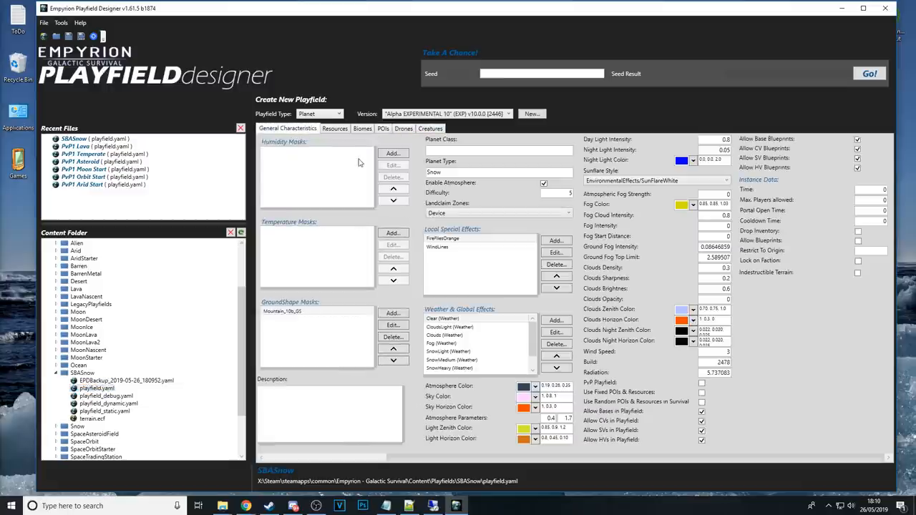
mouse_move(315, 194)
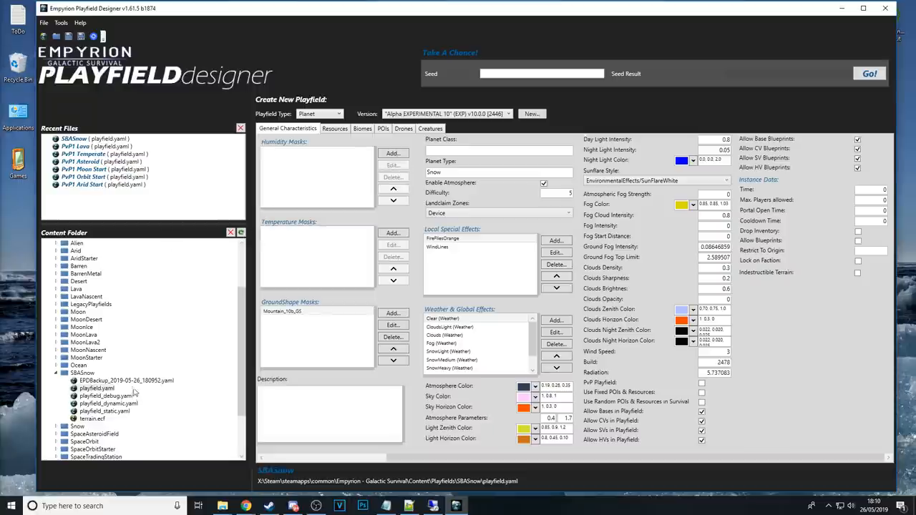
left_click(122, 380)
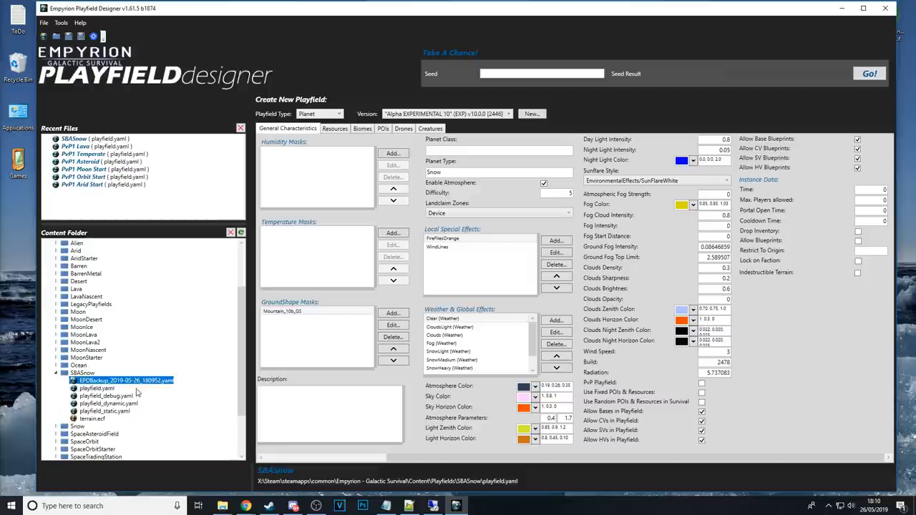
left_click(97, 388)
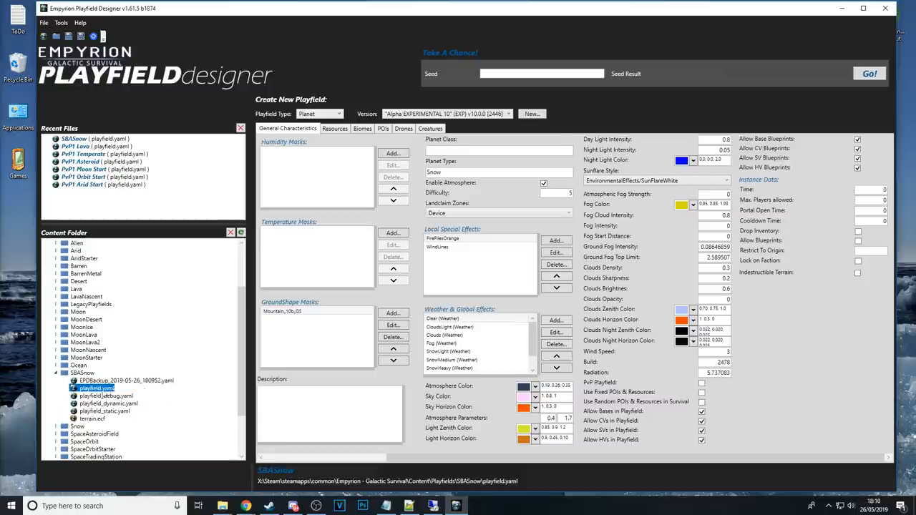
mouse_move(95, 388)
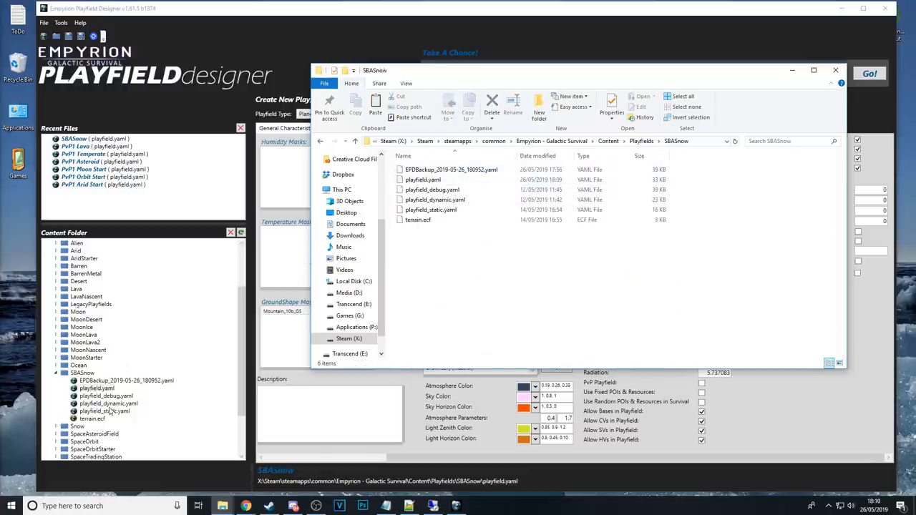
left_click(422, 180)
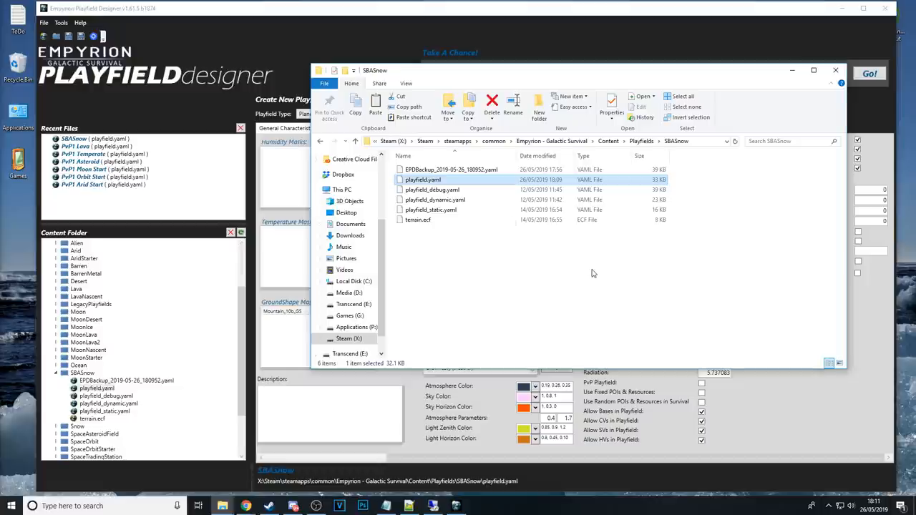